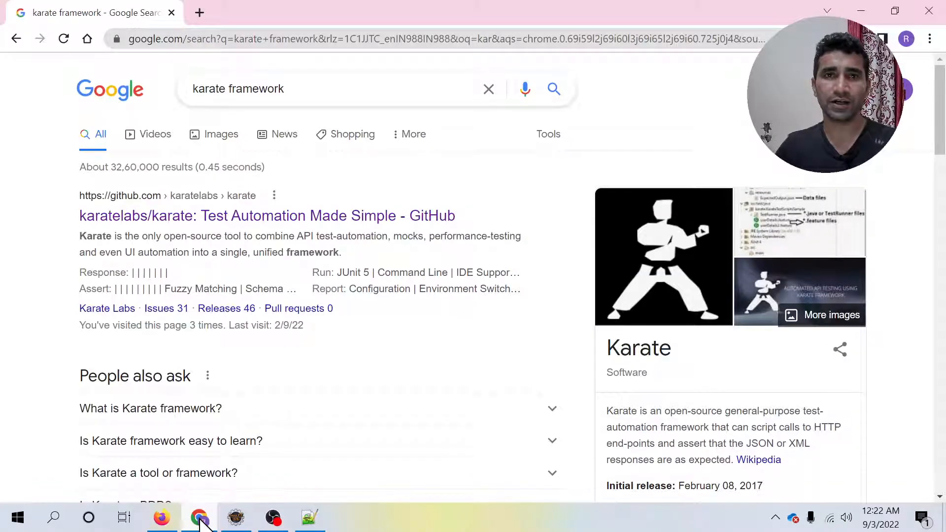
- Switch from Chrome to the Notepad++ notes on PUT and DELETE requests
click(310, 518)
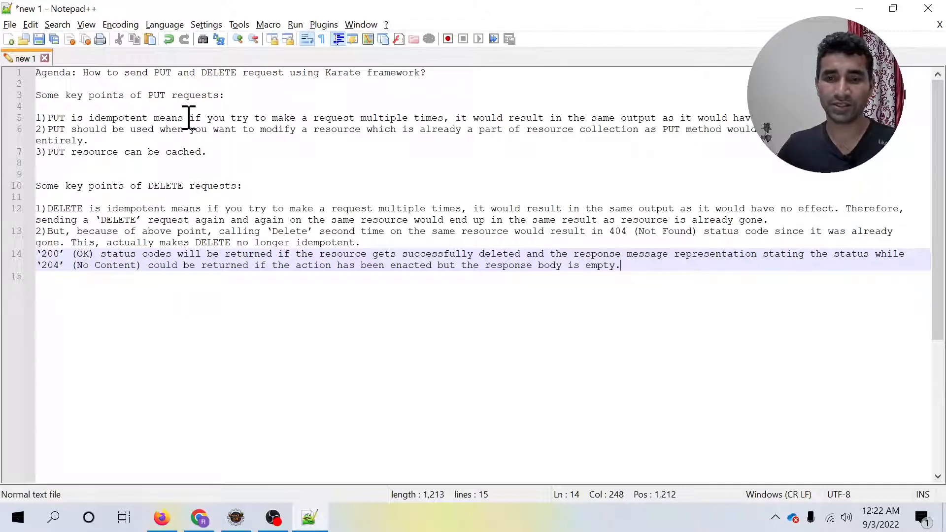
mouse_move(355, 139)
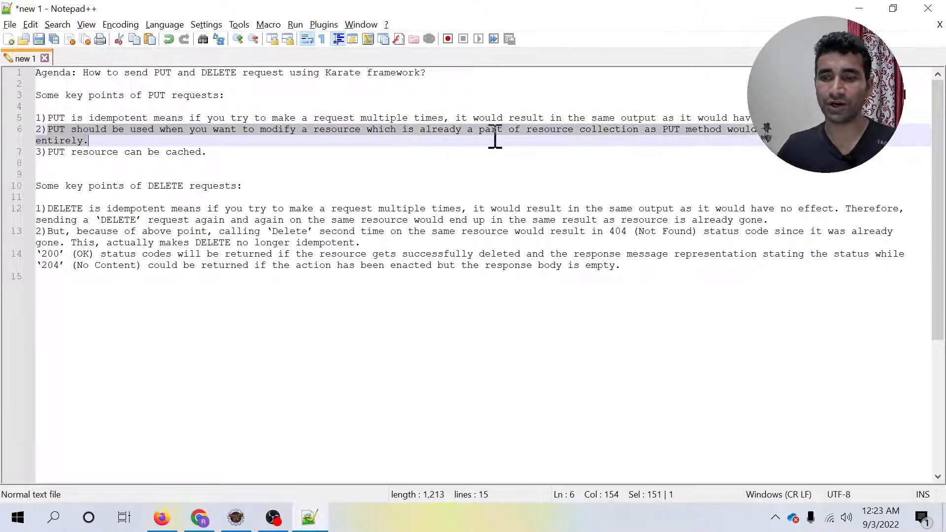
click(623, 129)
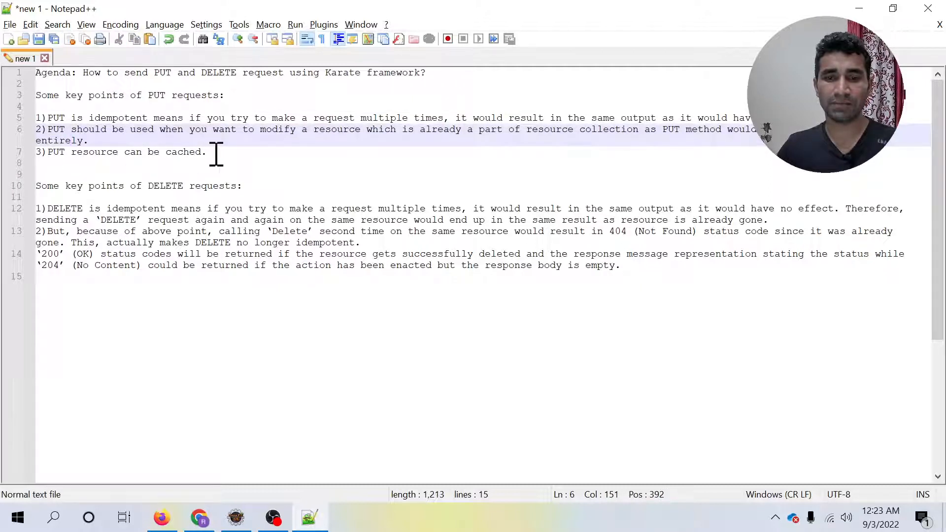
click(207, 152)
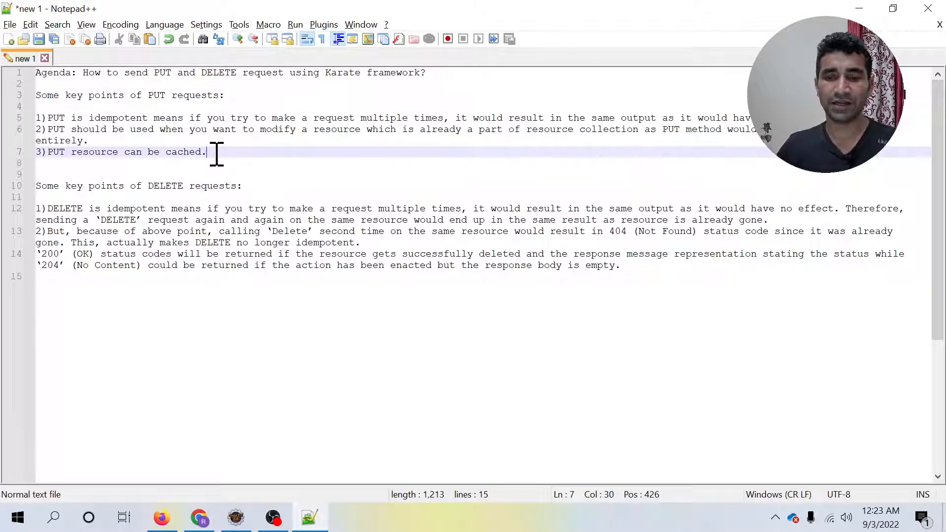
mouse_move(114, 129)
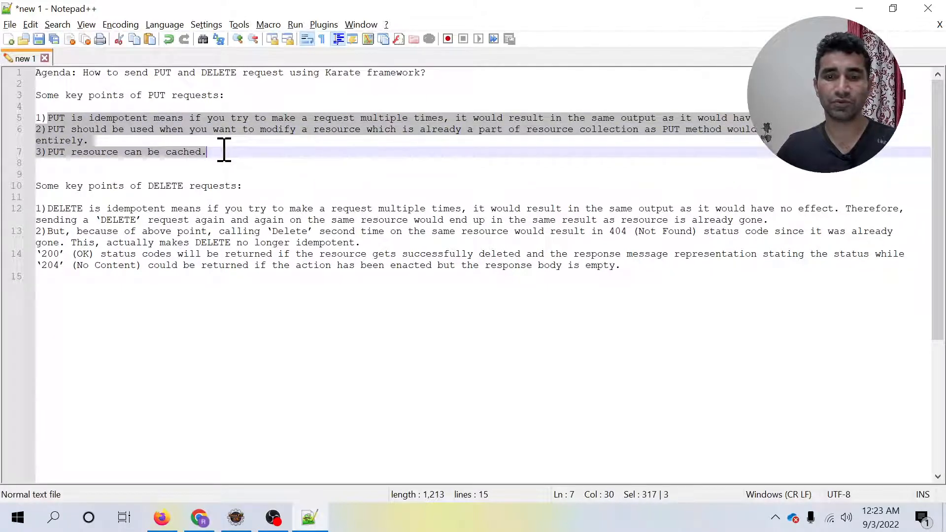
mouse_move(88, 133)
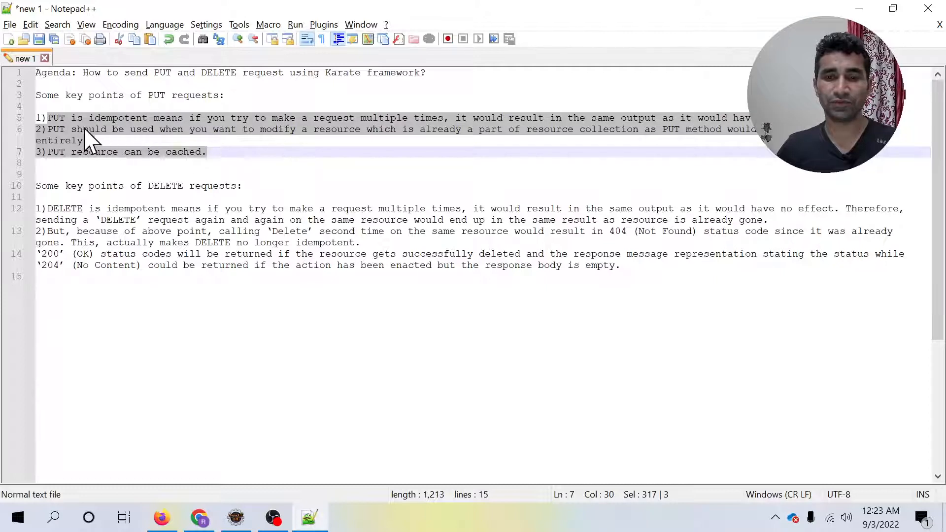
mouse_move(125, 136)
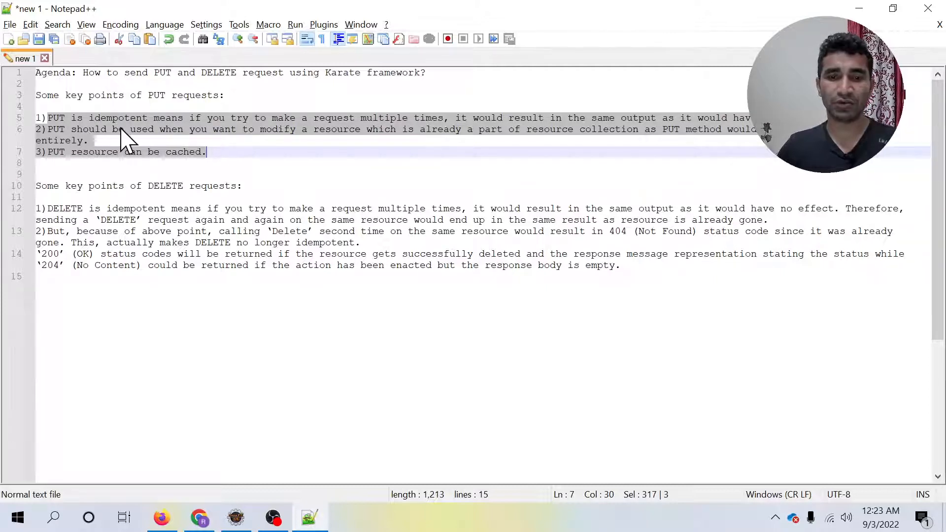
mouse_move(63, 127)
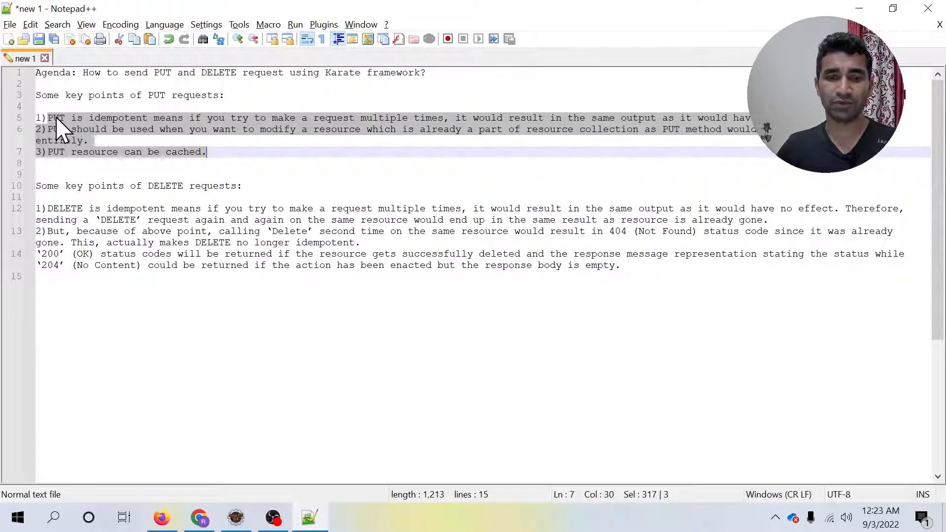
click(38, 185)
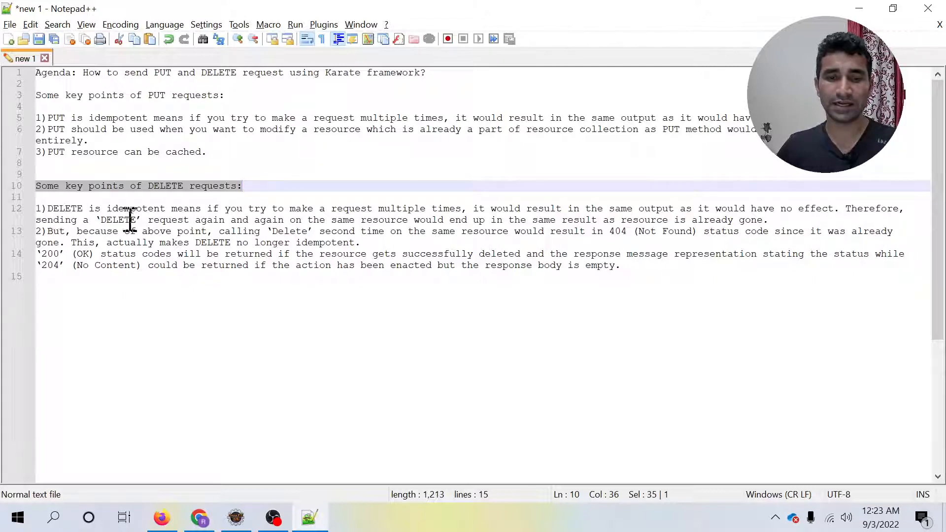
mouse_move(377, 219)
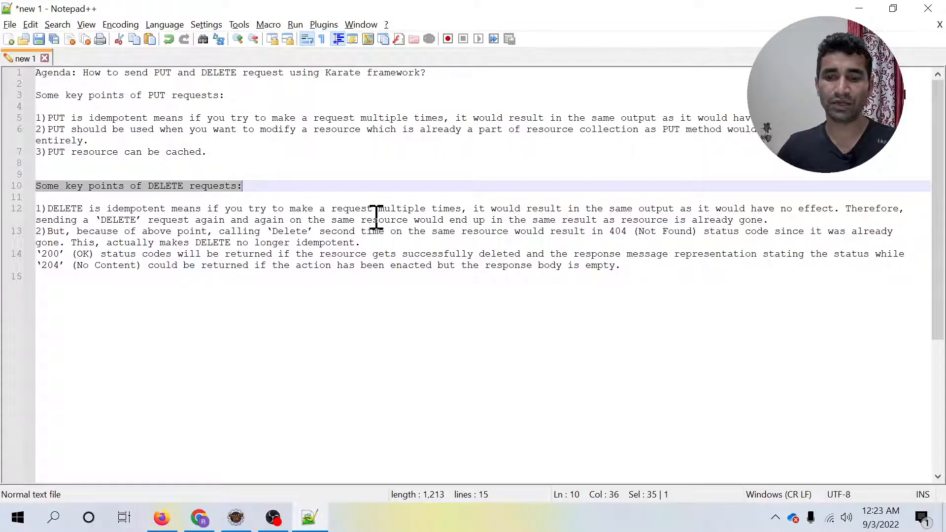
mouse_move(611, 218)
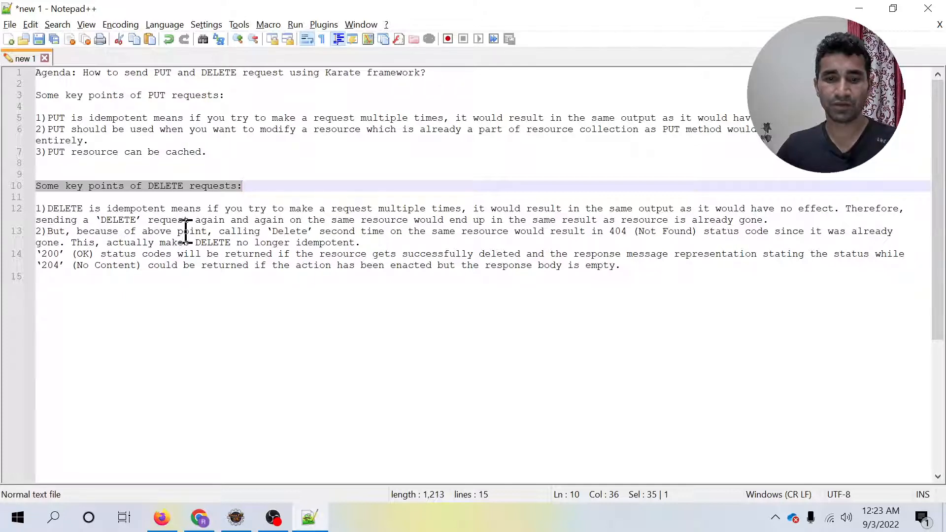
mouse_move(281, 230)
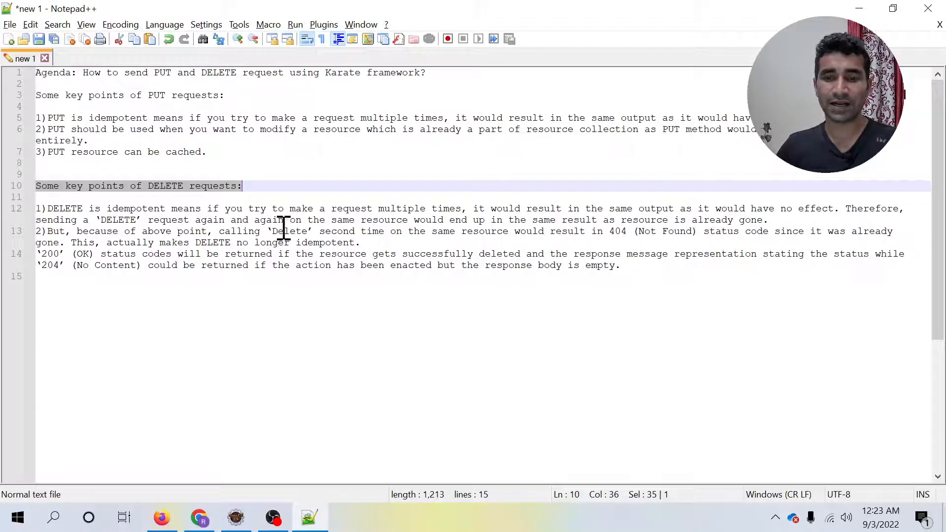
mouse_move(531, 224)
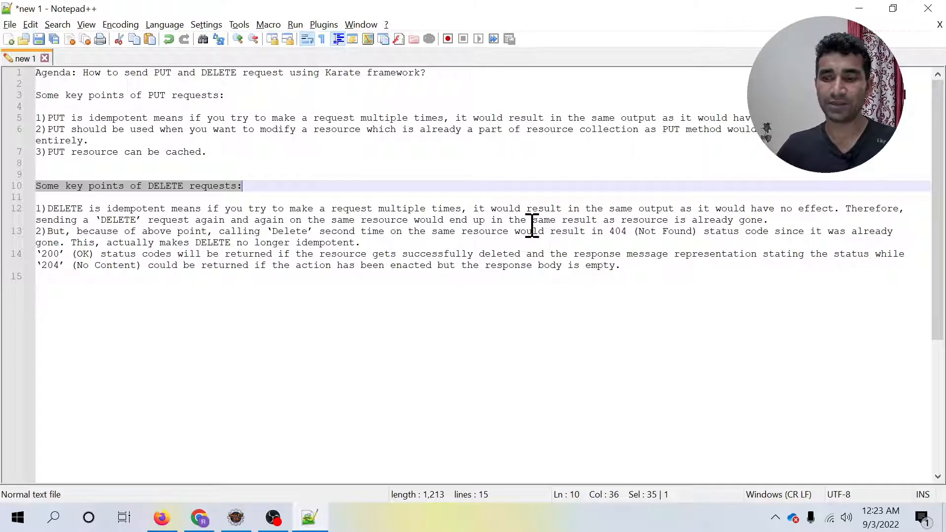
mouse_move(739, 227)
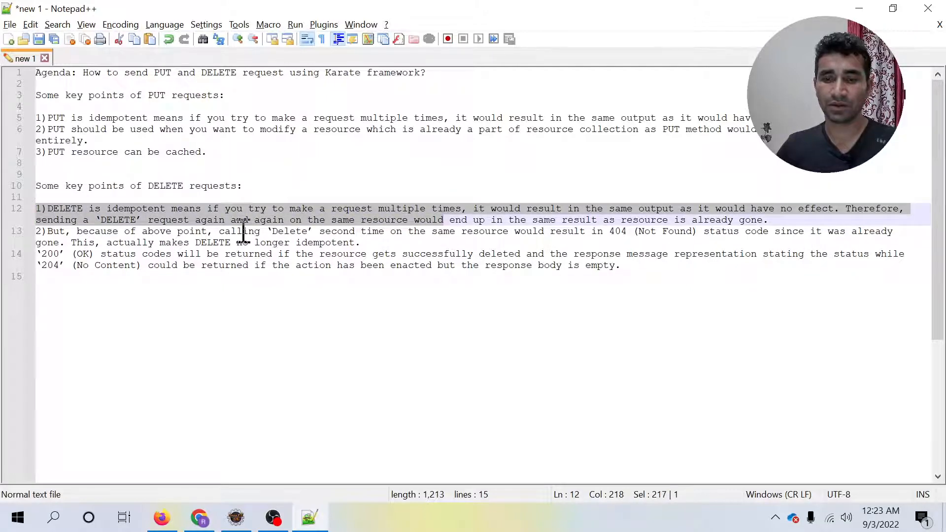
click(488, 230)
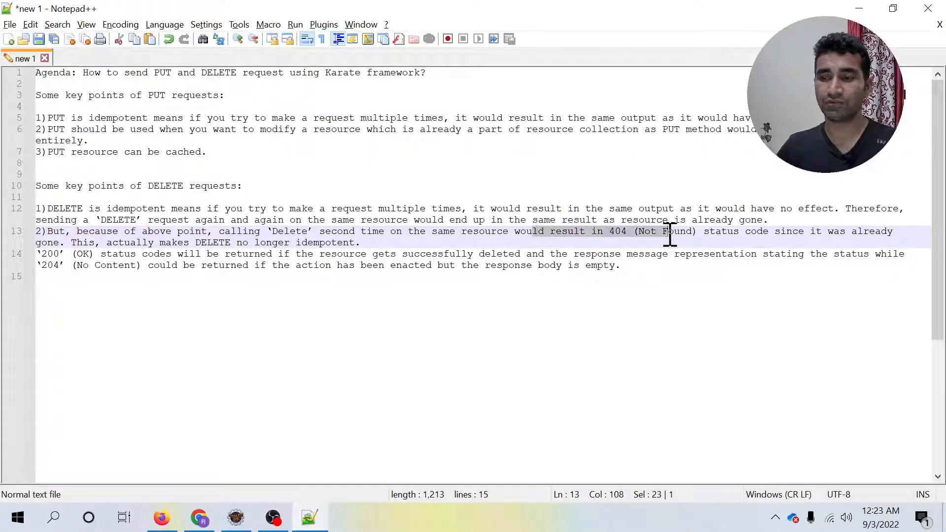
mouse_move(671, 248)
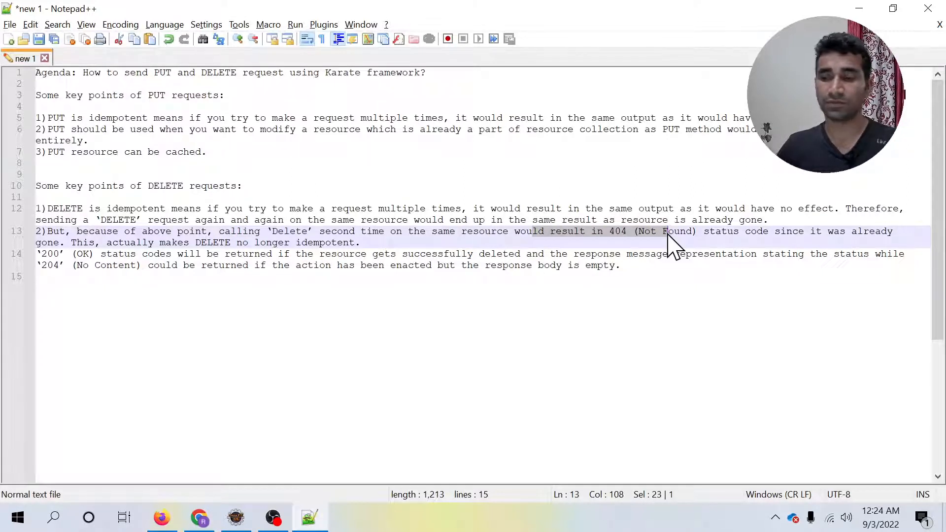
mouse_move(711, 236)
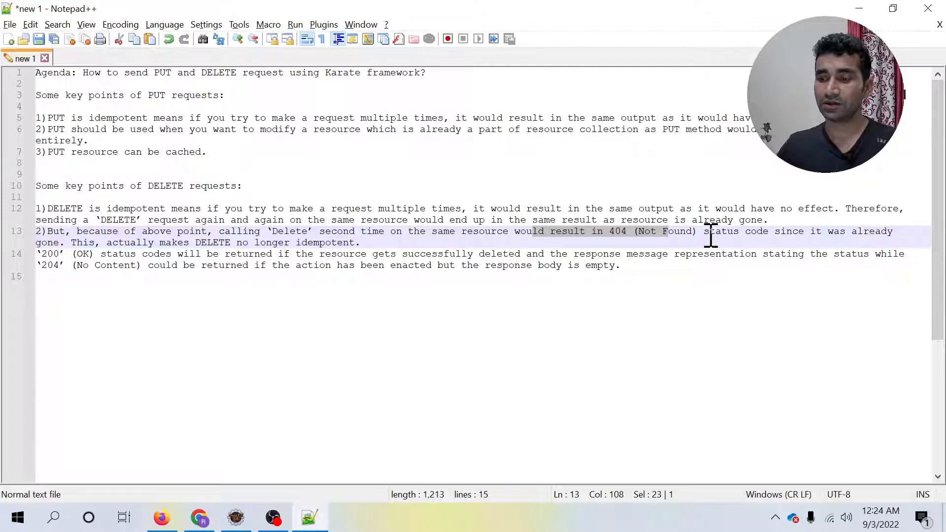
mouse_move(190, 242)
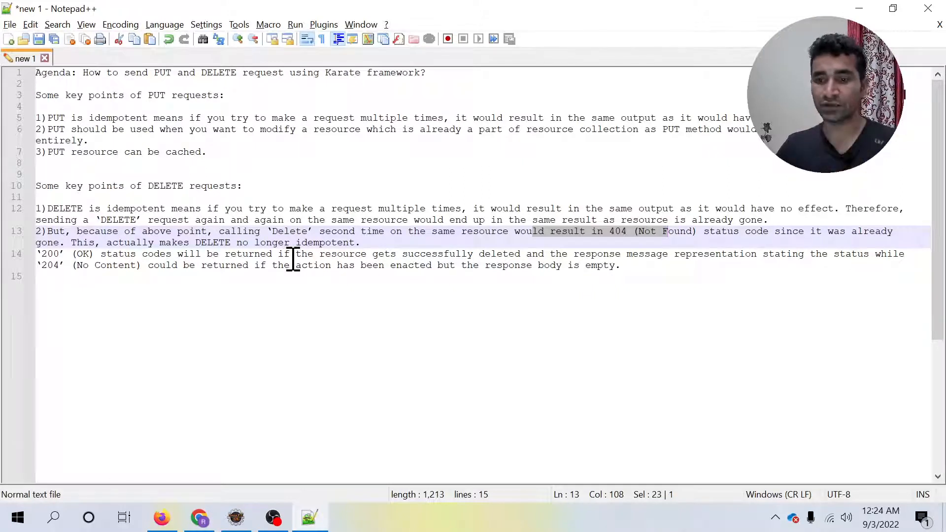
mouse_move(622, 253)
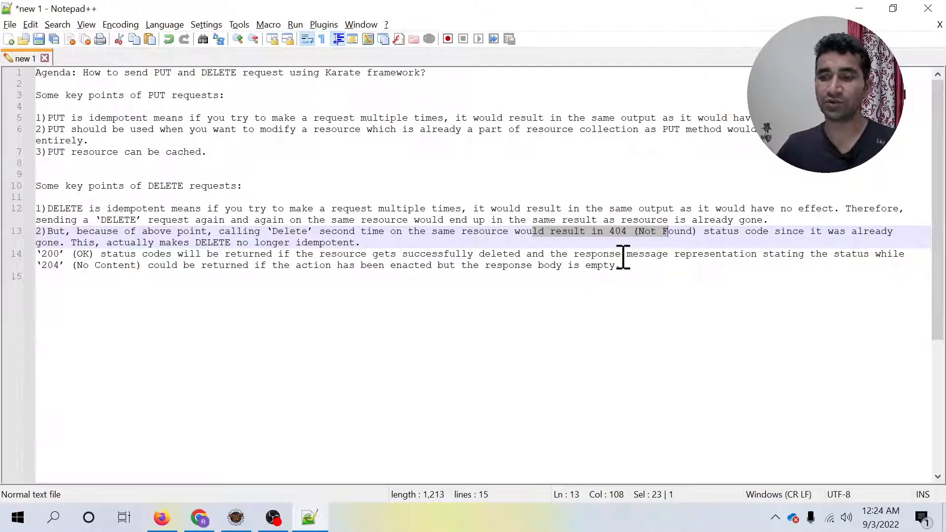
mouse_move(615, 265)
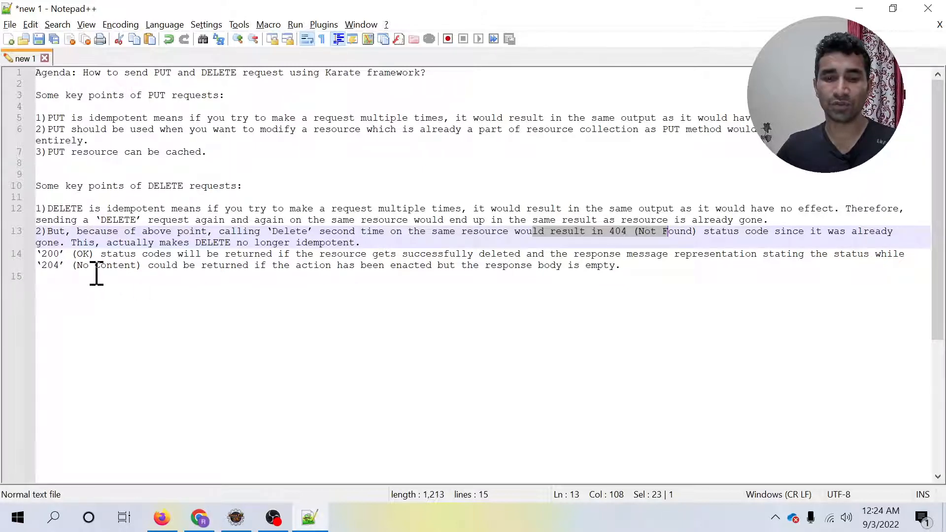
mouse_move(281, 273)
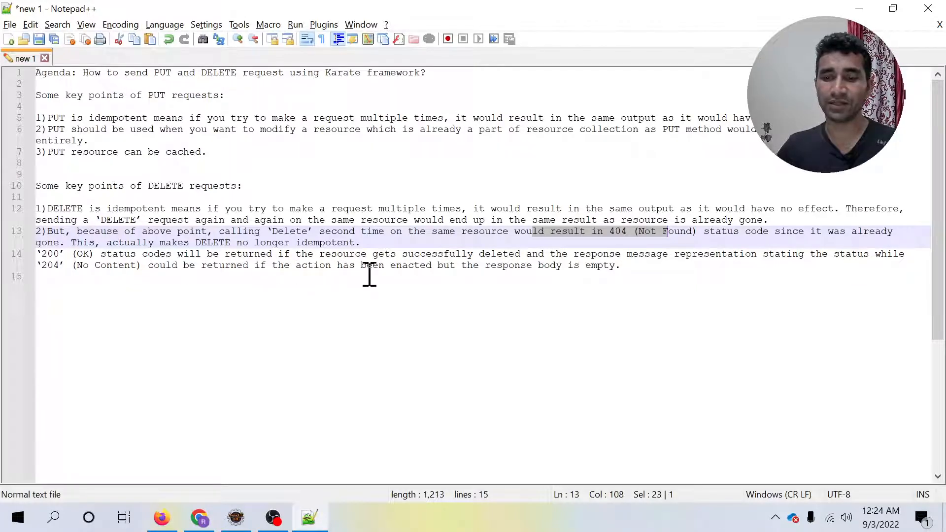
mouse_move(467, 275)
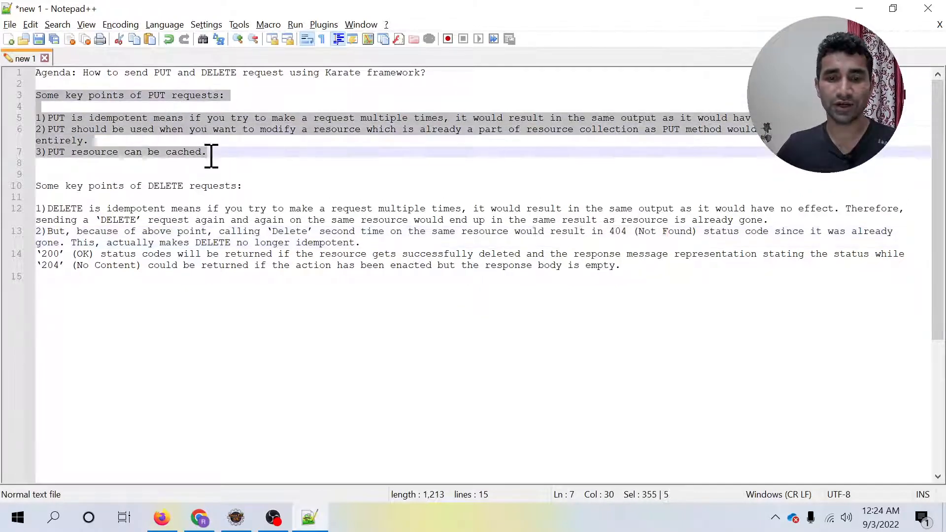
mouse_move(130, 105)
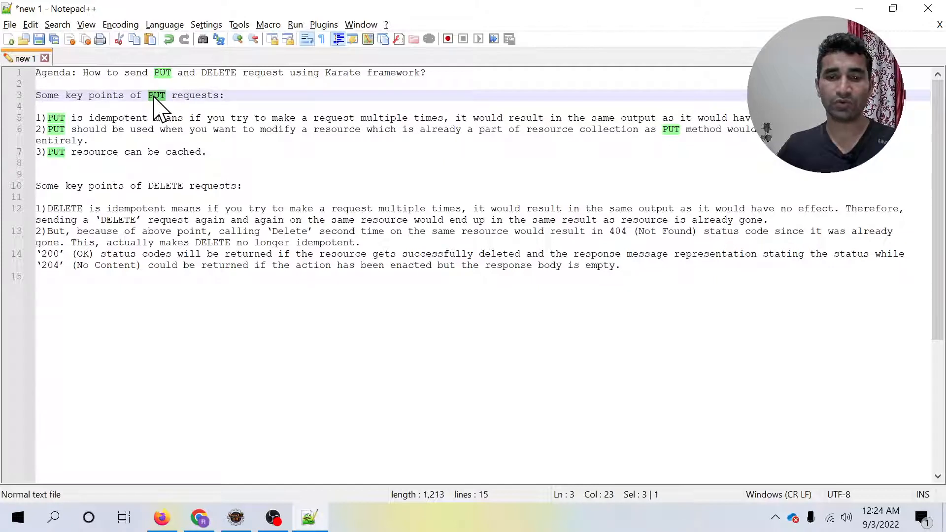
double_click(141, 129)
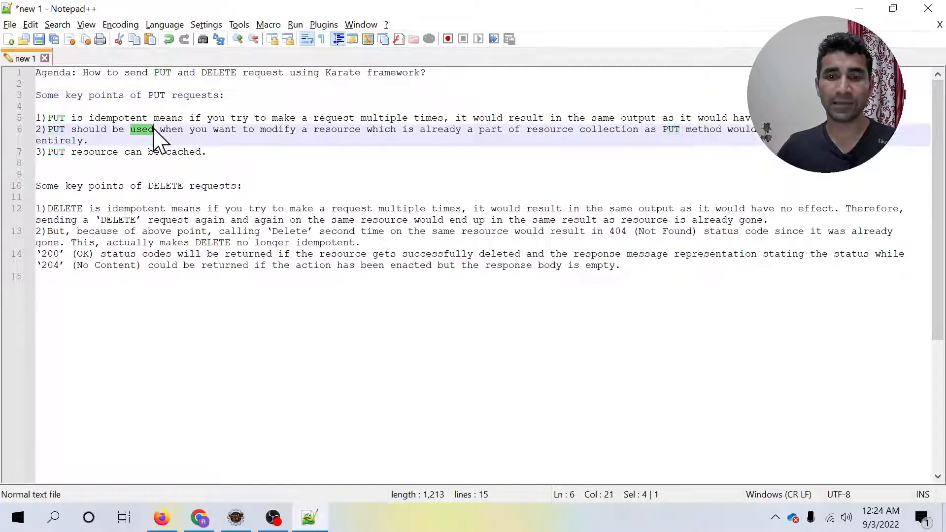
click(157, 129)
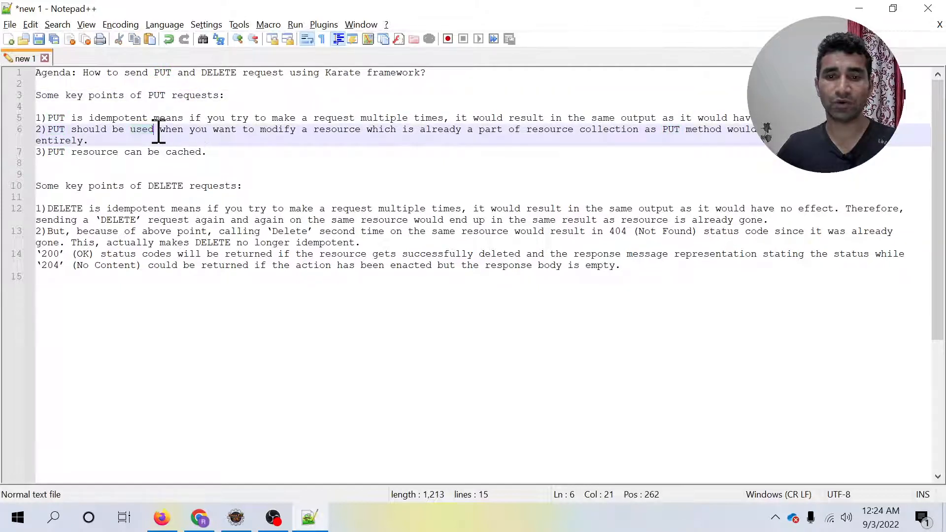
click(235, 129)
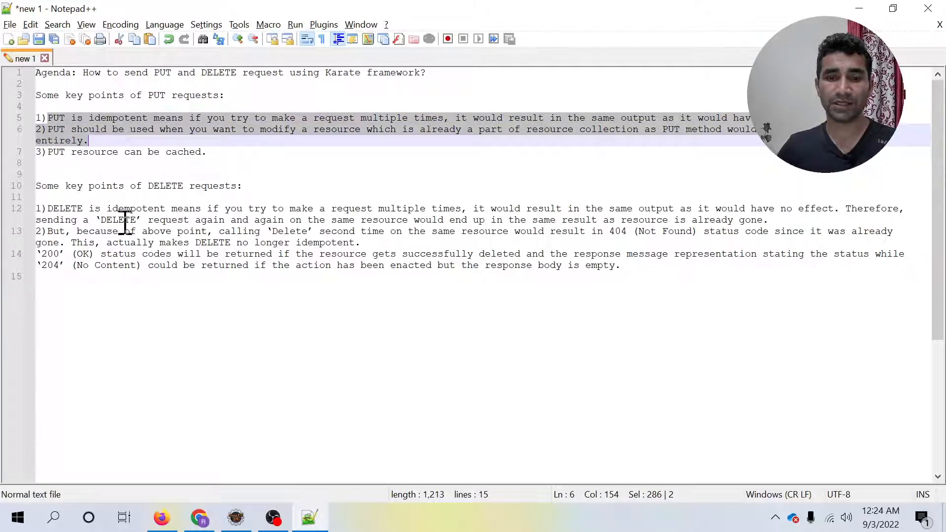
click(51, 209)
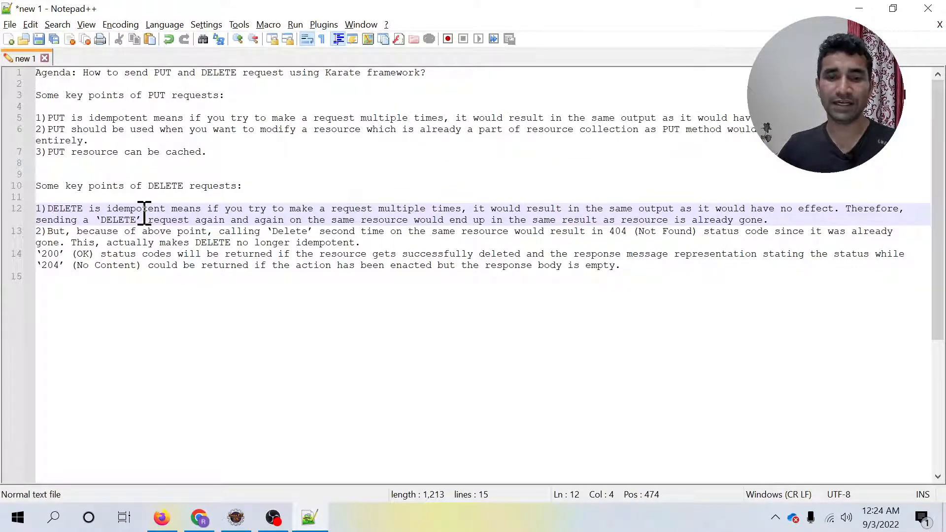
mouse_move(205, 254)
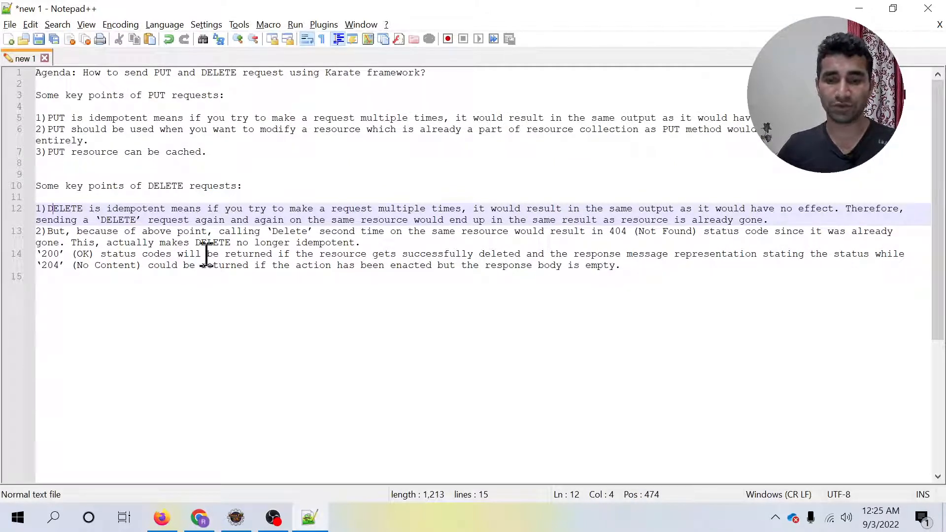
mouse_move(236, 416)
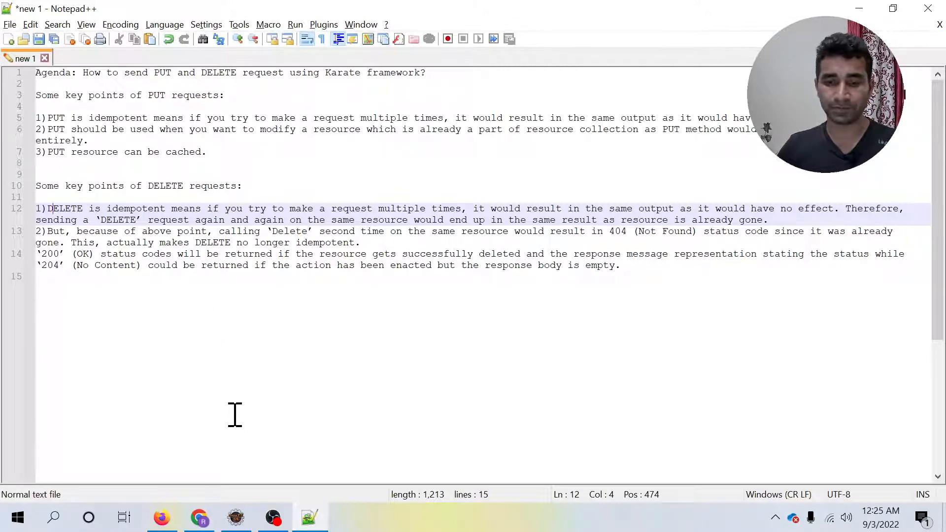
- Start the New > Other wizard on the tests folder and choose a plain General > File
click(236, 517)
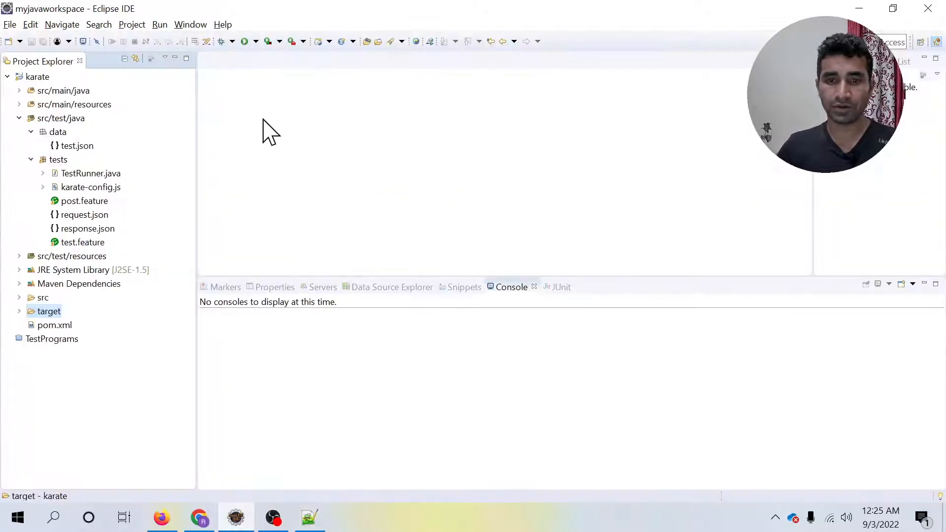
click(61, 118)
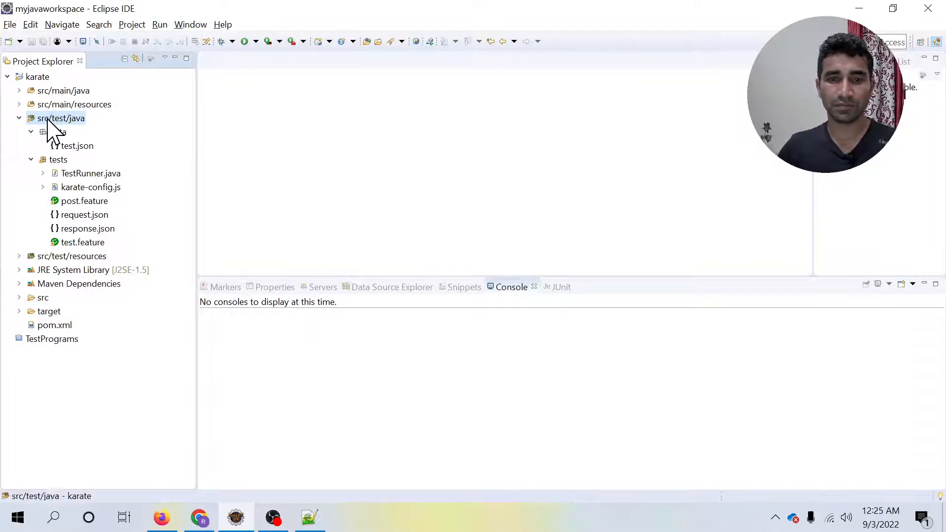
right_click(61, 118)
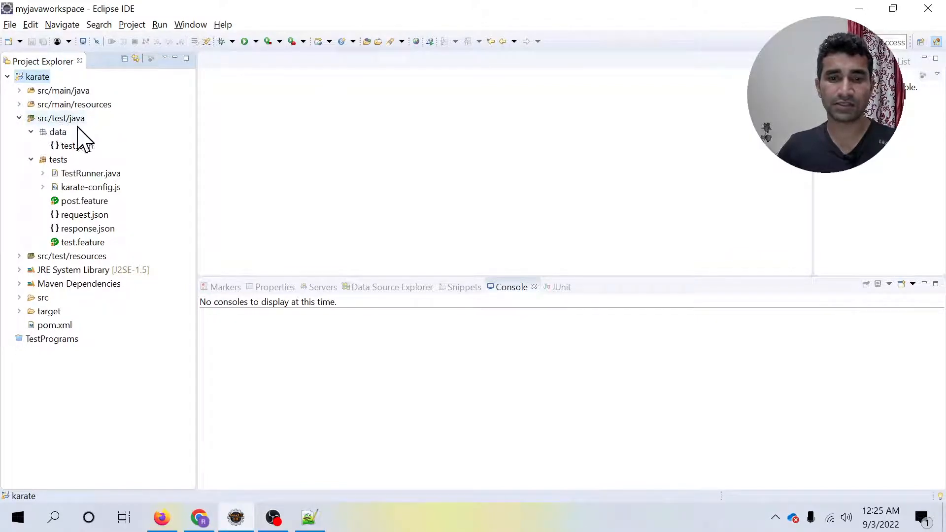
click(58, 160)
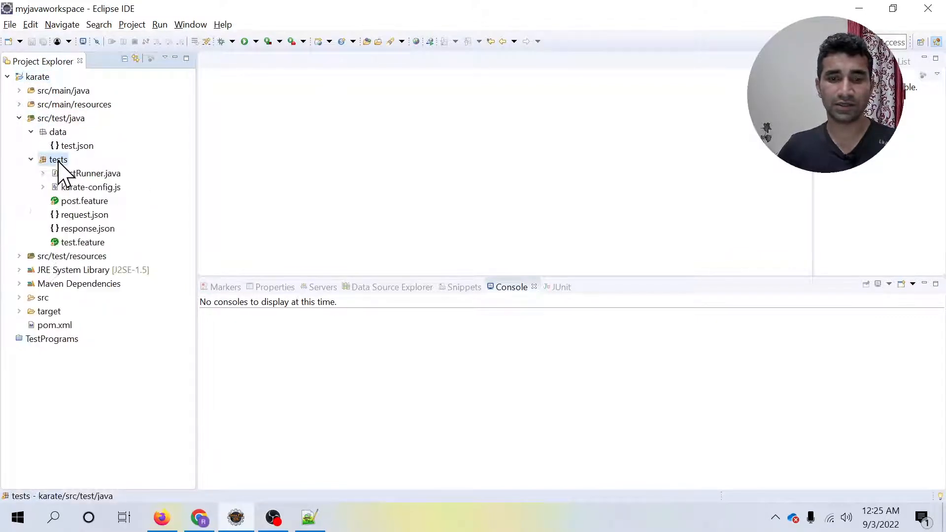
right_click(59, 159)
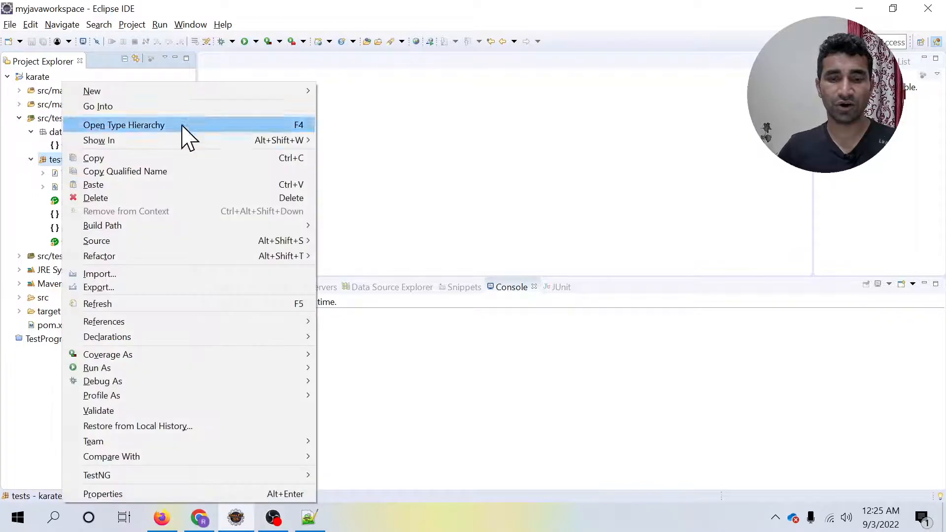
mouse_move(92, 91)
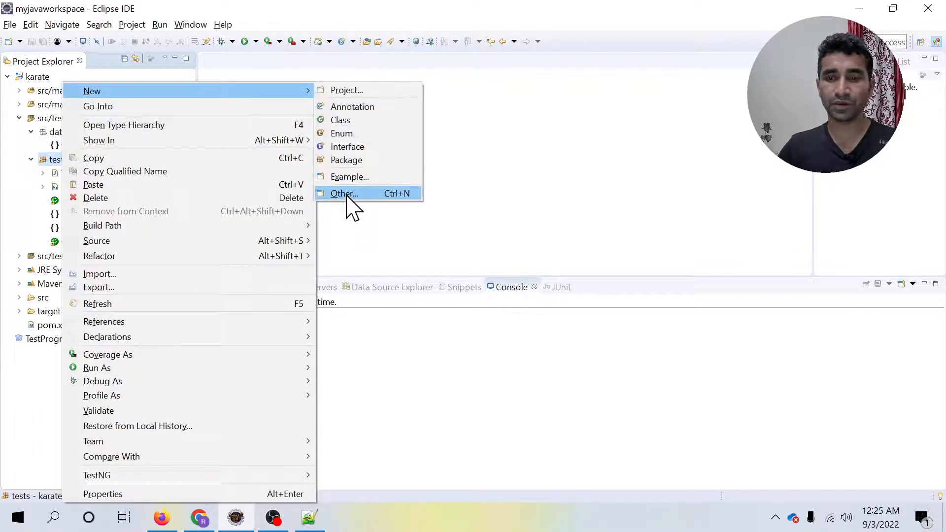
click(344, 193)
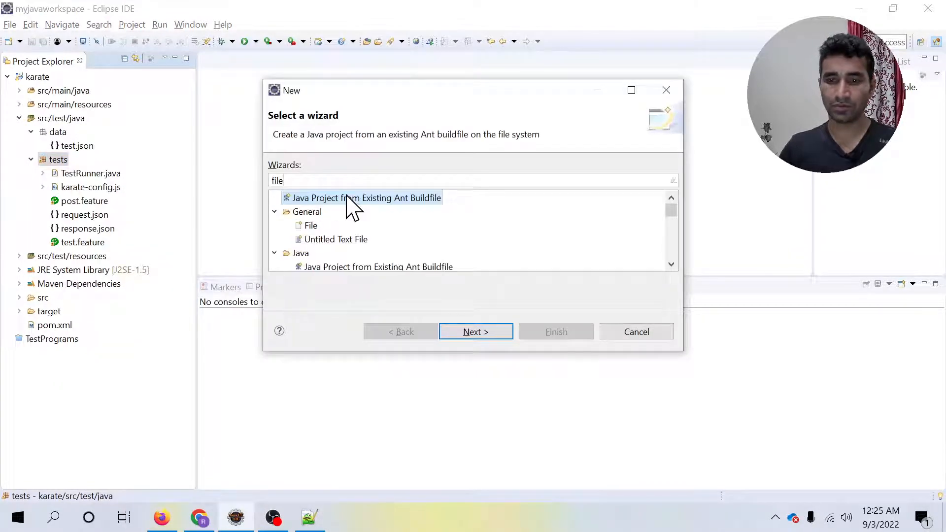
click(310, 225)
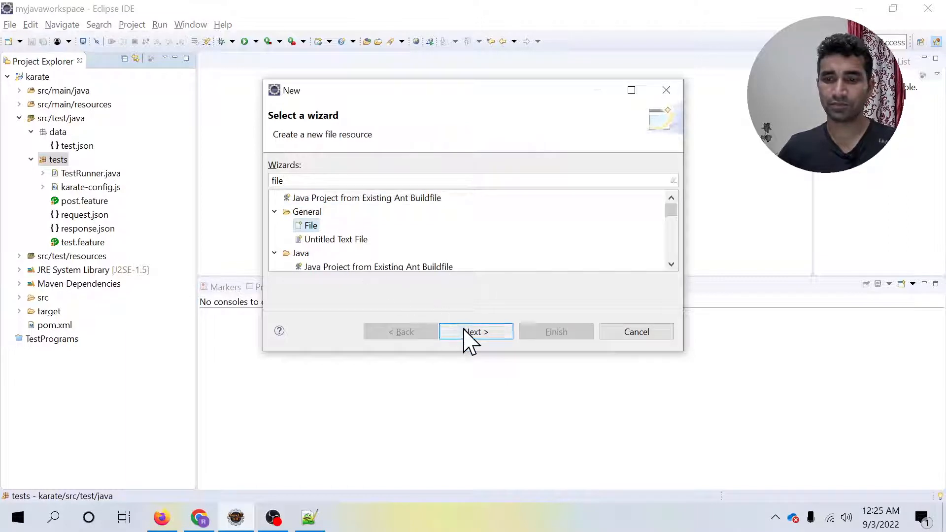
click(475, 331)
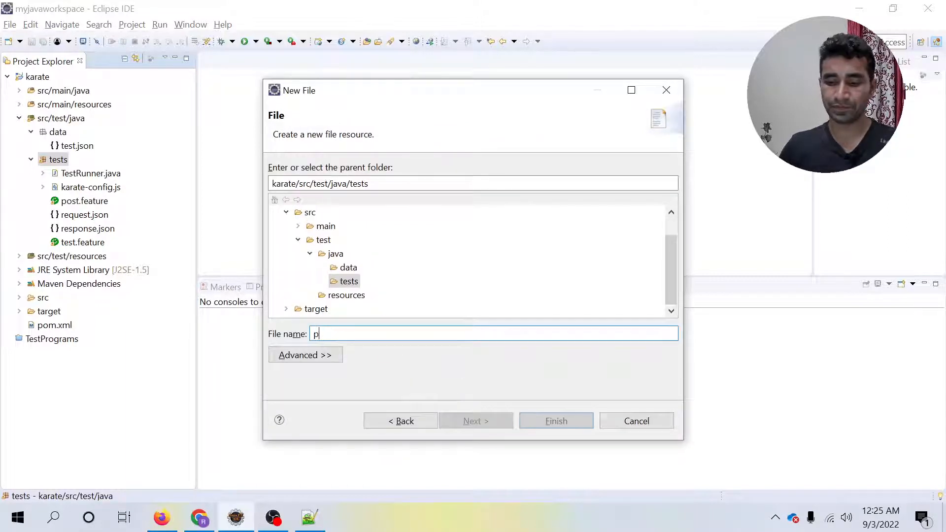
- Name the new file putdelete.feature and finish so it opens for editing
text(ut)
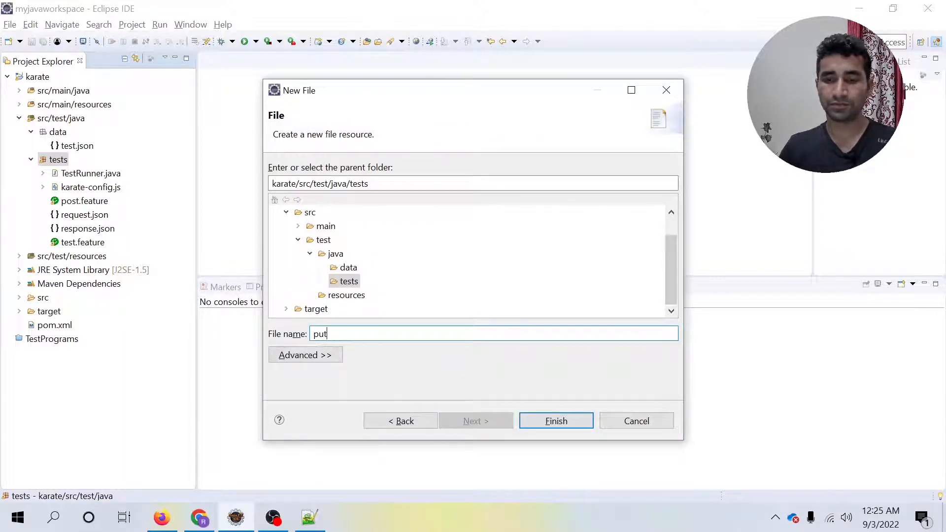
text(delete)
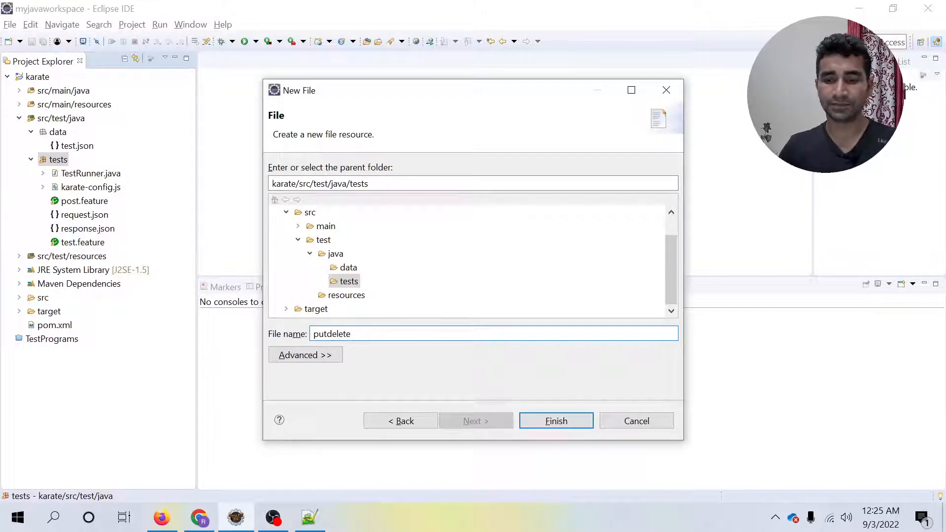
text(.feature)
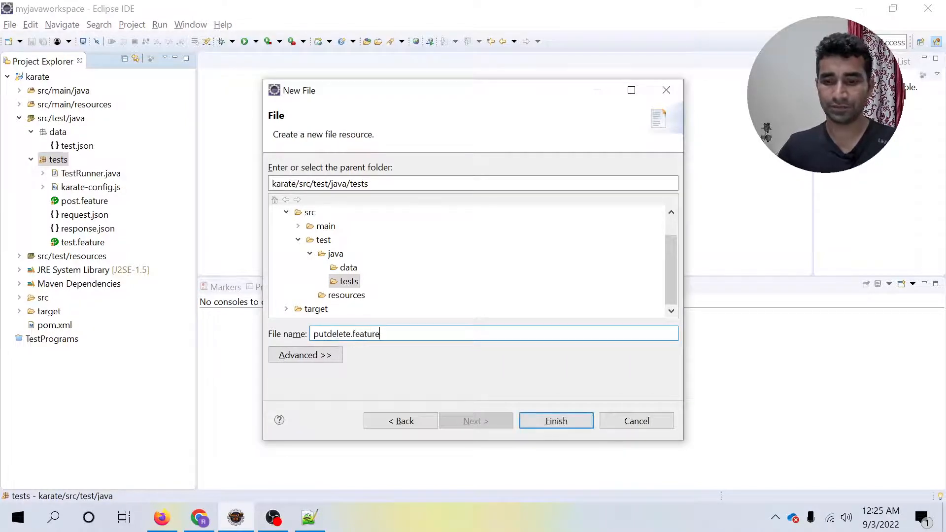
click(554, 421)
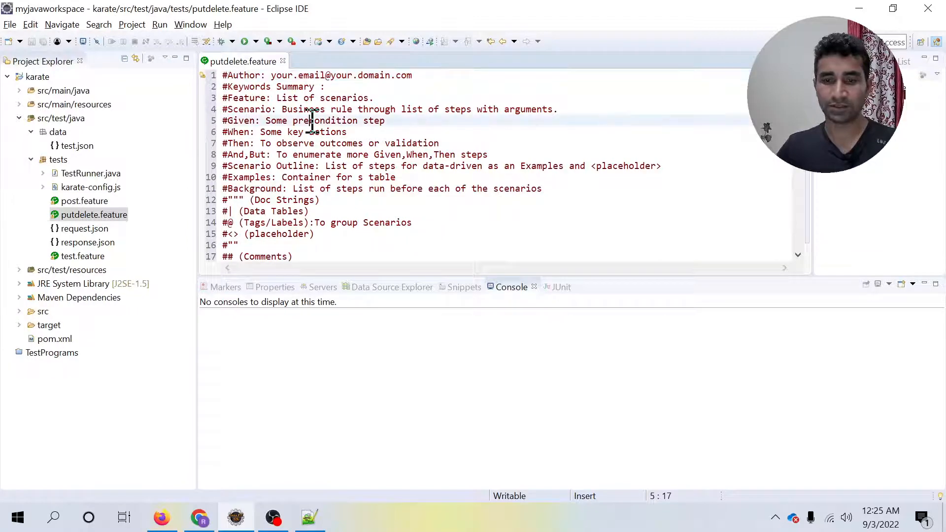
- Clear the template text, save the file, and begin line 1 with Feature
key(ctrl+a)
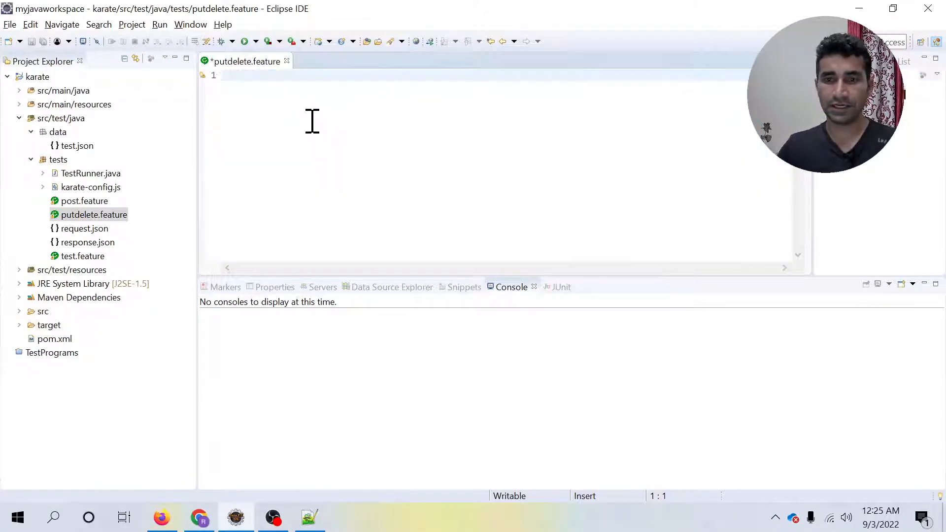
key(ctrl+s)
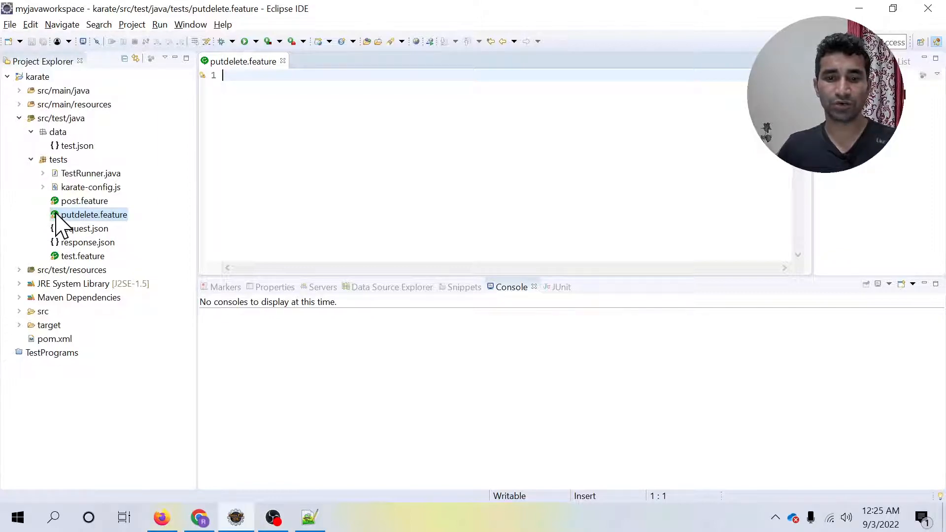
mouse_move(294, 206)
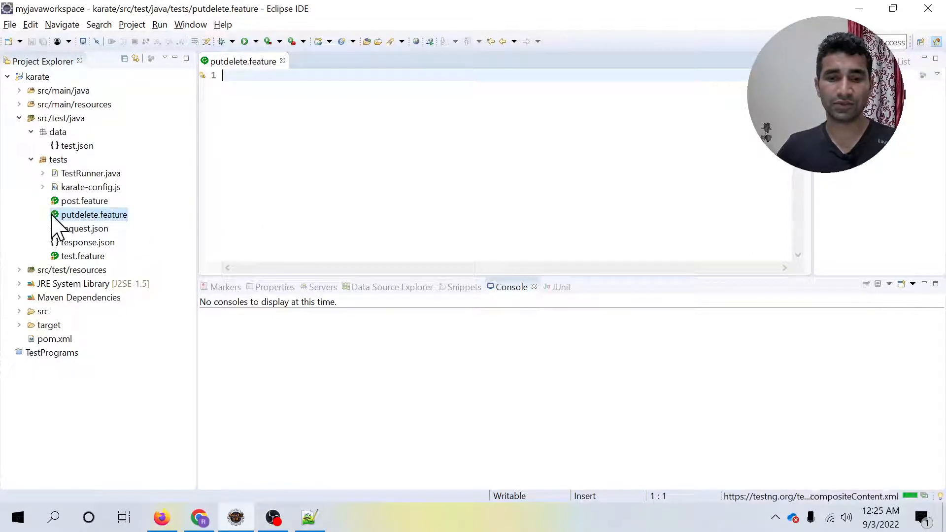
mouse_move(289, 112)
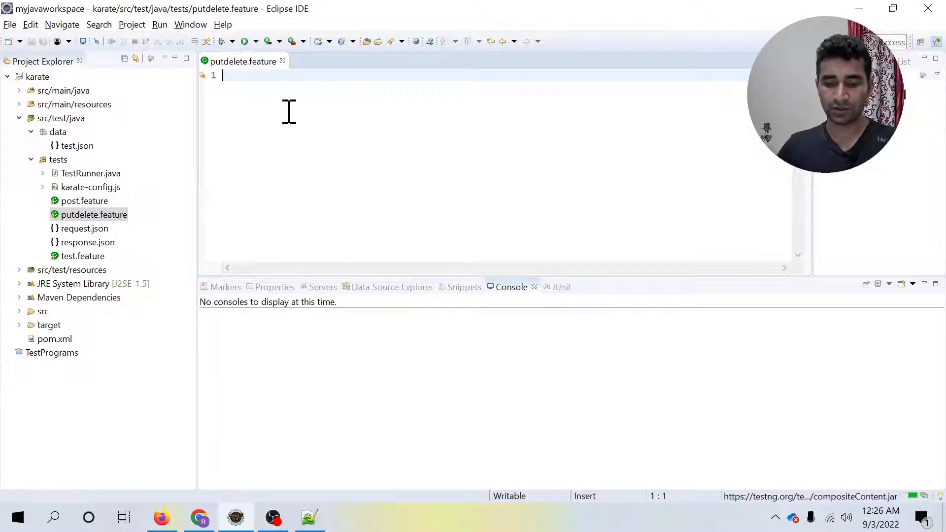
text(Feature:)
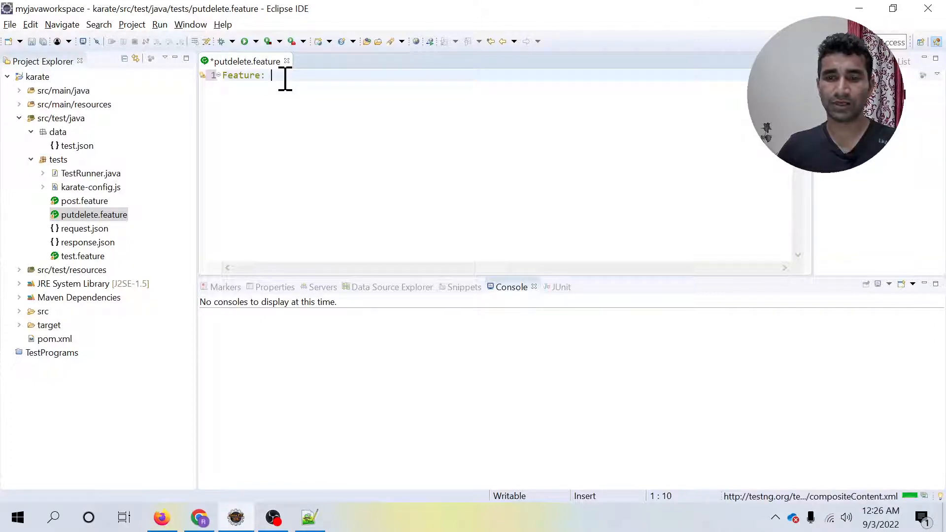
mouse_move(270, 139)
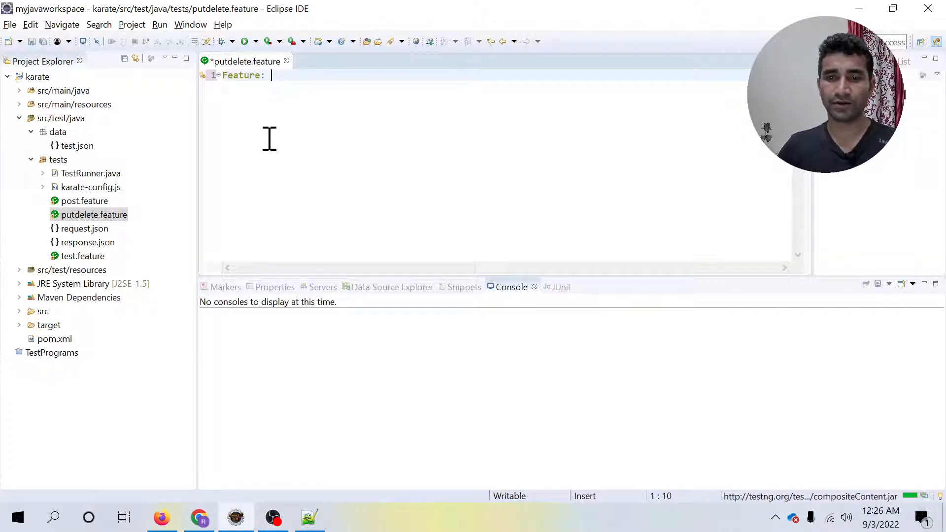
- Title the feature 'This is API PUT and DELETE request demo in Karate Framework'
text(This)
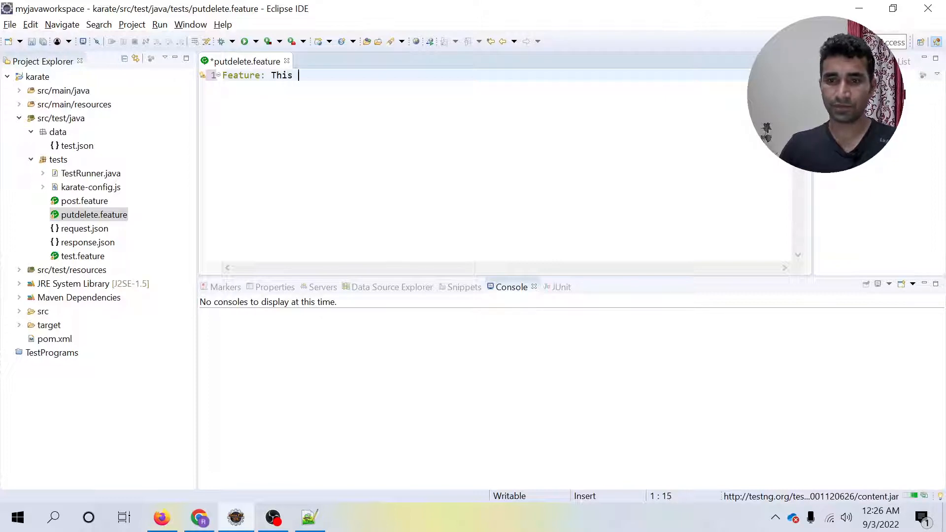
text(is)
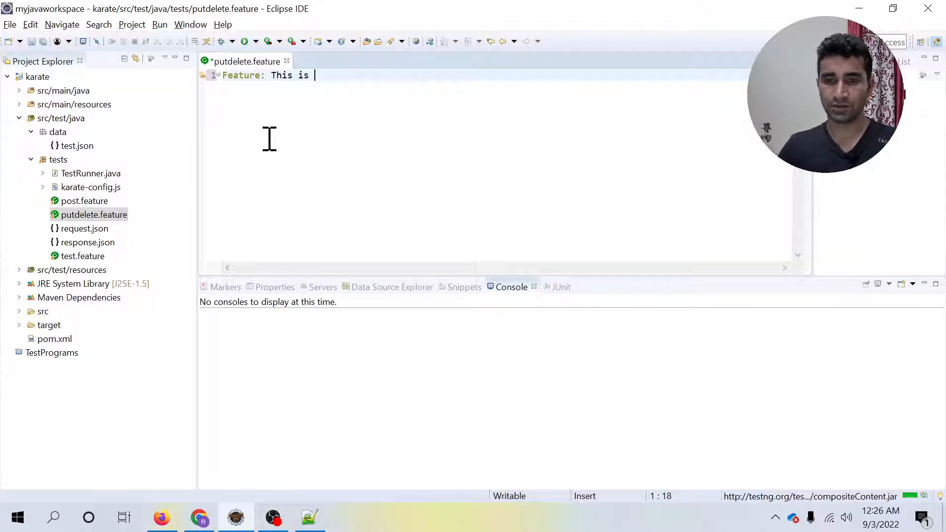
text(API)
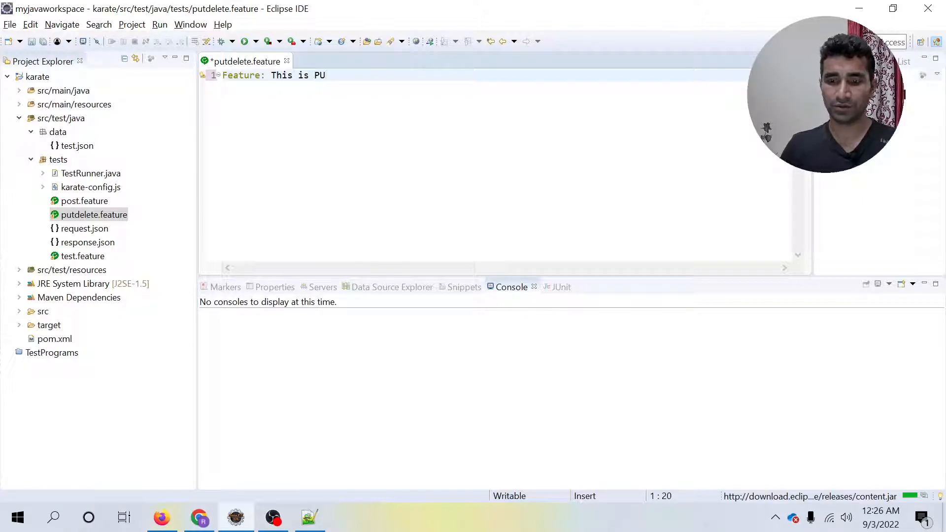
text(T and d)
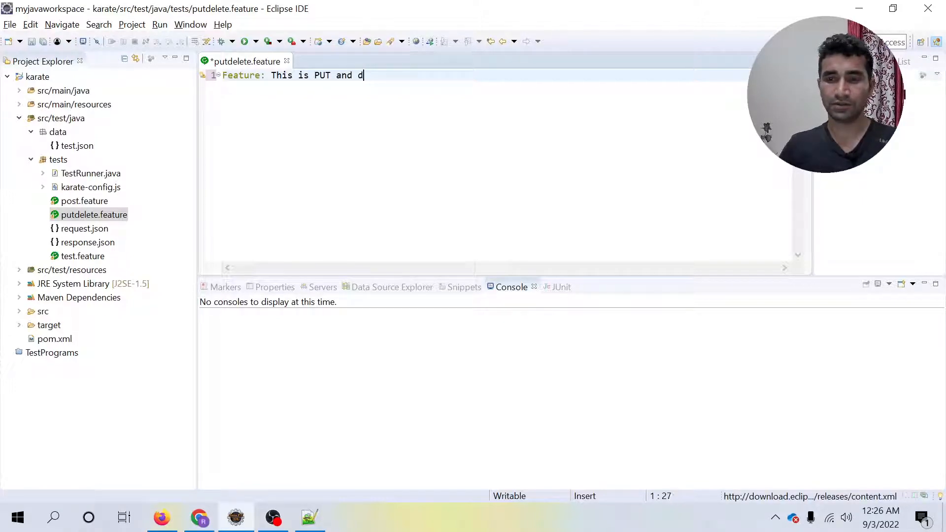
text(ELETE)
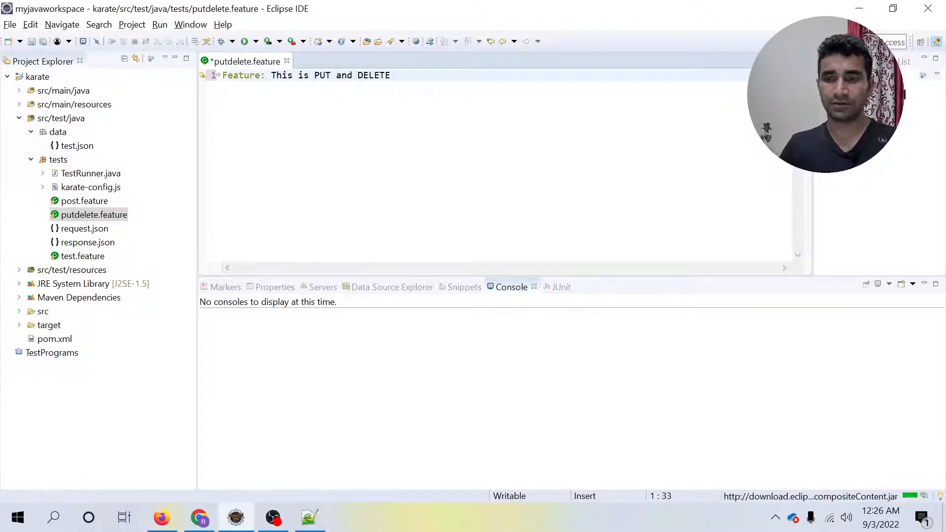
text(rewuest)
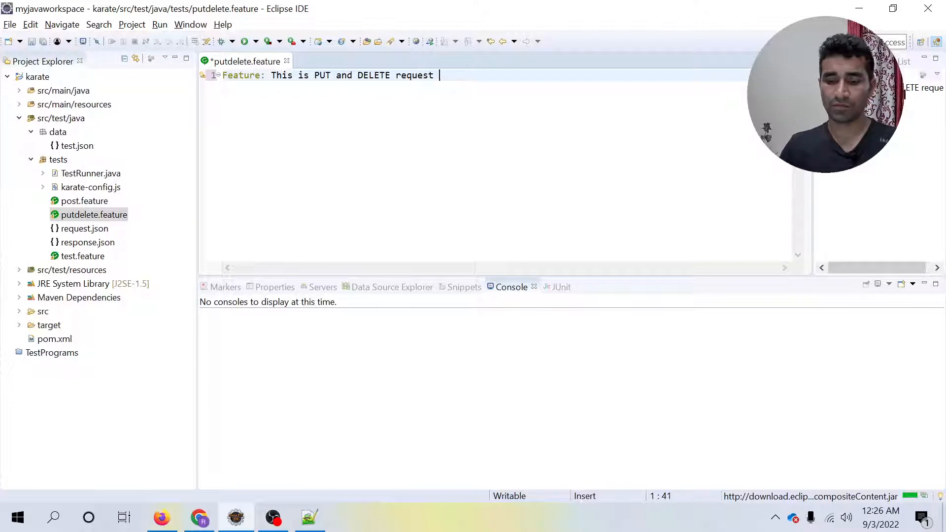
text(demo in K)
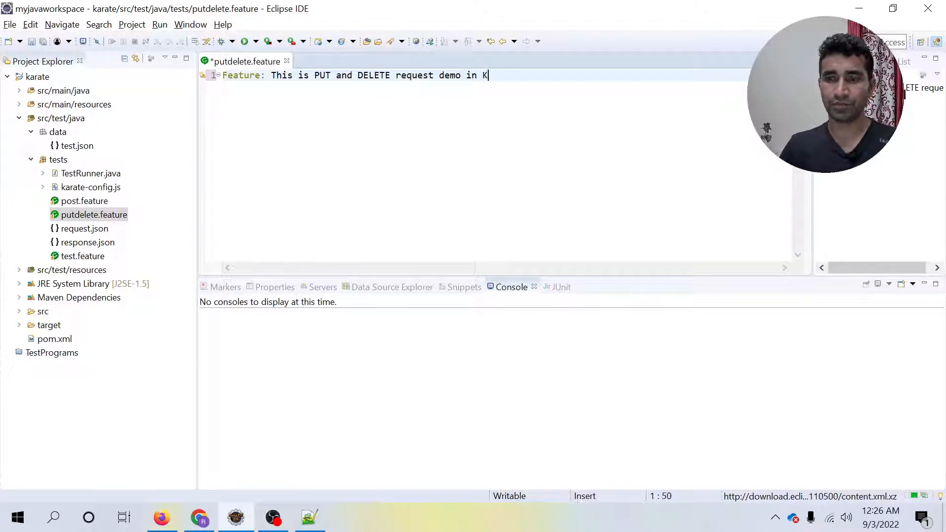
text(arate)
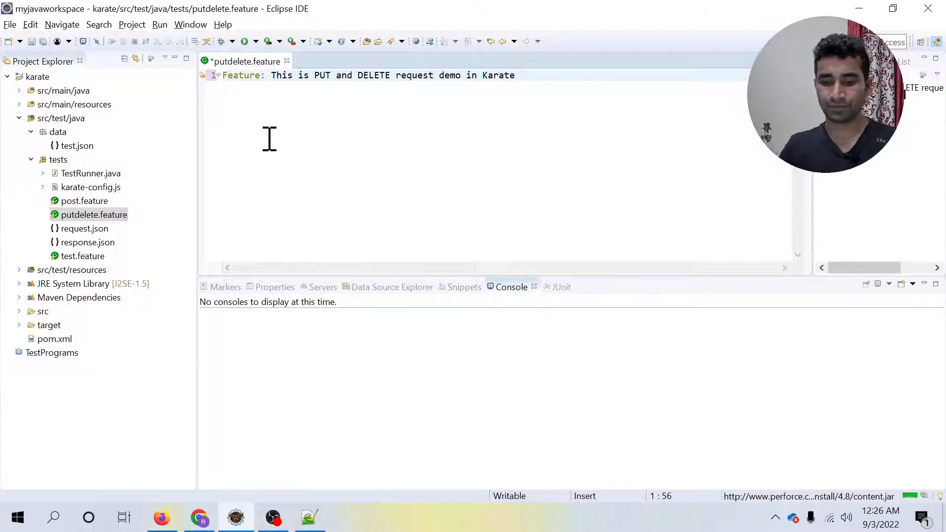
text(Frame)
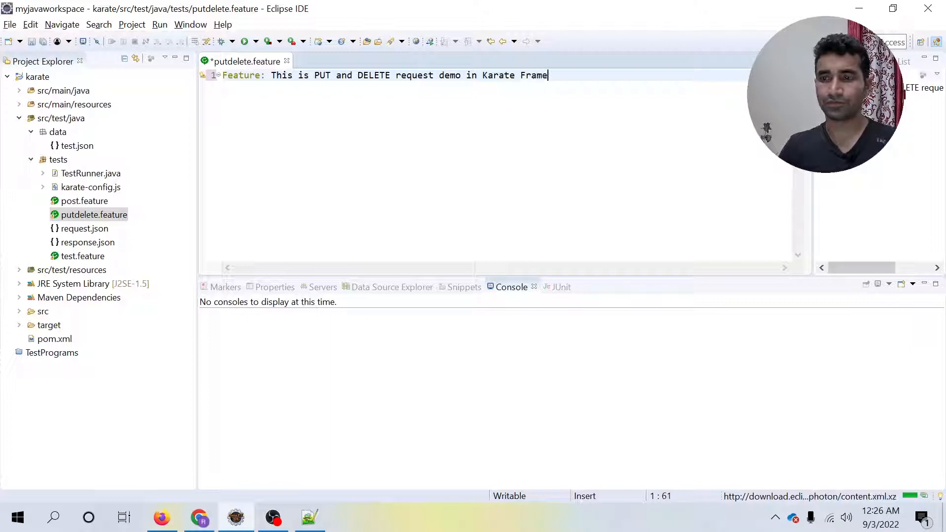
key(Return)
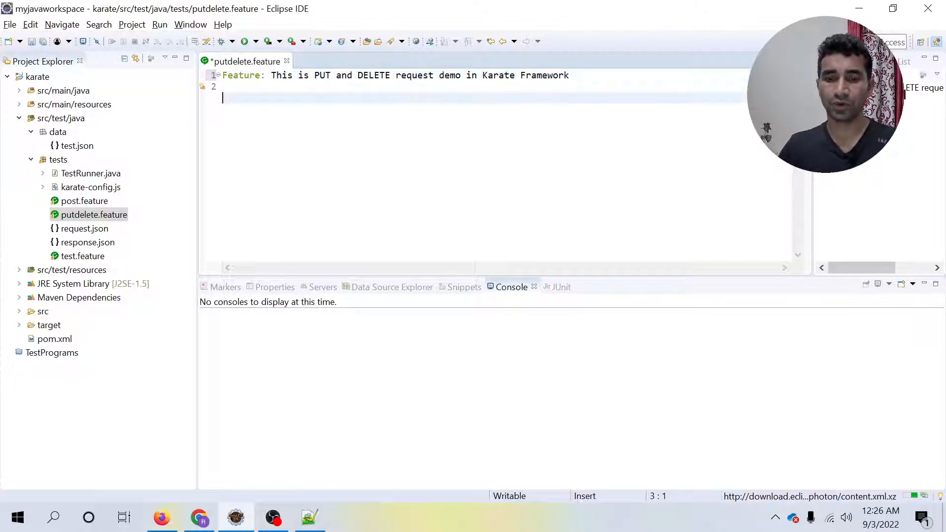
- Add a Scenario line and beneath it a Given url step with empty quotes
text(S)
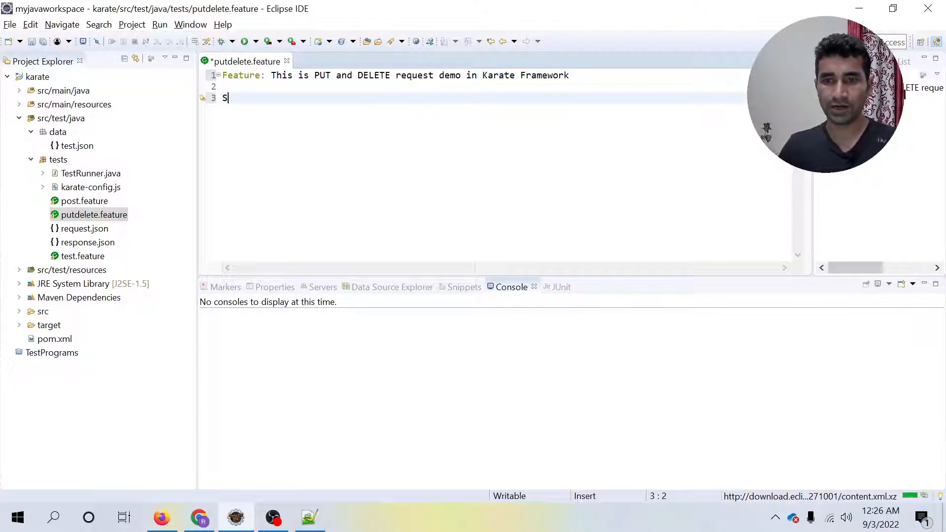
text(cn)
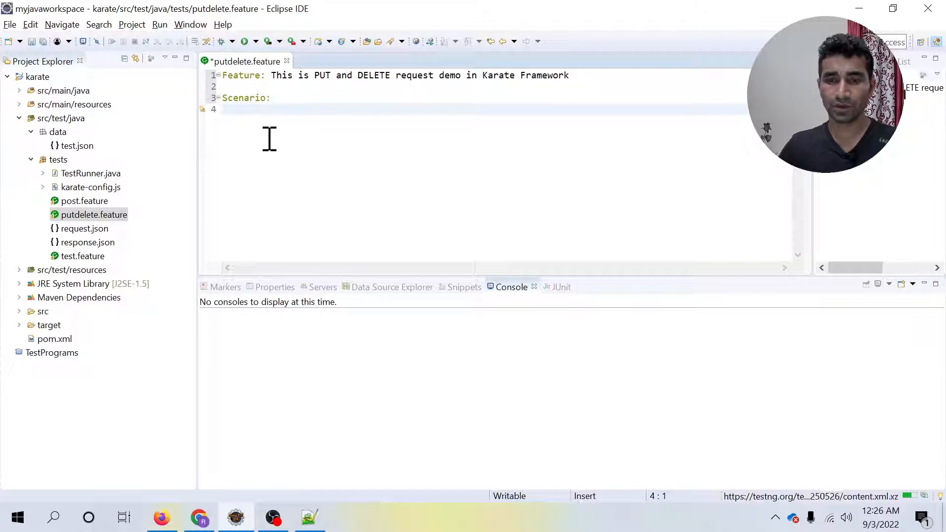
click(223, 110)
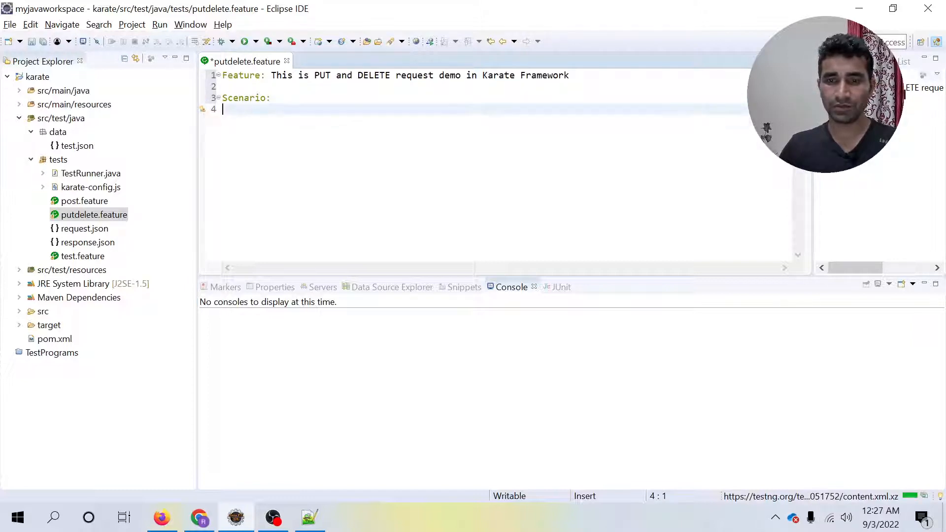
text(Given)
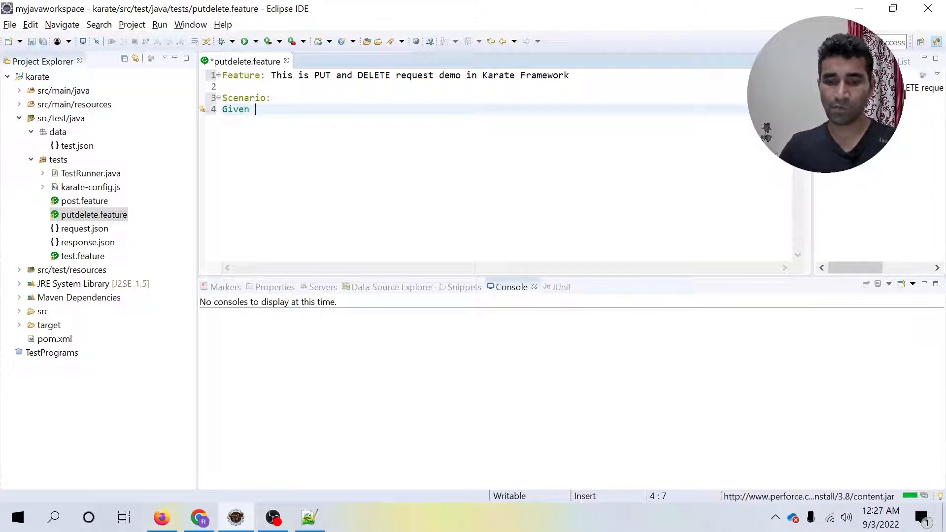
text(url)
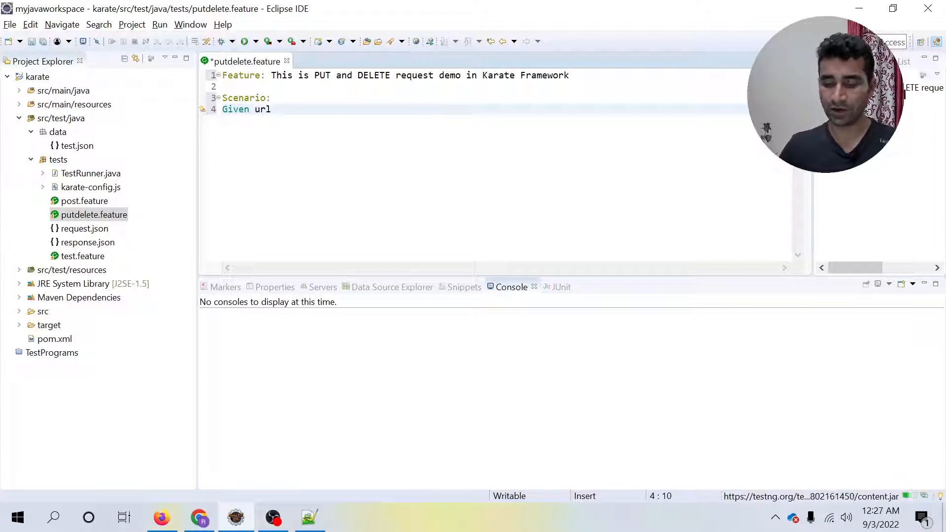
text(')
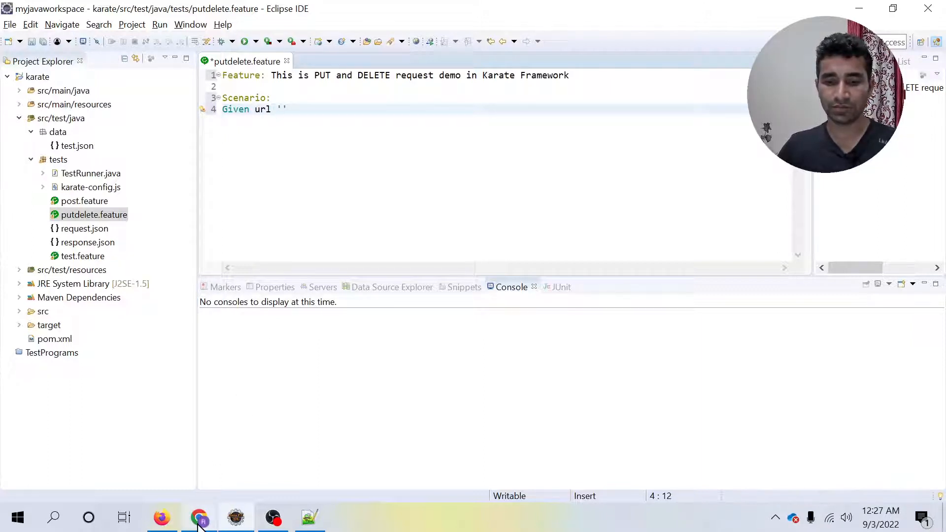
- Browse to reqres.in in Chrome and open the PUT update users/2 endpoint in its own tab
click(199, 518)
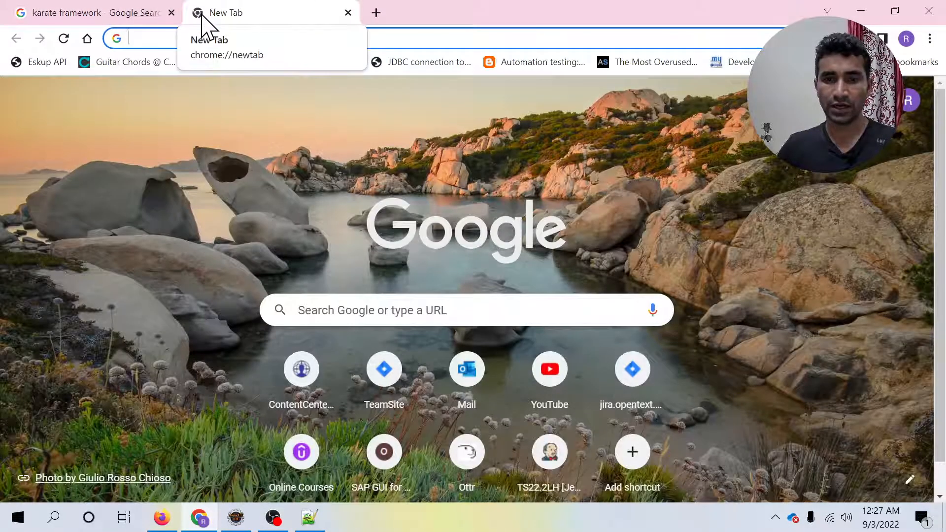
text(reqres.in)
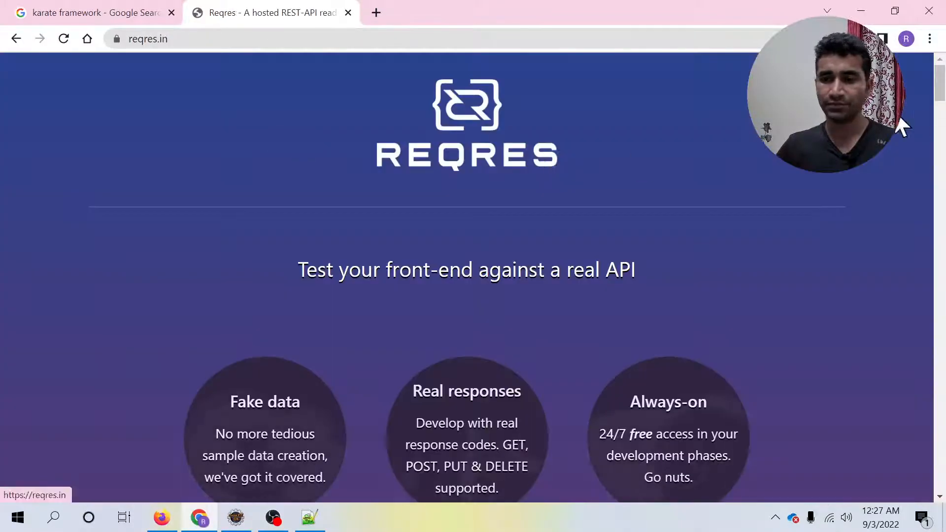
scroll(down, 3)
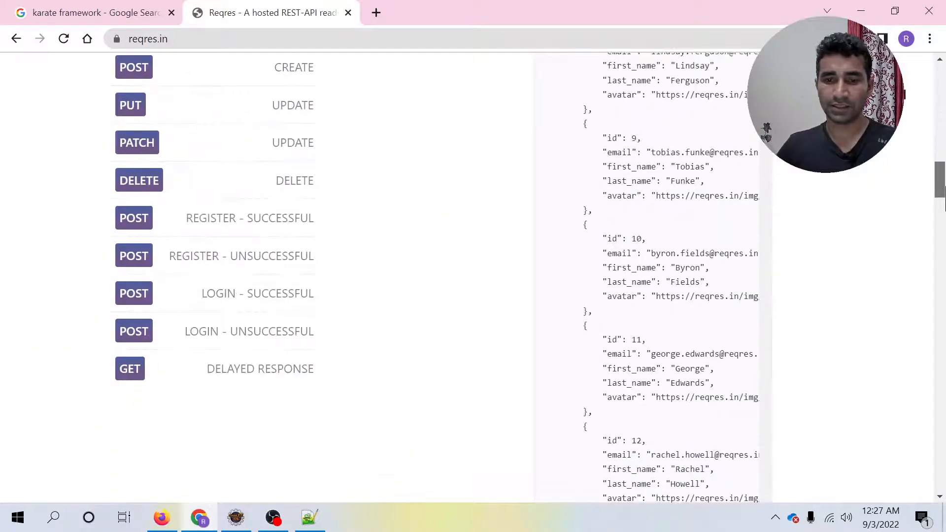
scroll(down, 3)
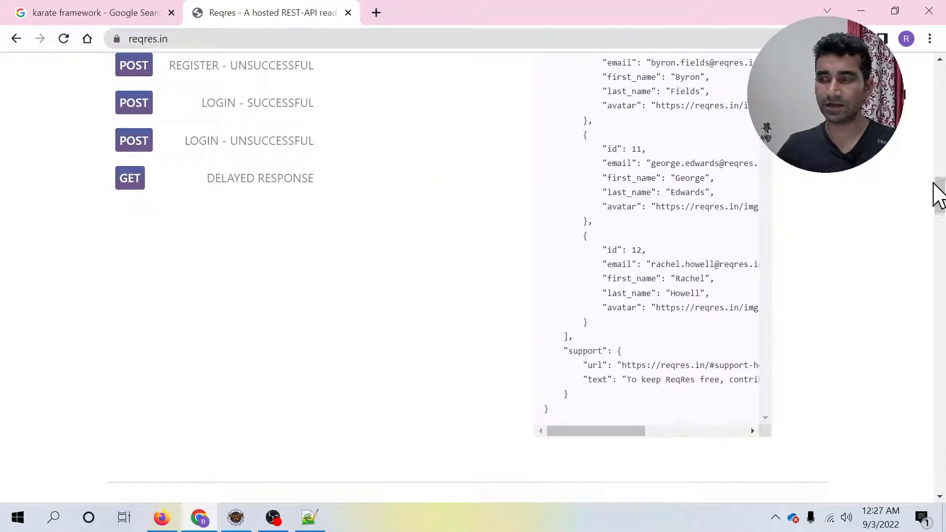
scroll(up, 3)
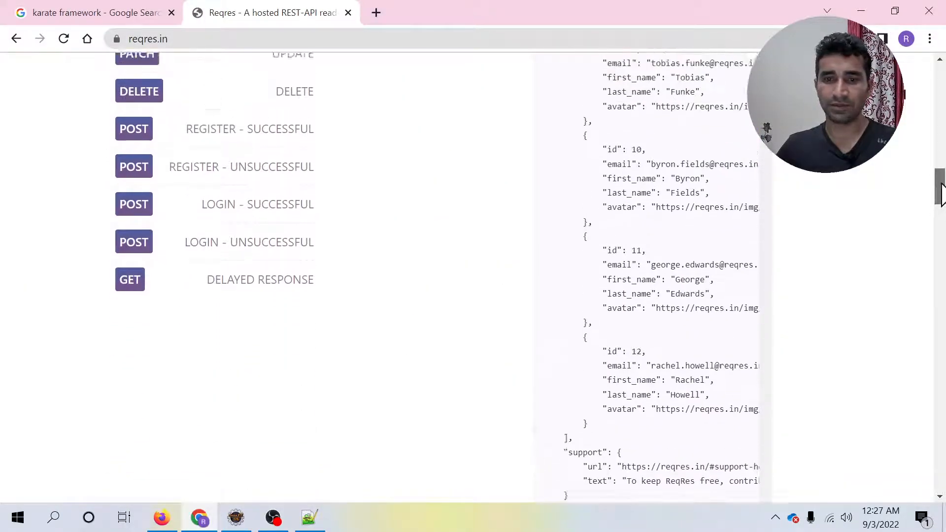
scroll(up, 3)
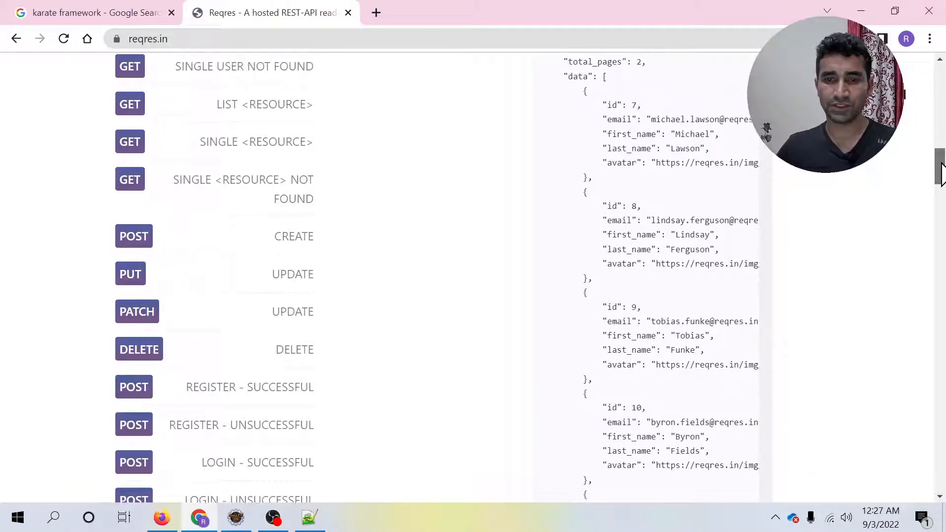
scroll(down, 3)
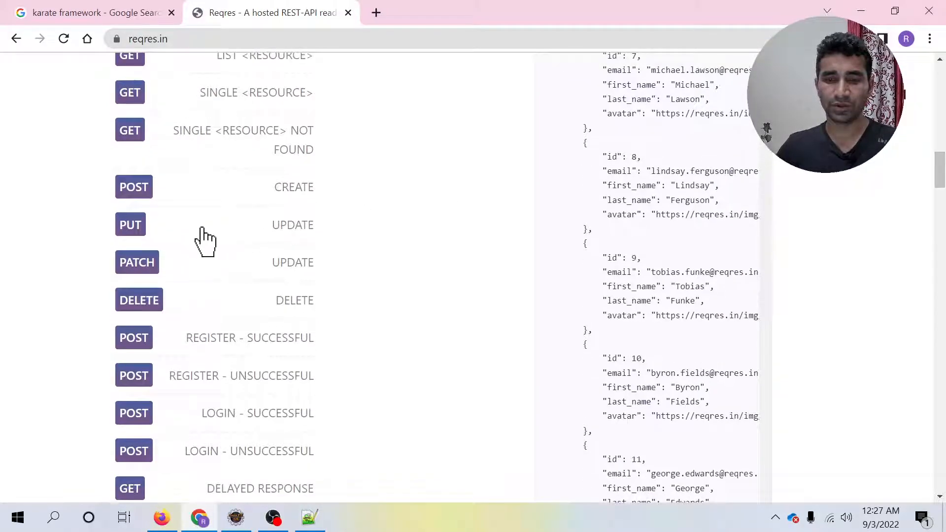
mouse_move(234, 235)
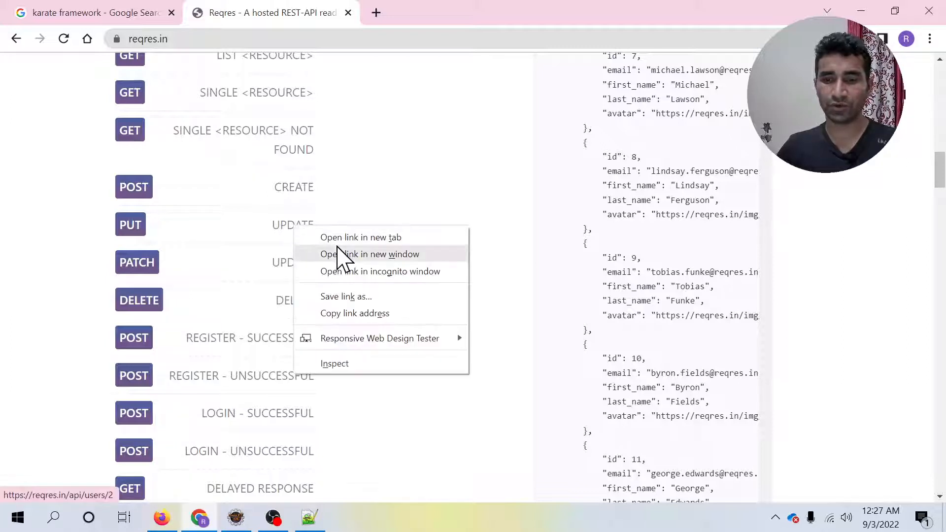
click(361, 237)
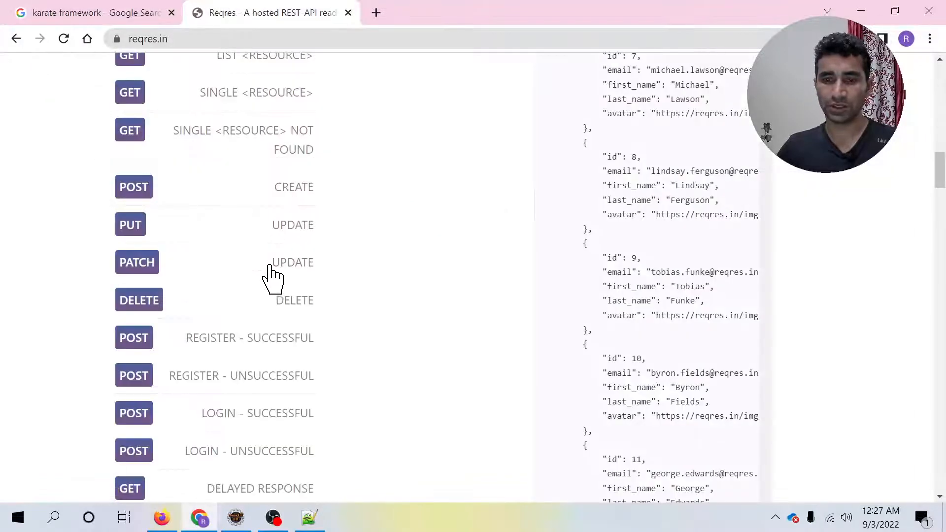
mouse_move(291, 224)
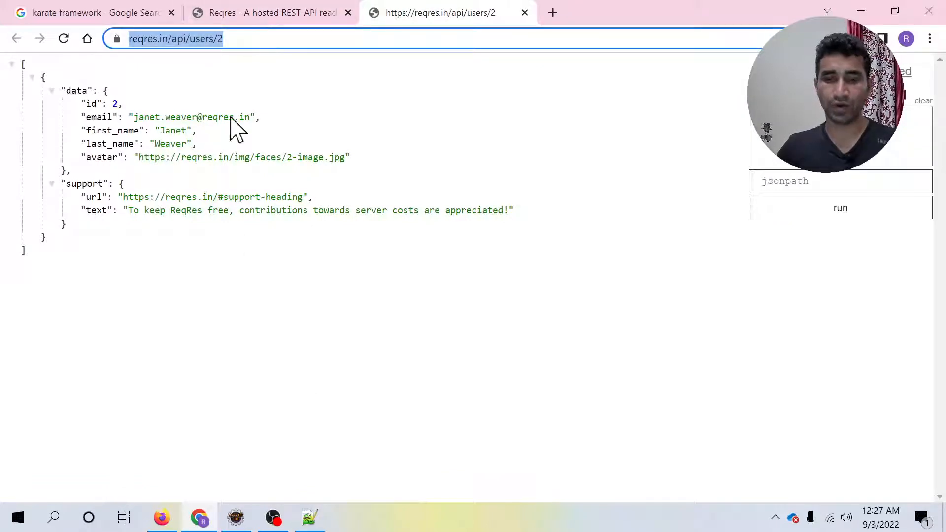
- Add an And request step in the feature file, then show the PUT sample body on reqres
click(236, 517)
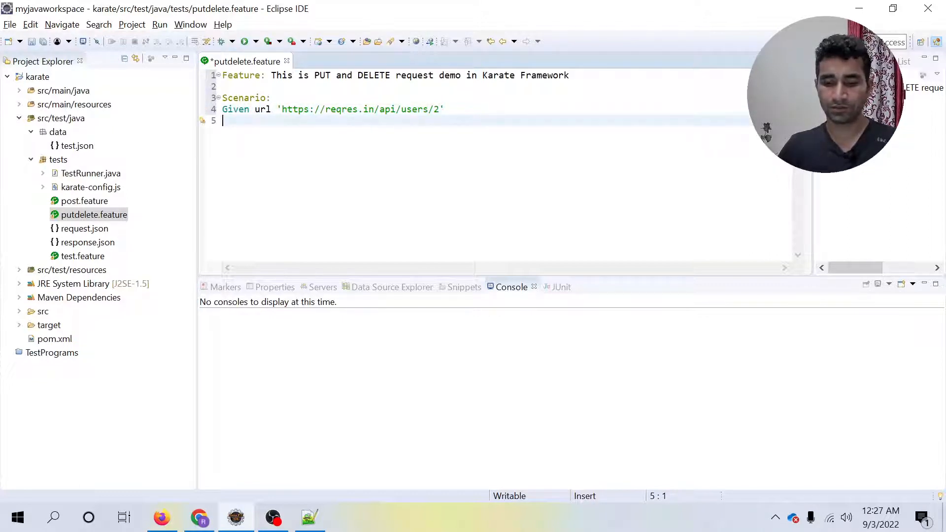
text(And)
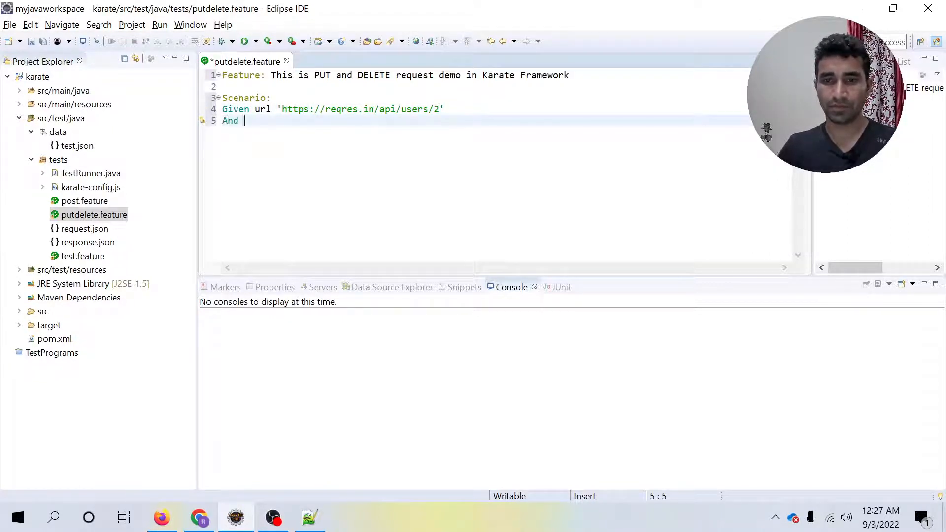
text(reqyuest ')
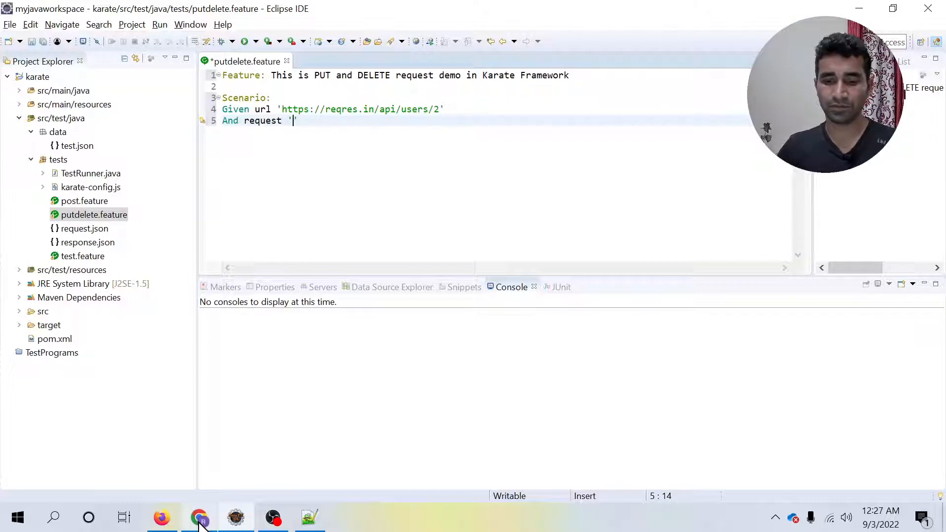
click(199, 517)
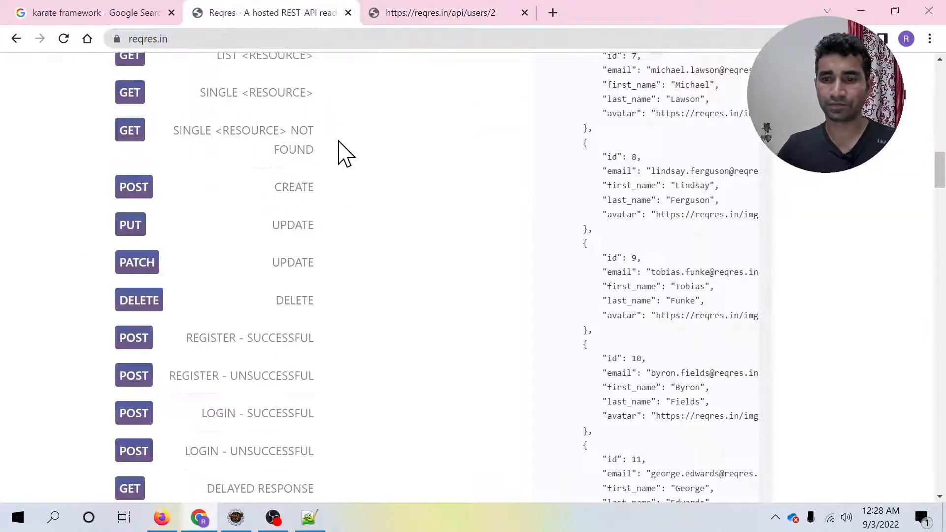
mouse_move(422, 277)
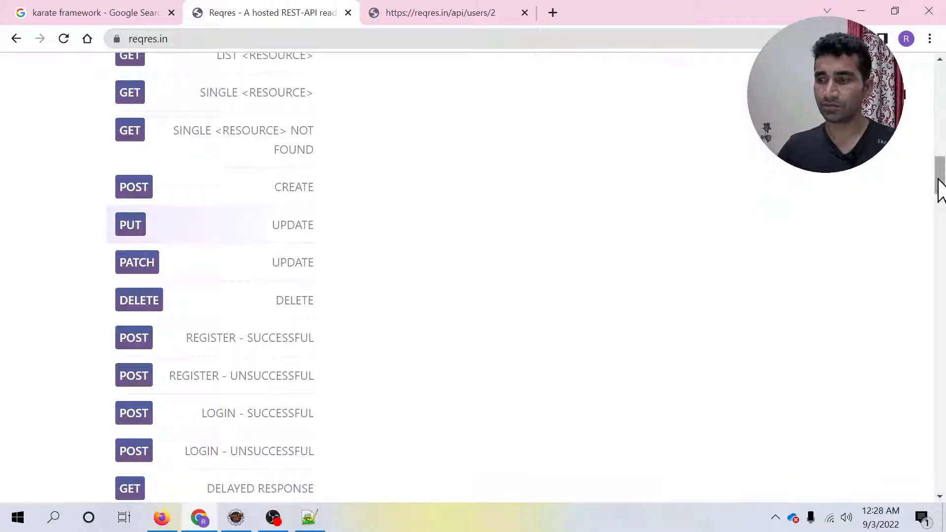
scroll(up, 3)
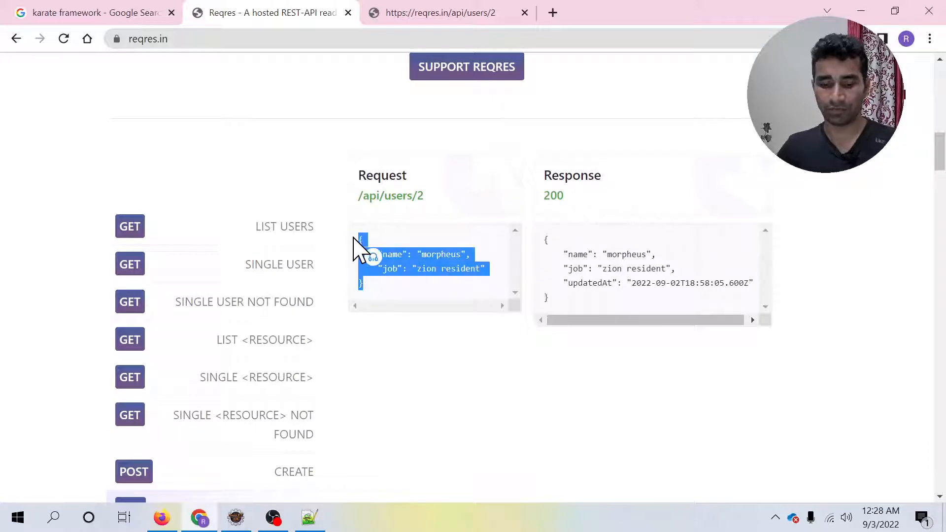
mouse_move(309, 517)
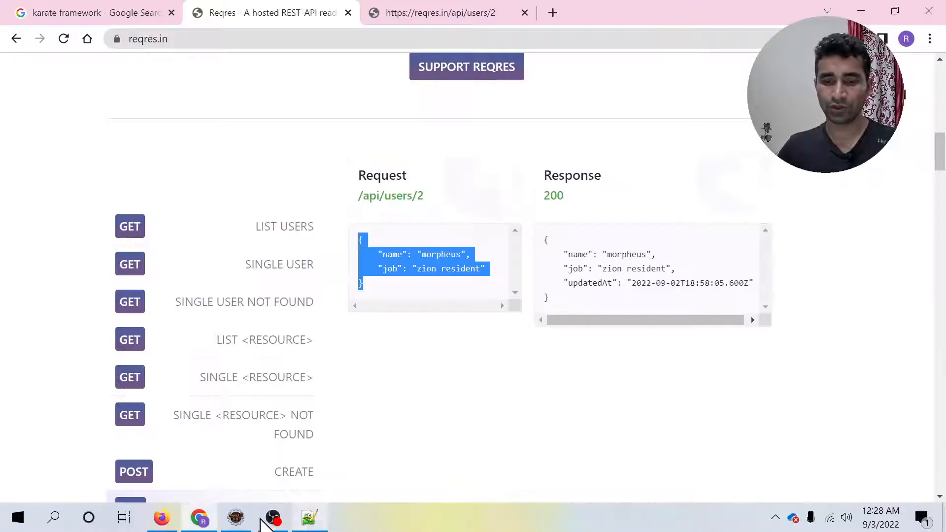
- Write the When method PUT step and begin the Then status line
click(235, 518)
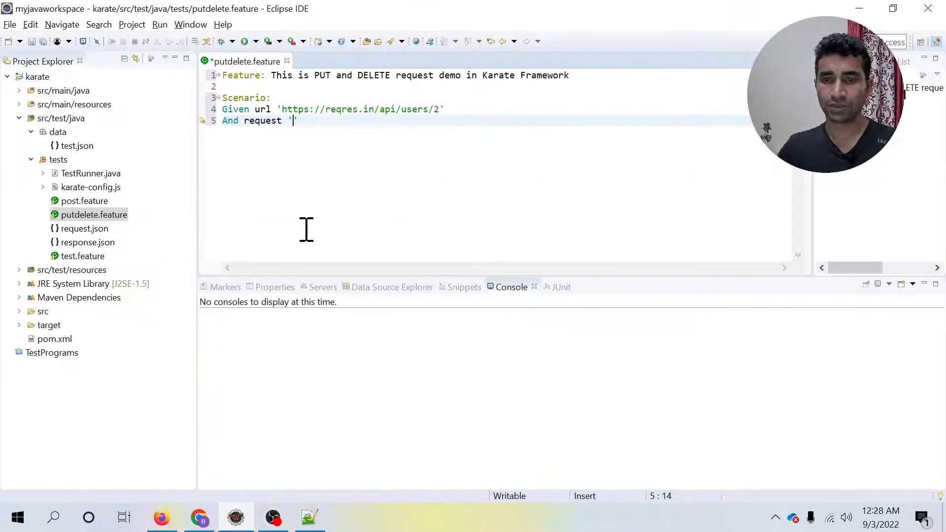
mouse_move(334, 143)
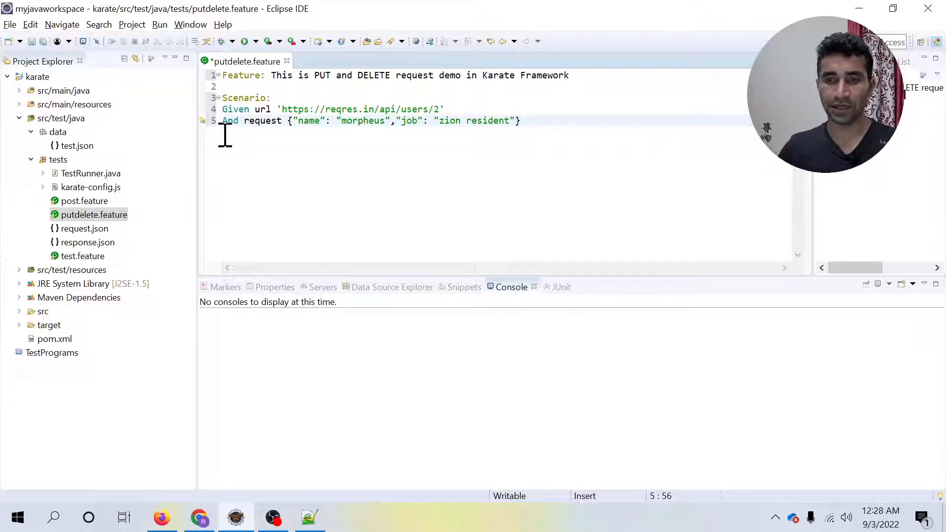
text(When)
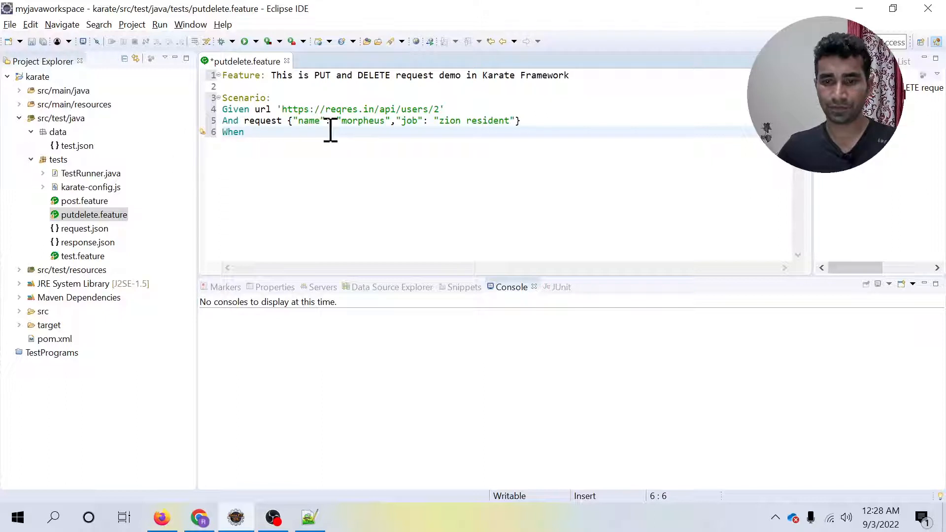
text(req)
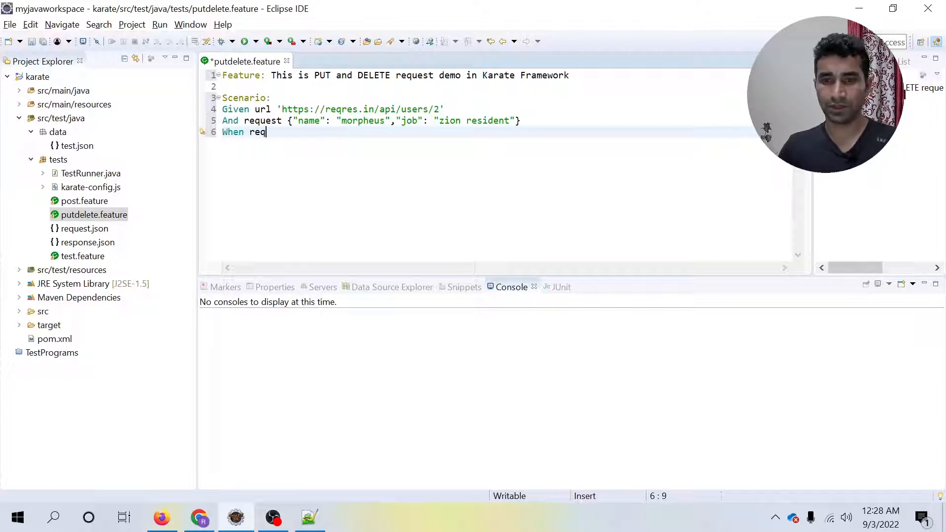
text(uest)
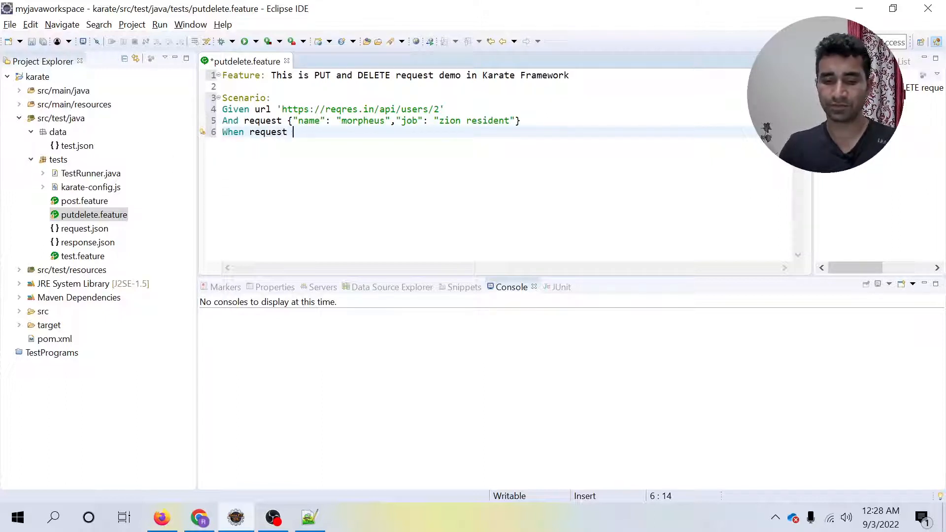
key(BackSpace)
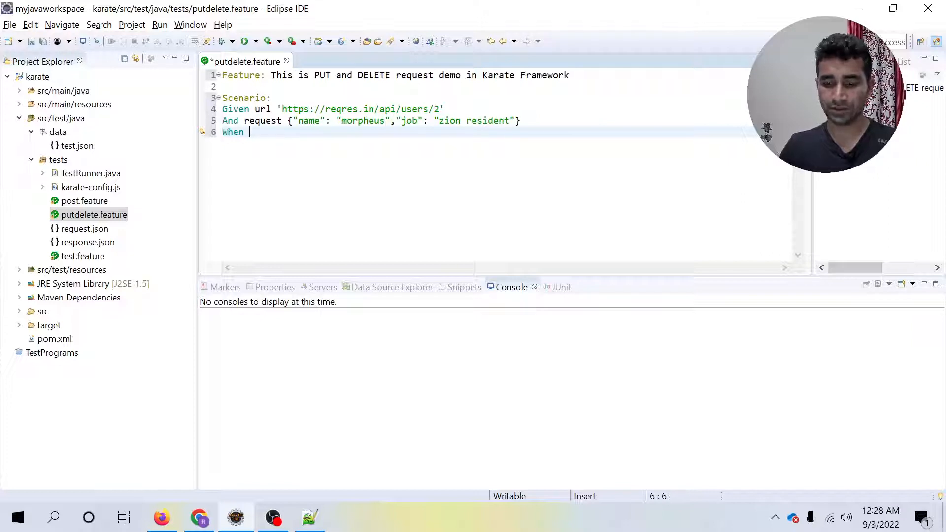
text(method PUT)
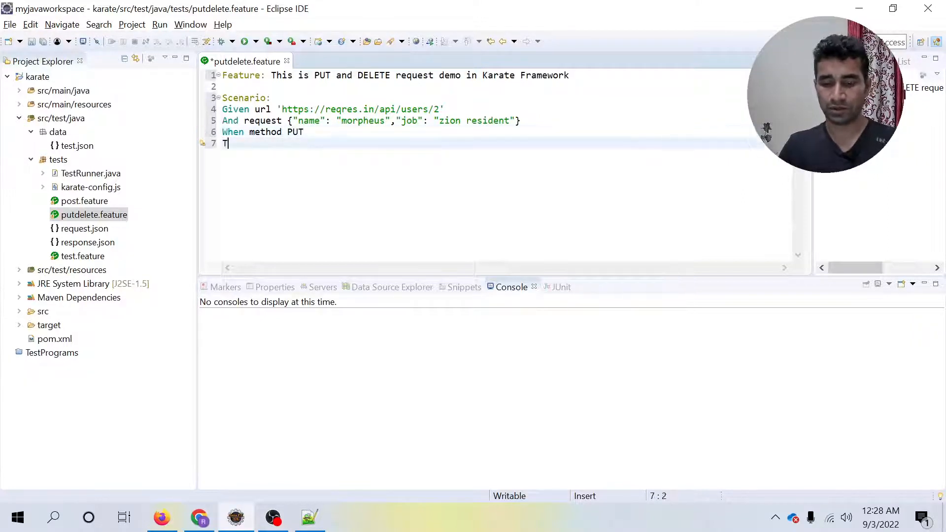
text(hen status)
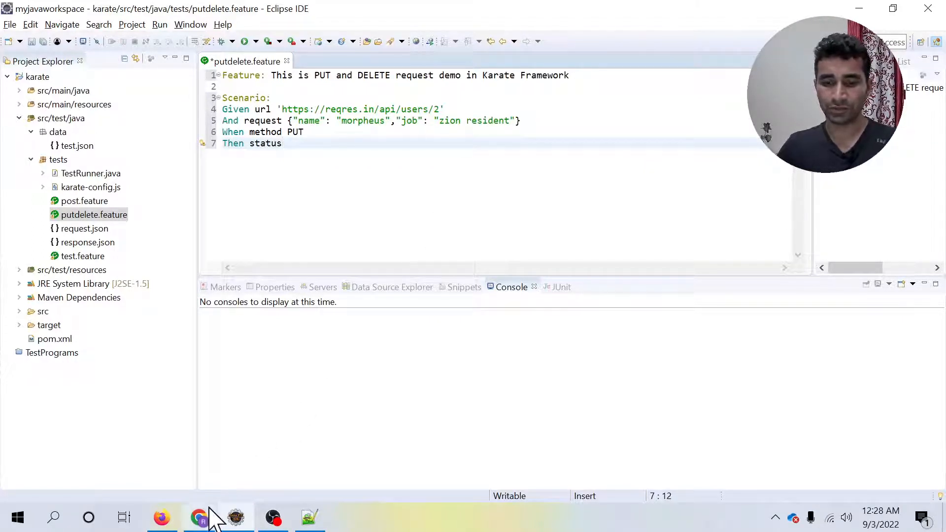
- After checking reqres and the notes, complete Then status 200 and And print response
click(199, 517)
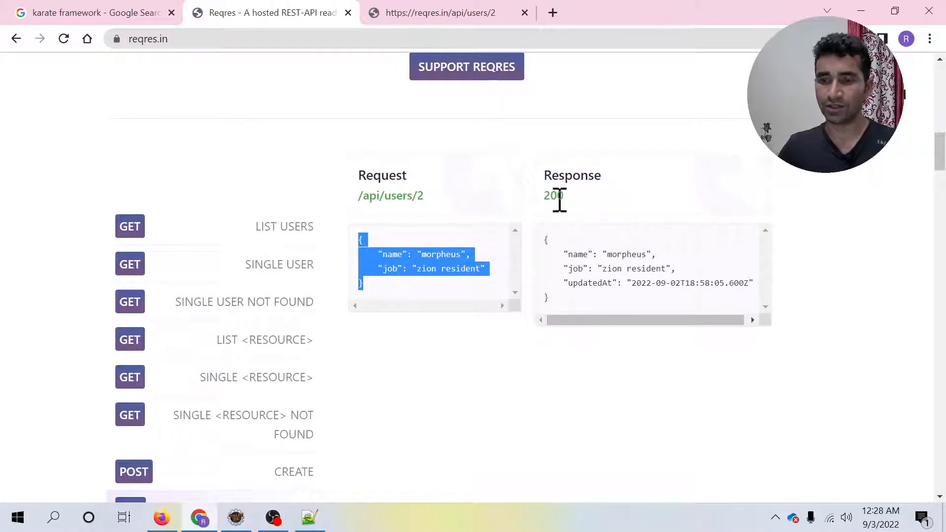
mouse_move(314, 133)
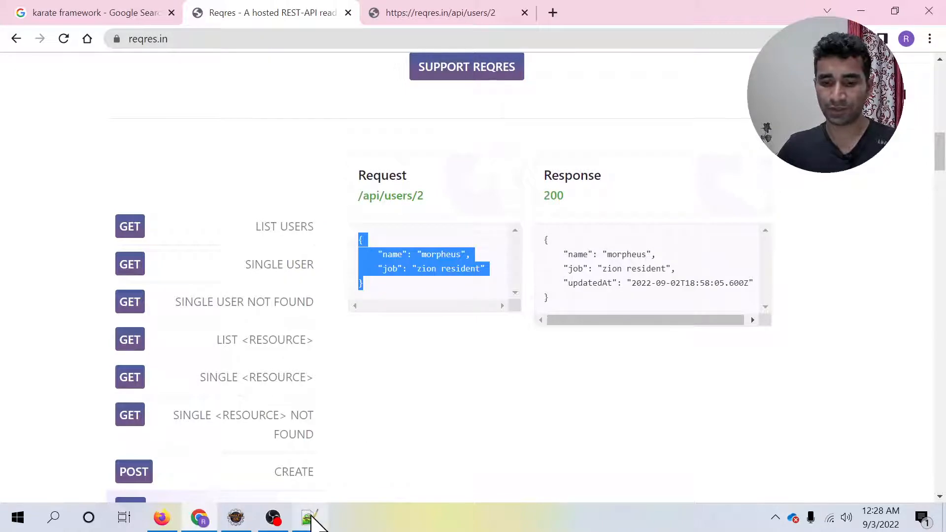
click(310, 518)
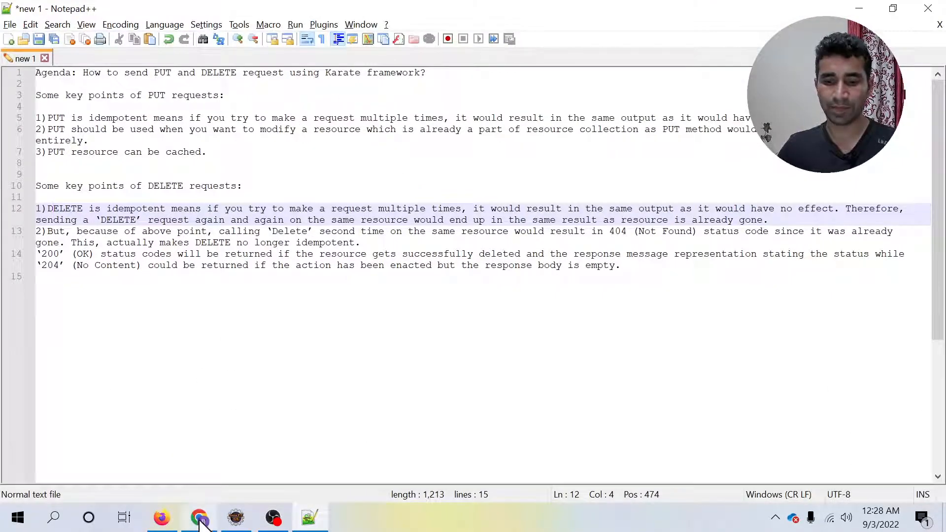
click(235, 517)
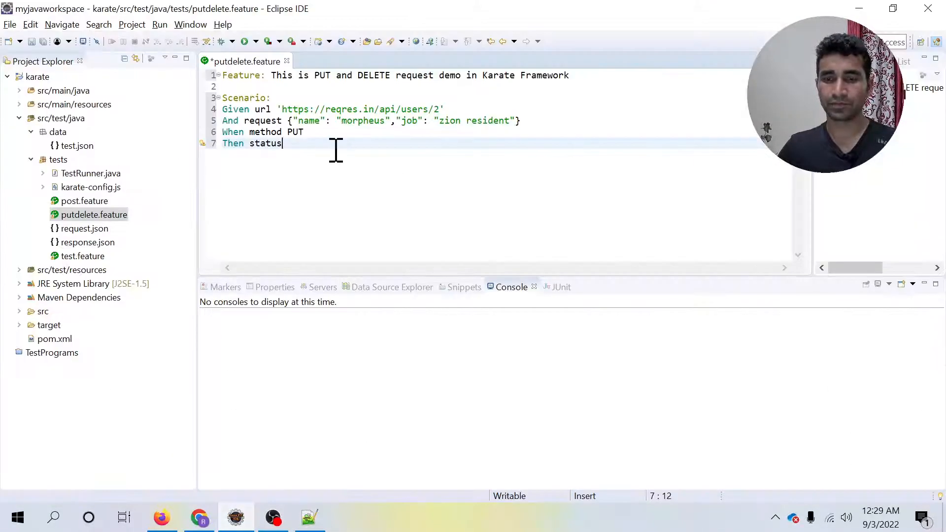
text(st)
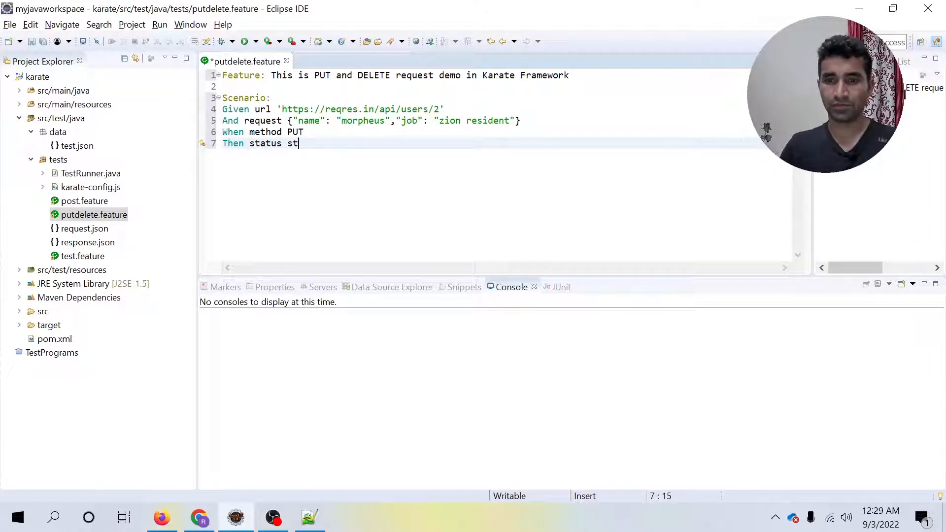
text(200)
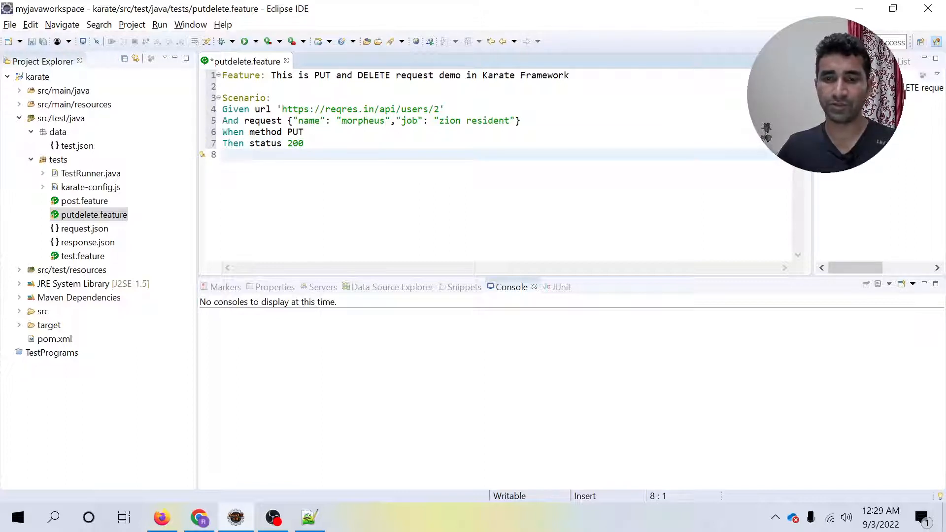
text(A)
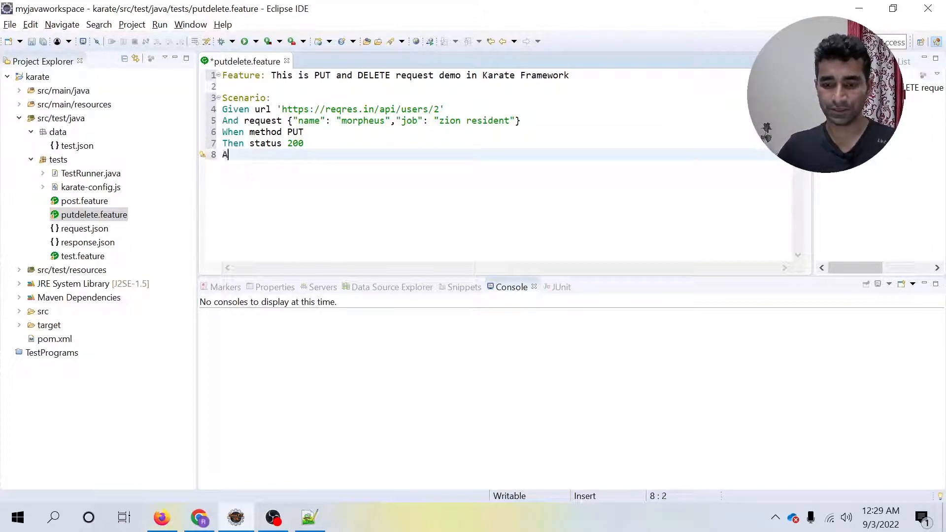
text(nd prinyt)
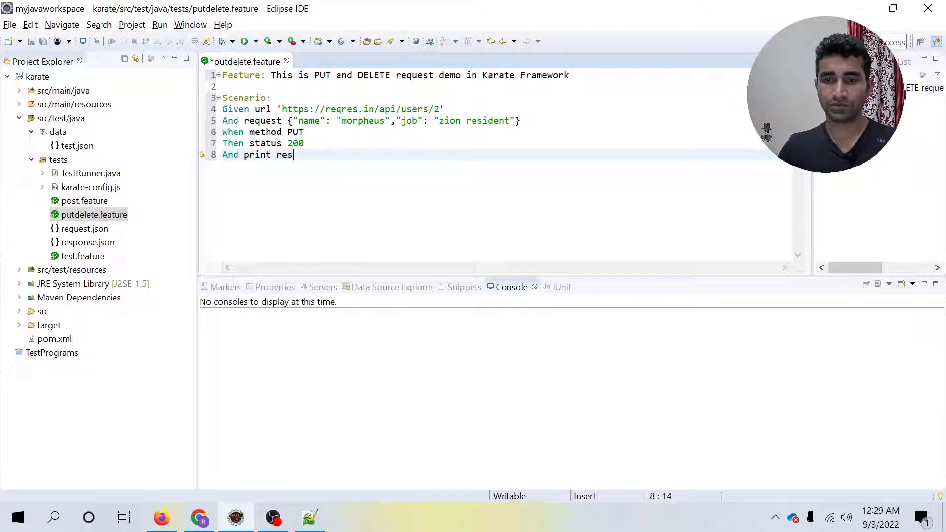
key(Return)
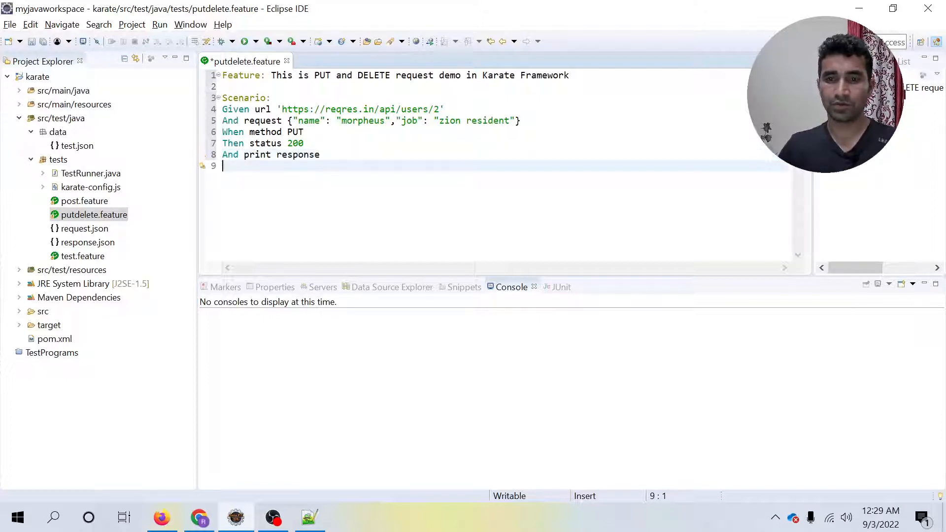
- Pretty Format the feature file and run it as a Cucumber Feature
right_click(410, 127)
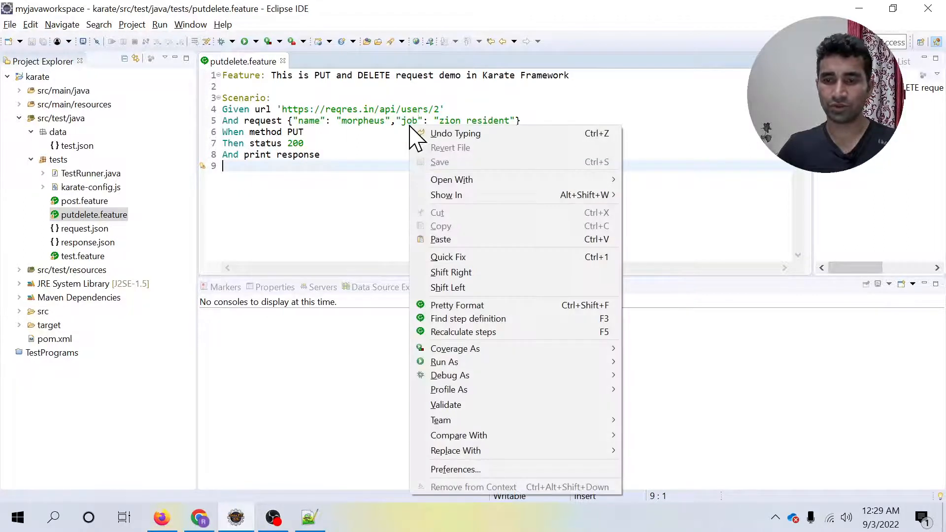
click(457, 304)
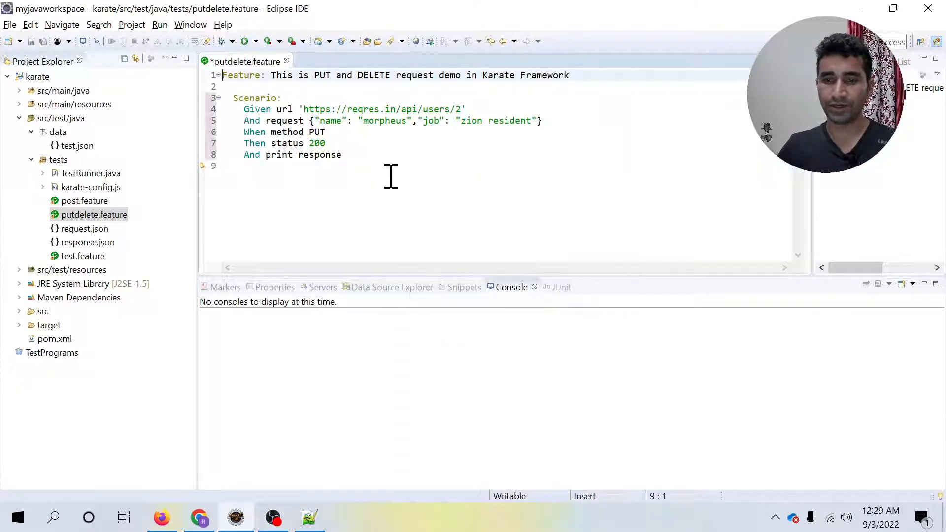
right_click(391, 177)
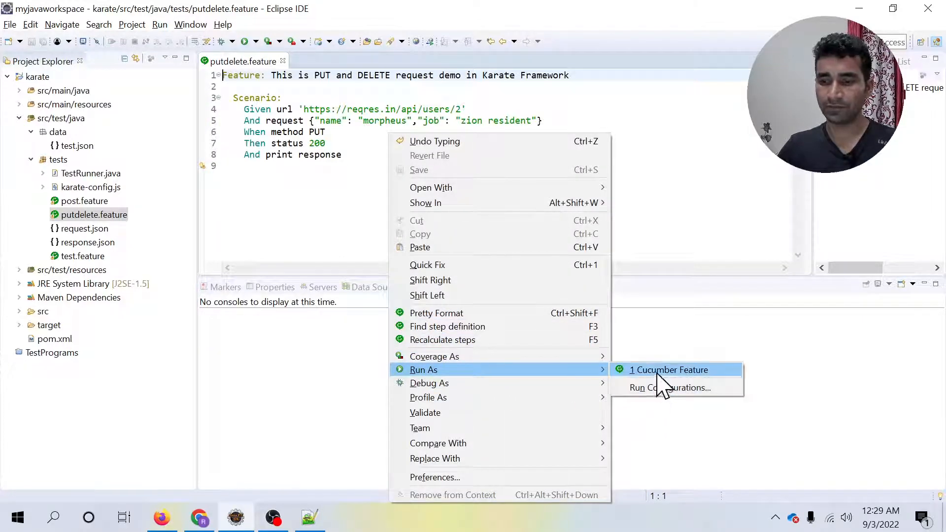
click(668, 369)
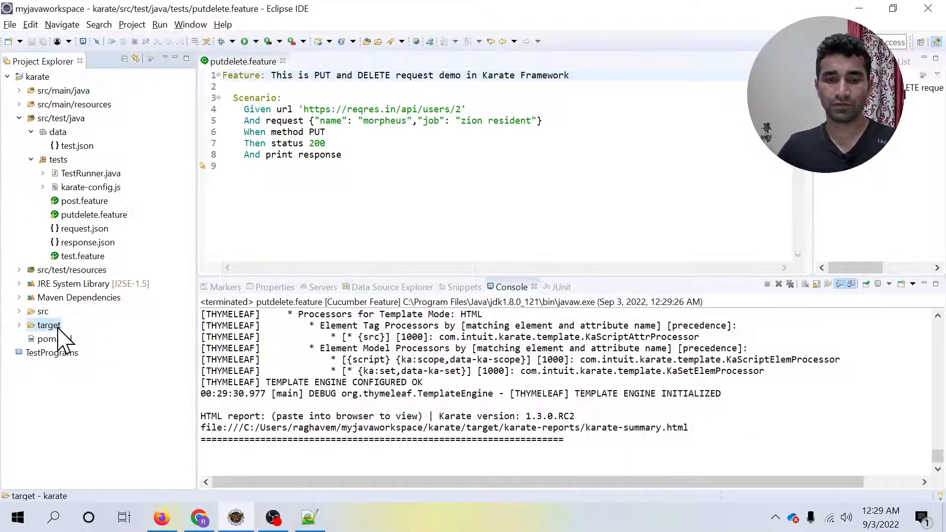
- Expand target > karate-reports and select karate-summary.html
click(23, 324)
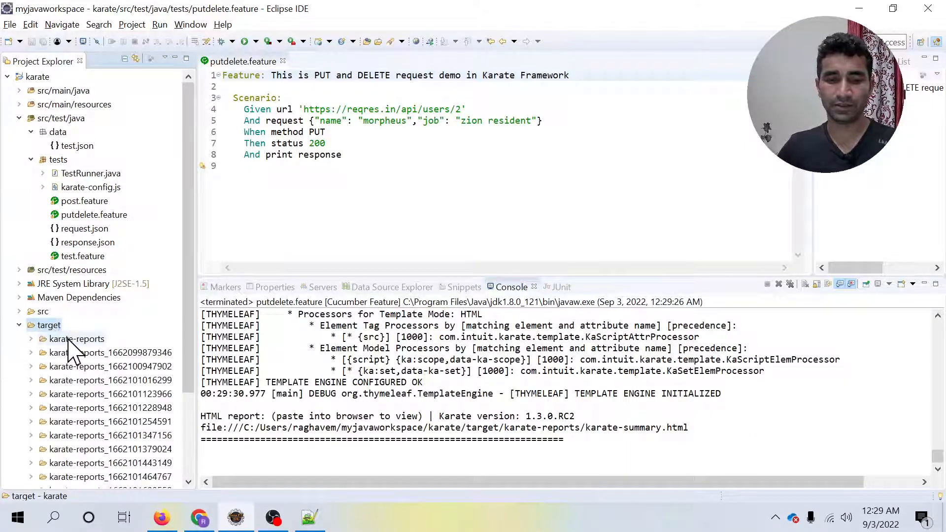
click(31, 338)
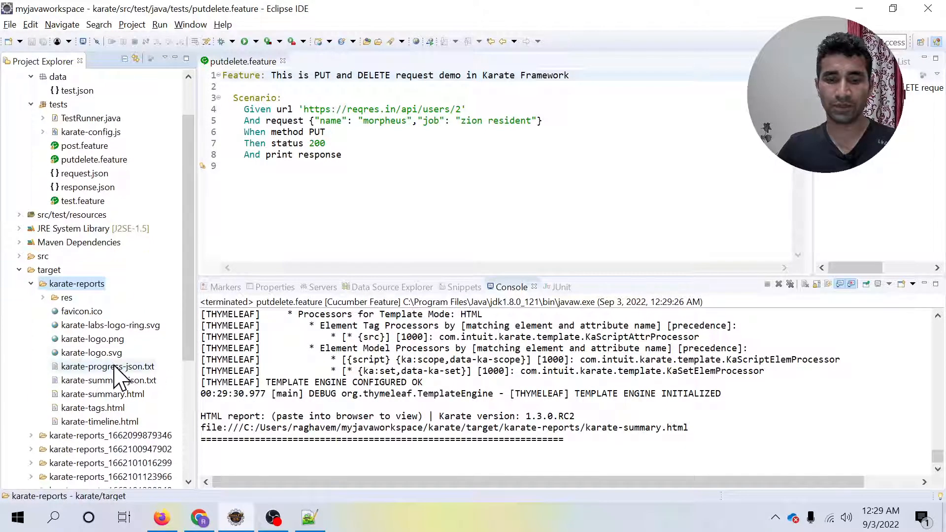
click(102, 394)
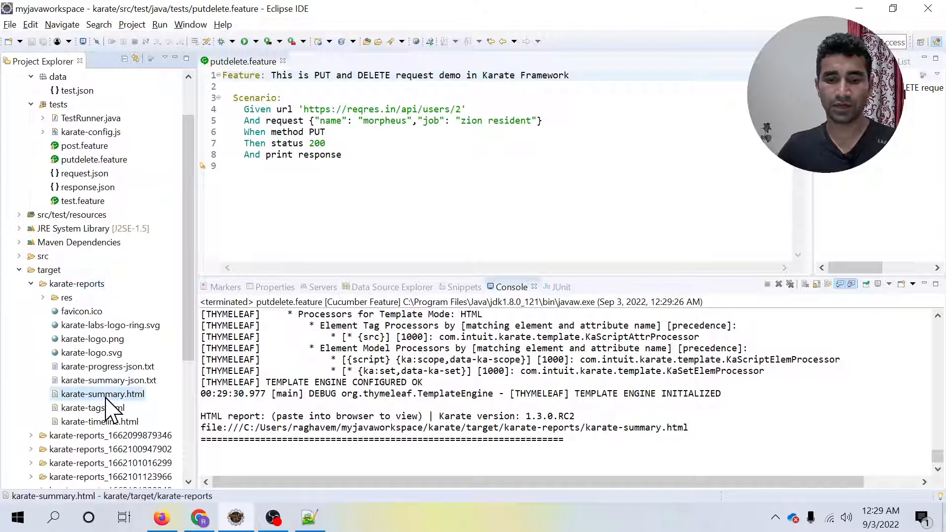
mouse_move(148, 365)
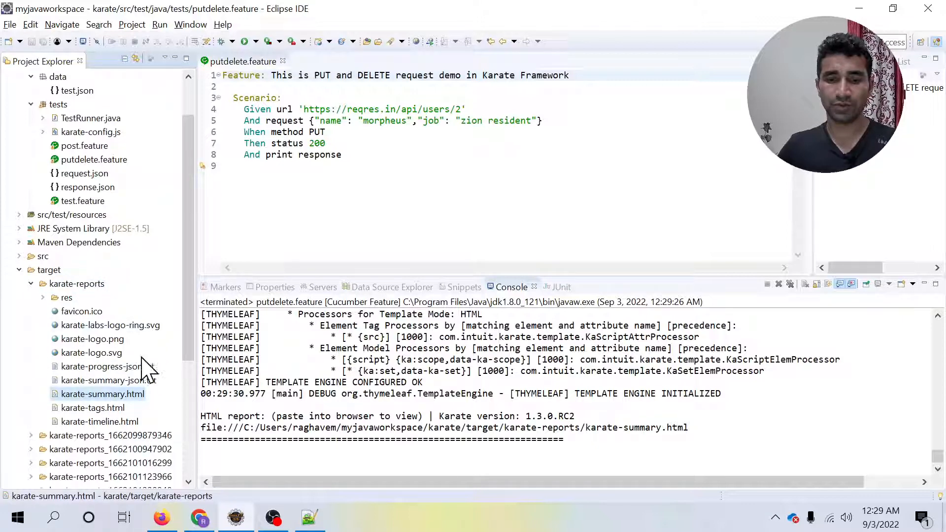
- Open karate-summary.html in Chrome, enter the putdelete feature and peek at the printed response
right_click(101, 394)
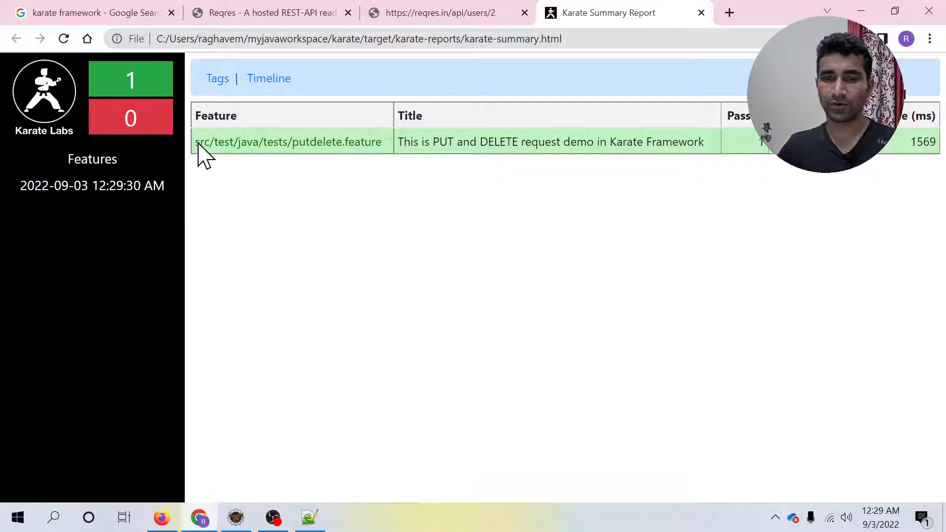
click(288, 141)
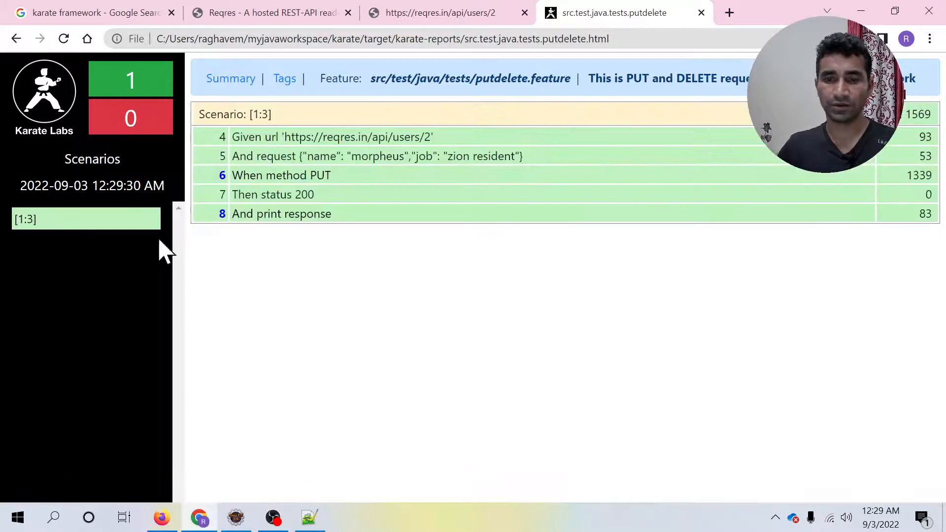
mouse_move(929, 133)
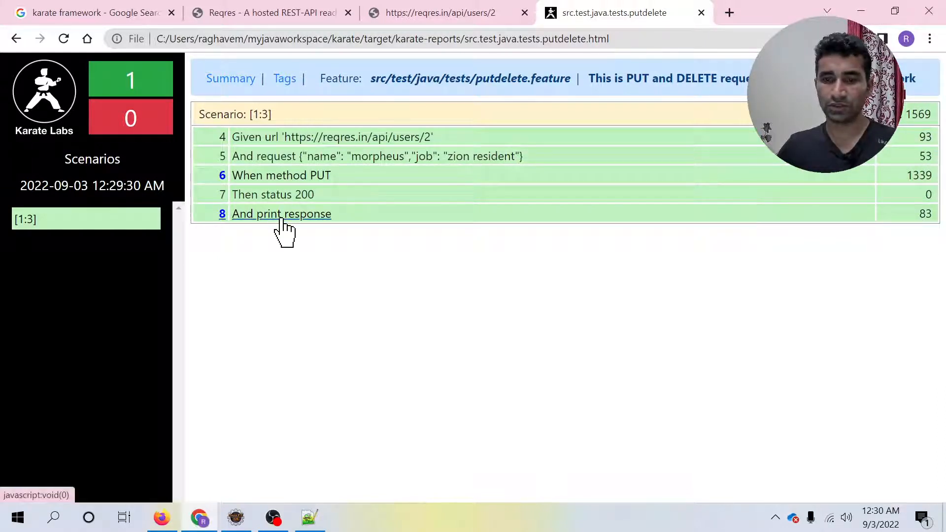
click(281, 214)
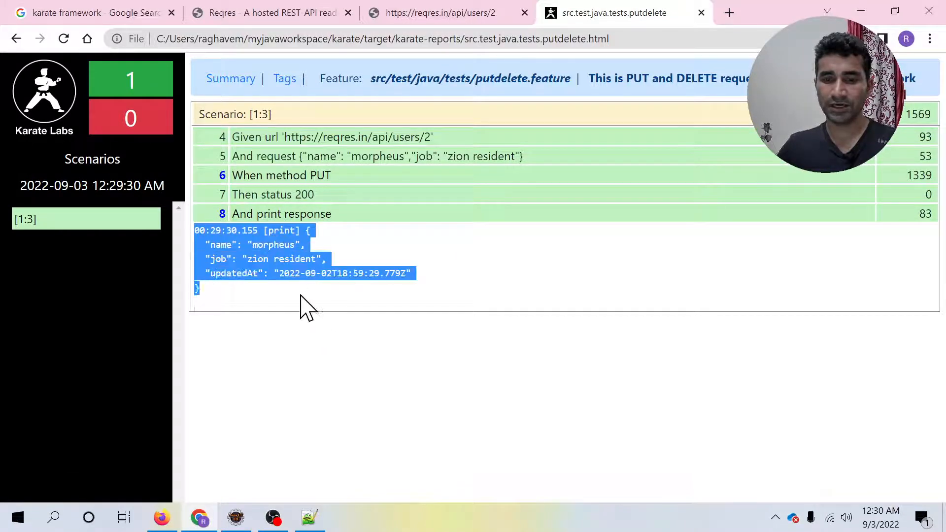
click(281, 213)
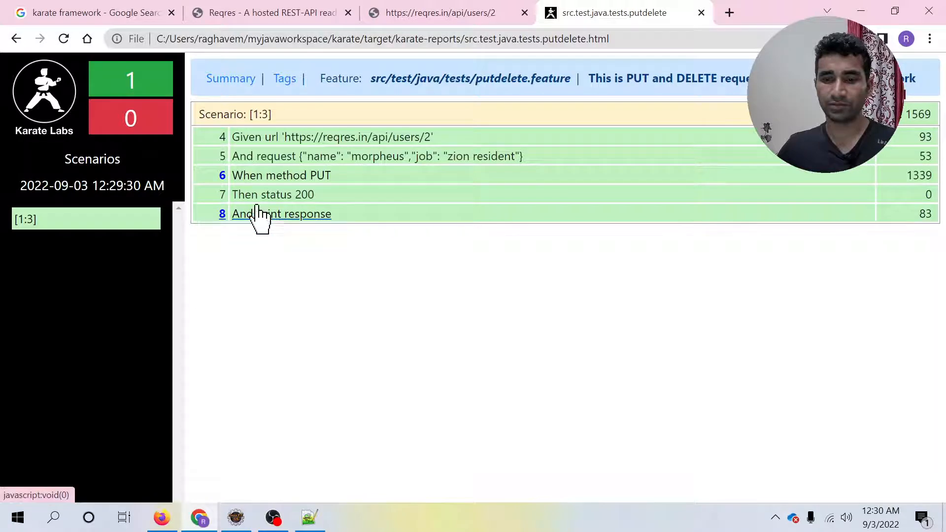
- Expand the PUT step's request and 200 response log and scroll through it
click(280, 175)
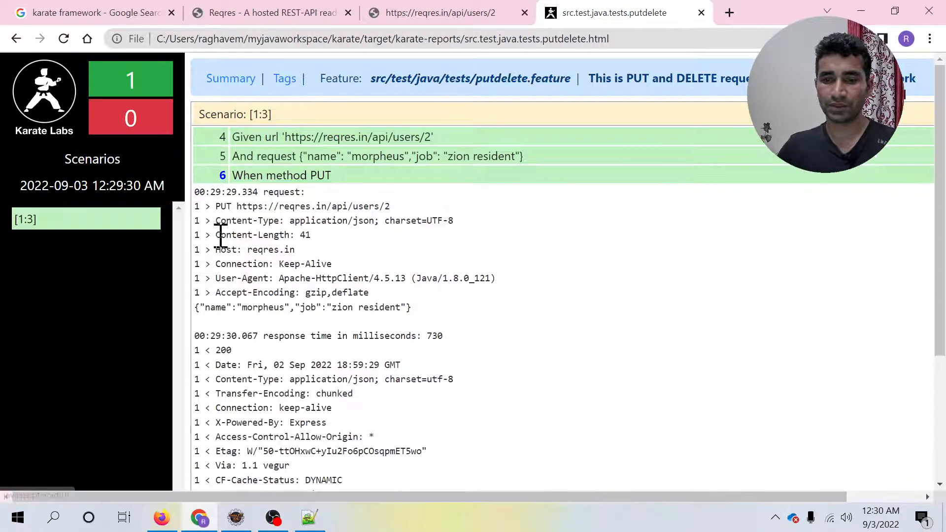
scroll(down, 3)
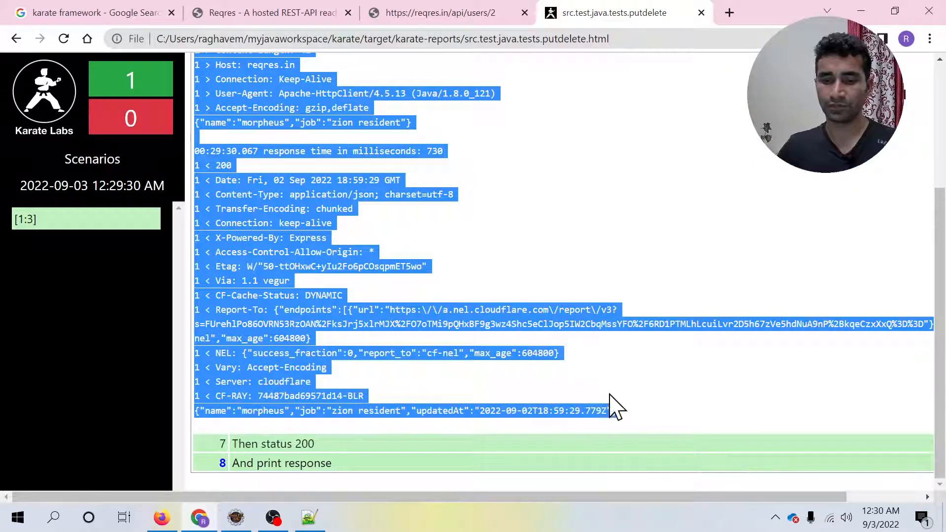
scroll(up, 3)
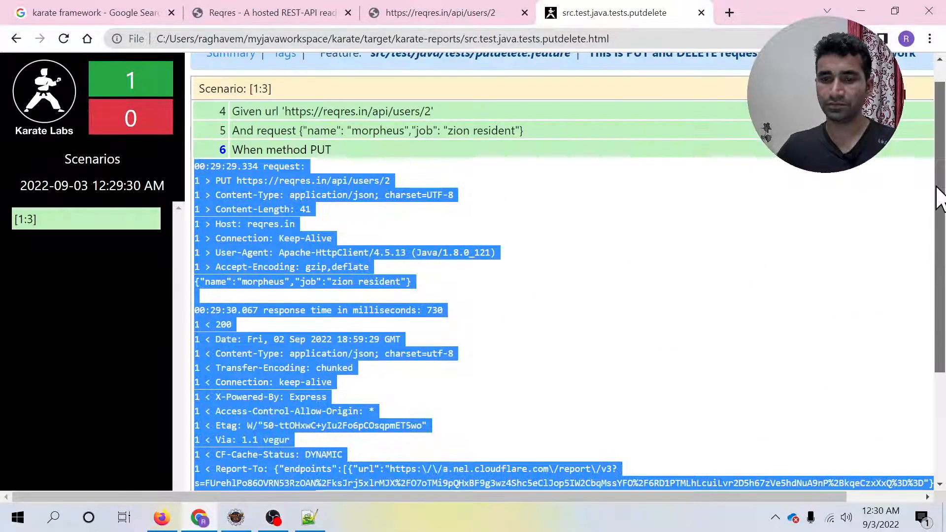
scroll(up, 3)
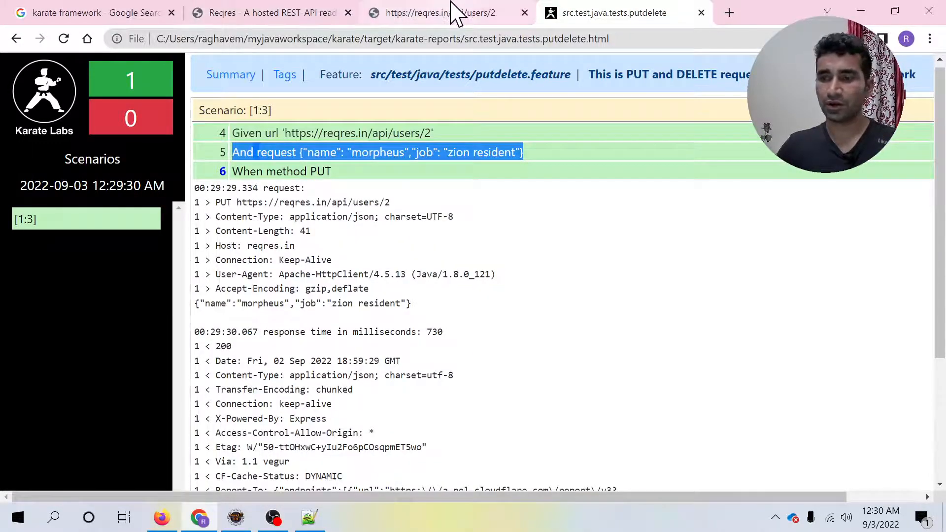
mouse_move(272, 12)
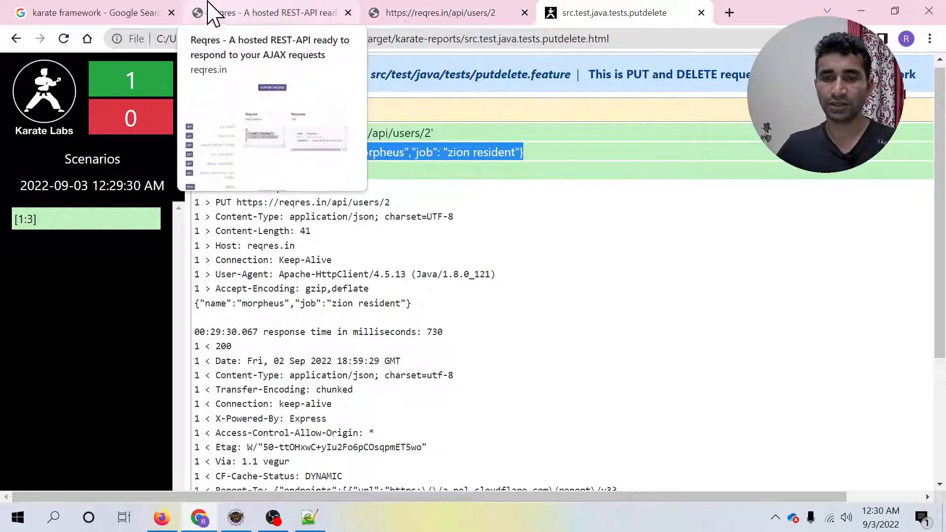
- Review the PUT scenario keywords and select the whole scenario to copy below itself
click(236, 517)
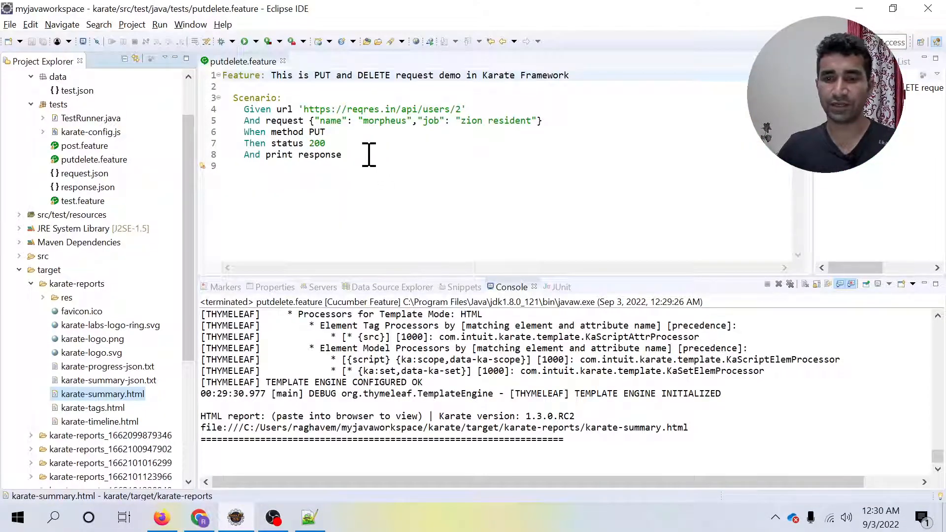
double_click(288, 131)
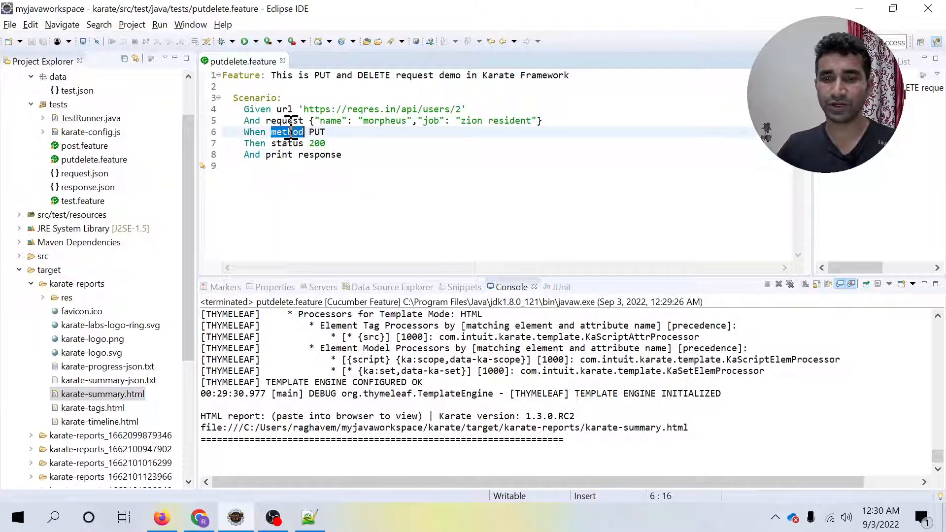
double_click(283, 120)
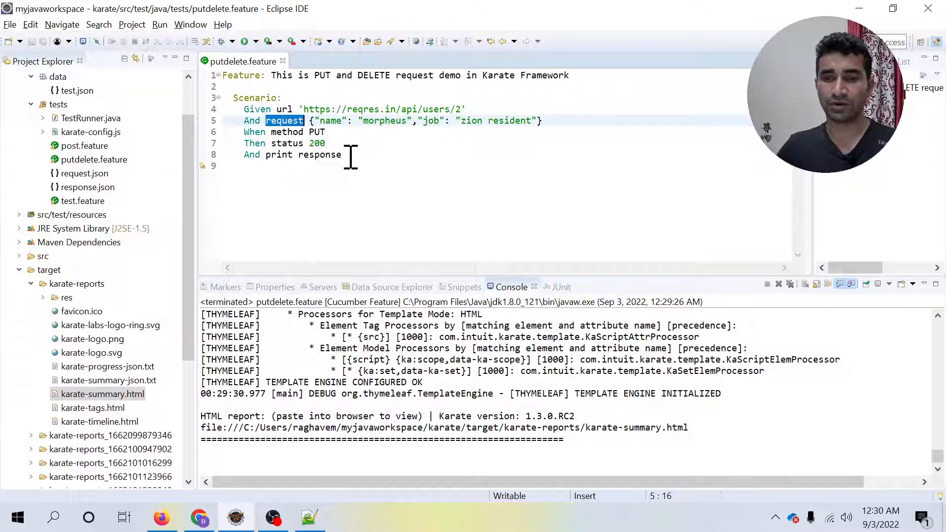
double_click(318, 155)
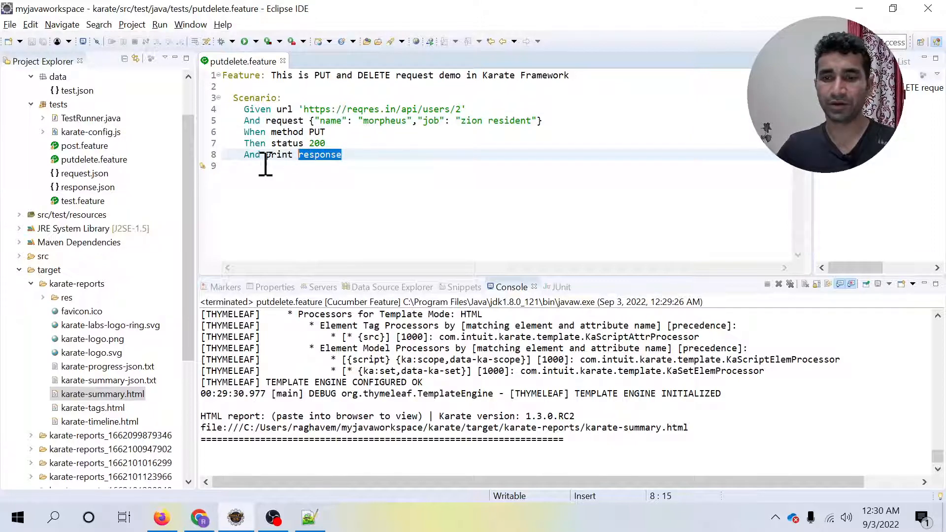
click(356, 155)
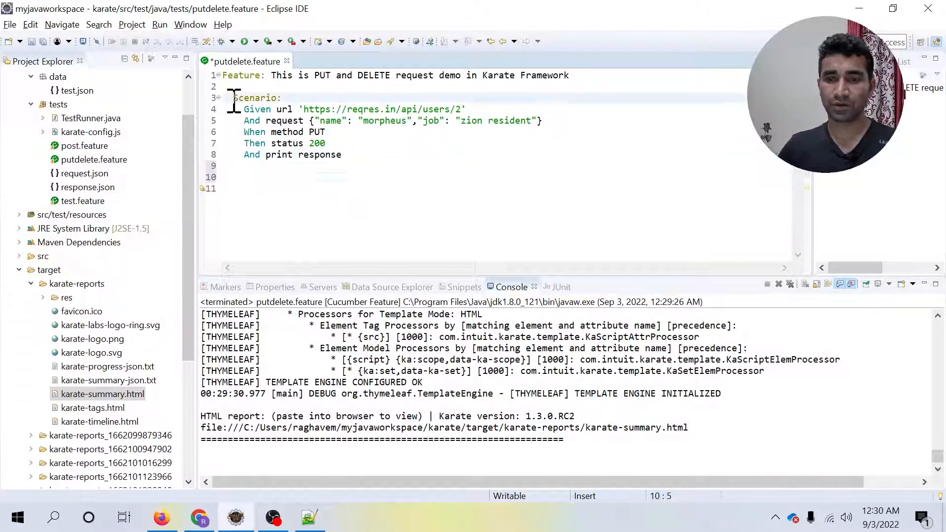
drag(233, 98, 340, 154)
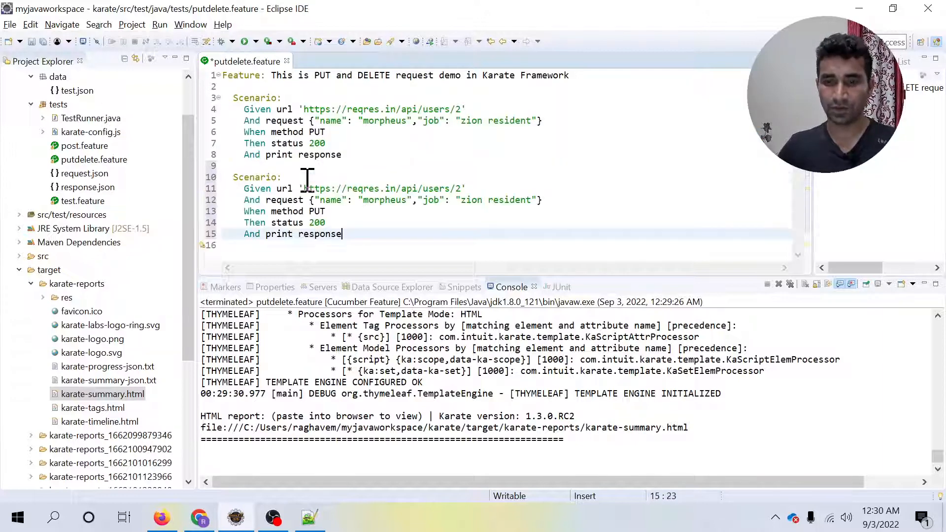
- Title the first scenario 'This is PUT request demo'
click(289, 98)
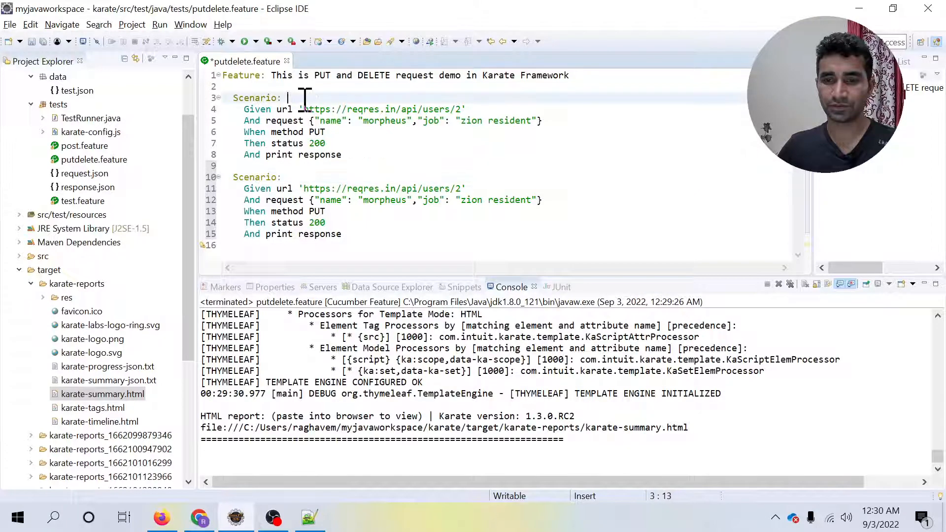
text(This)
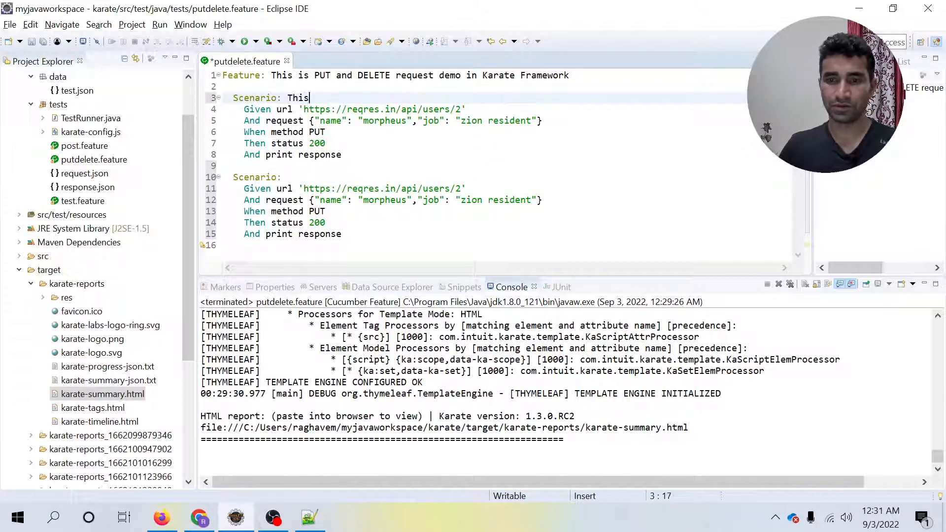
text(is PUTR)
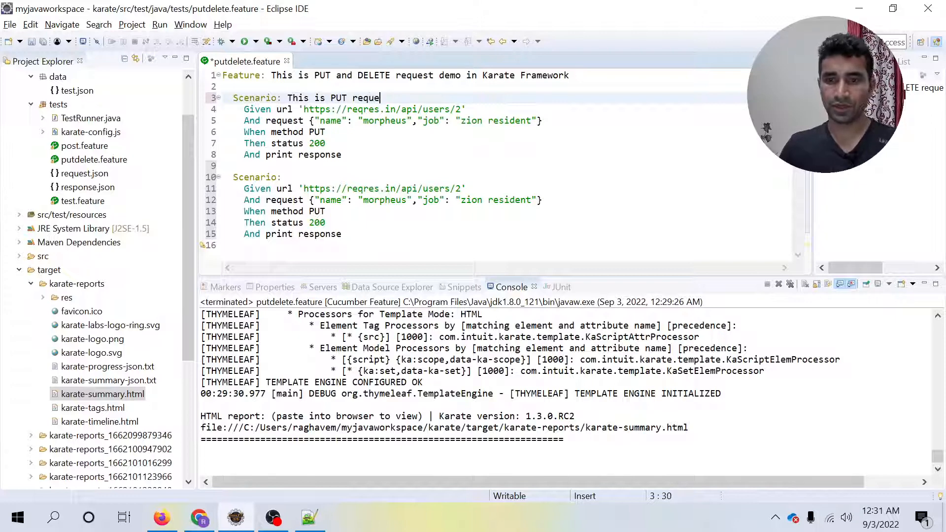
text(st demo)
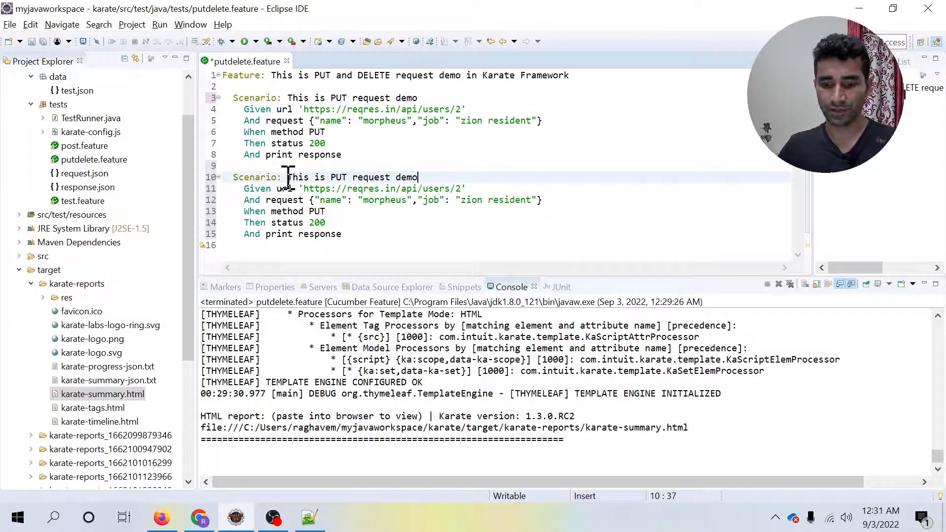
- Retitle the copied scenario as DELETE request demo and delete its And request line
double_click(338, 176)
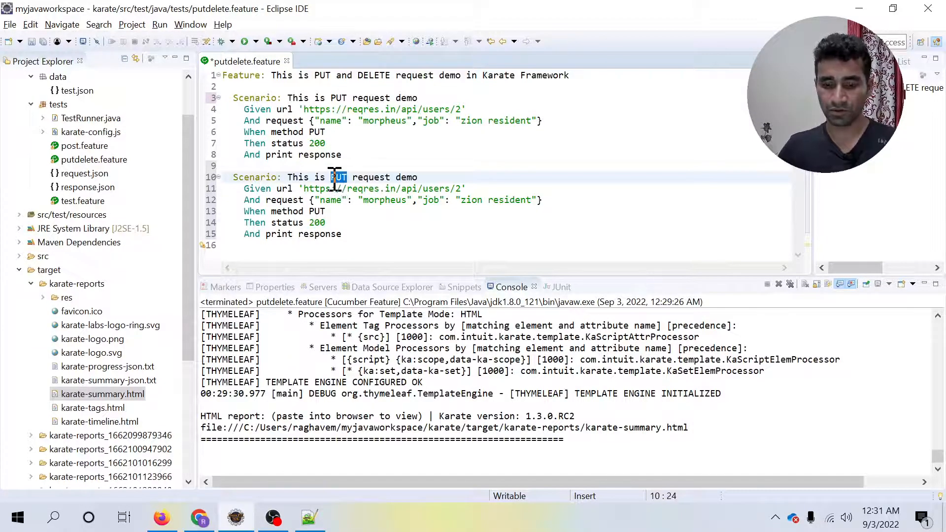
text(DEL)
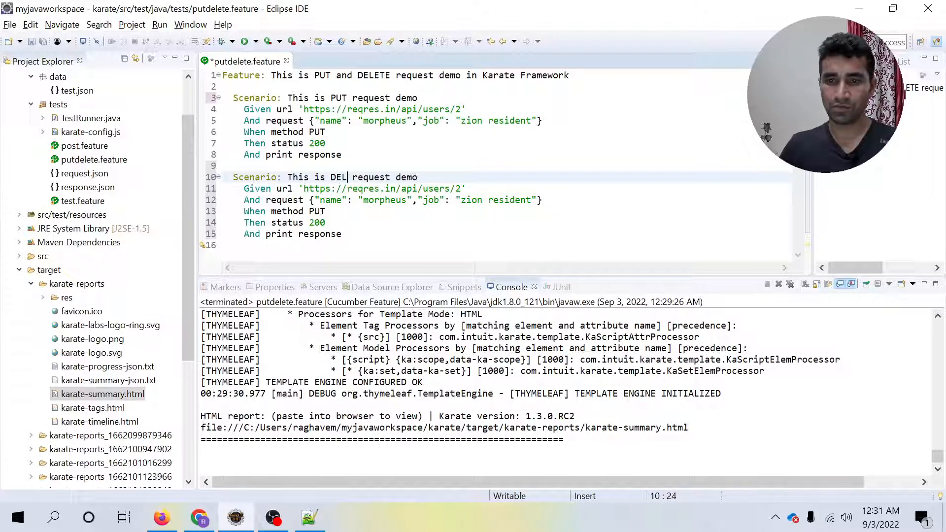
text(ETE)
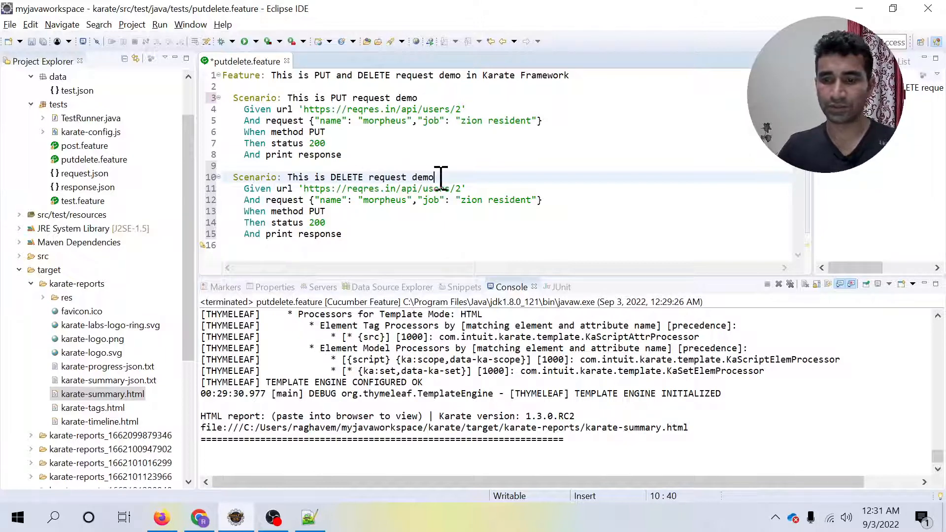
click(342, 234)
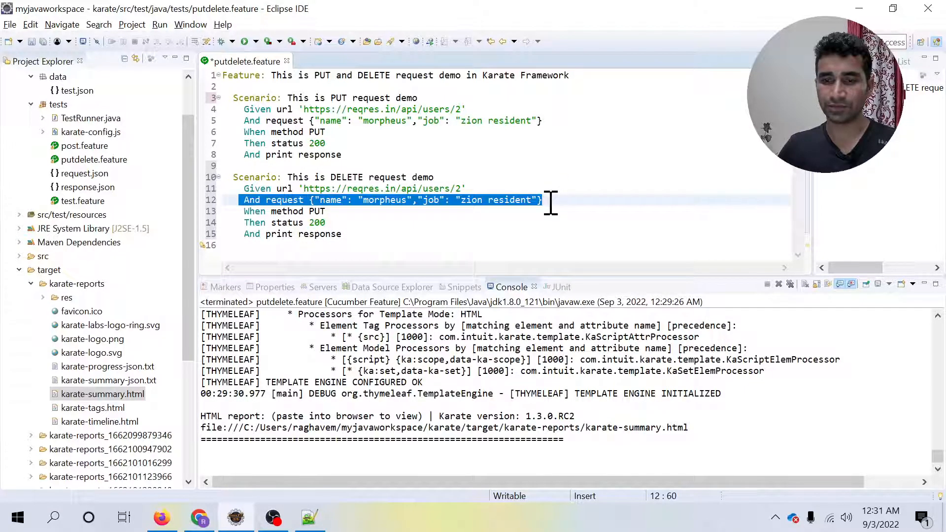
key(Delete)
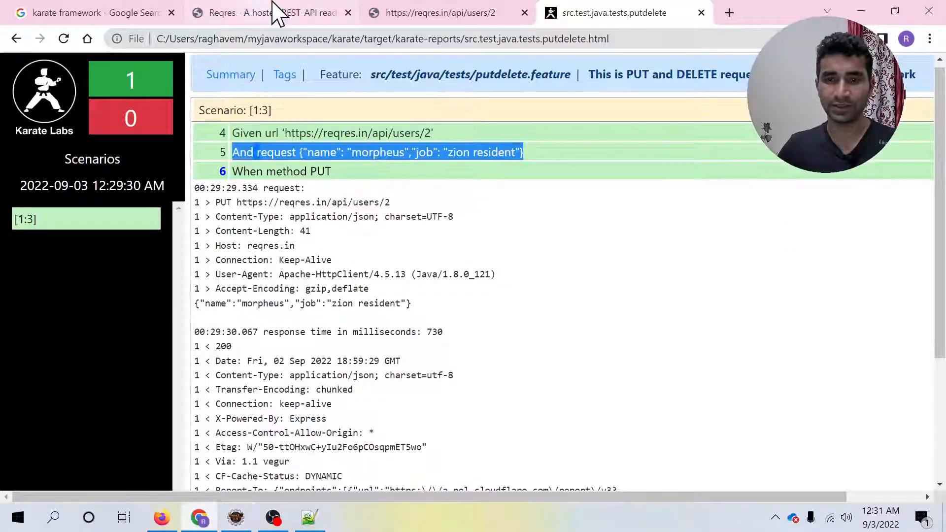
- Bring up the Reqres DELETE users/2 example showing its 204 response
click(268, 13)
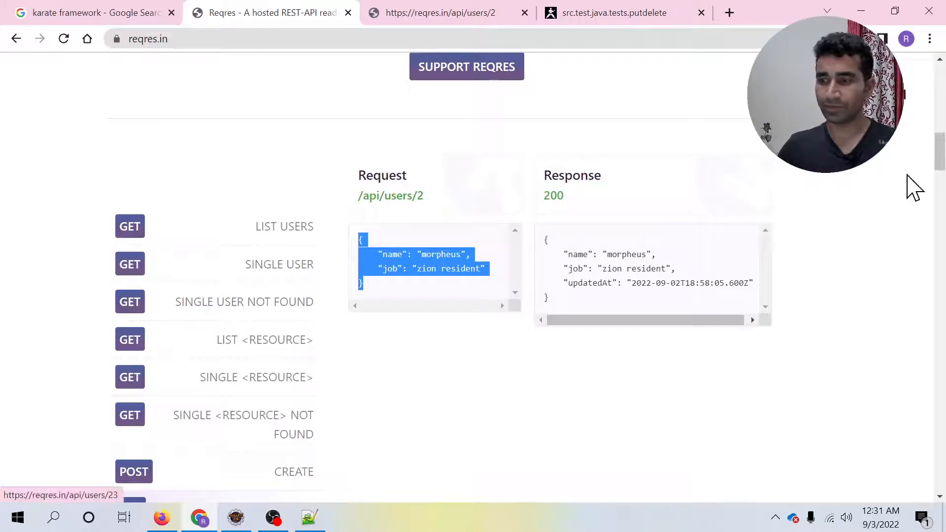
scroll(down, 3)
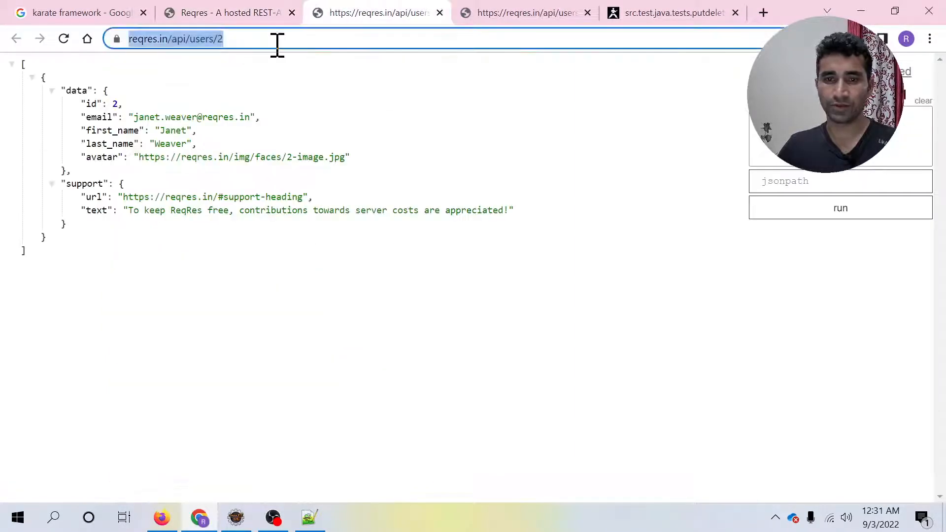
click(230, 12)
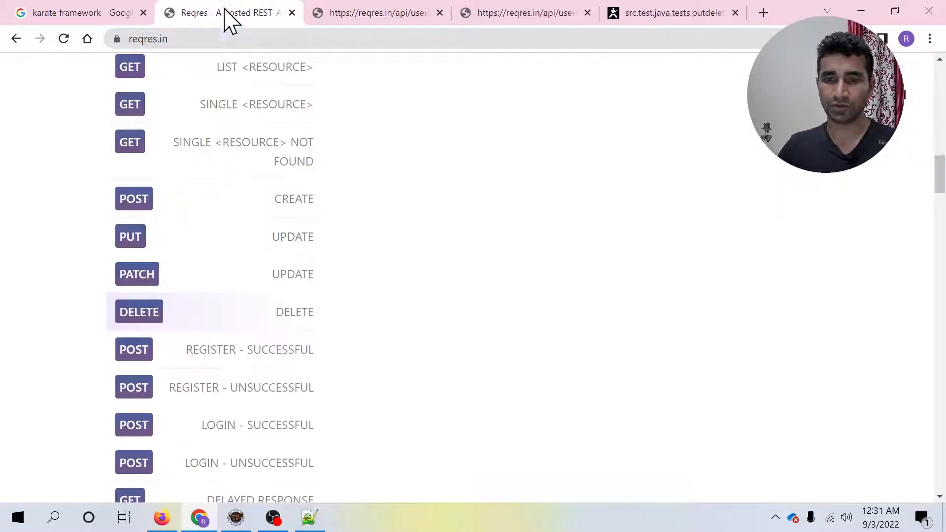
scroll(up, 3)
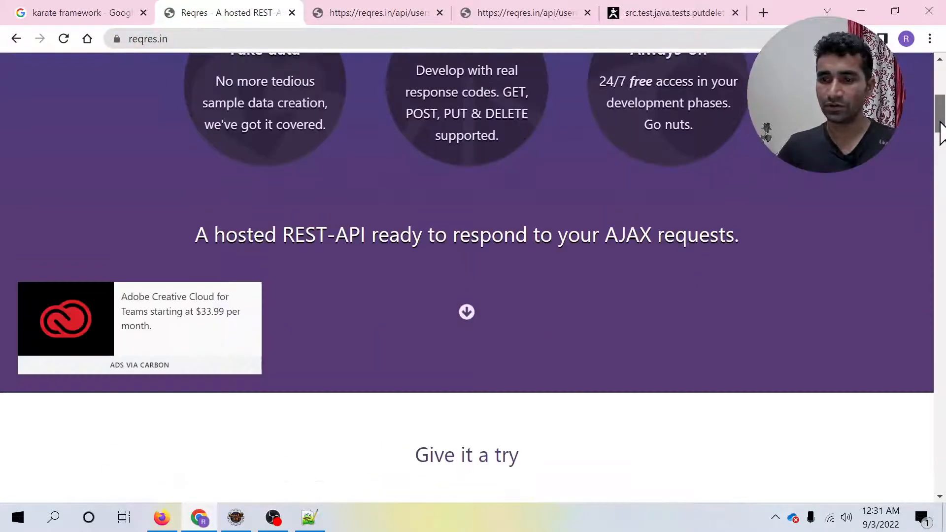
scroll(down, 3)
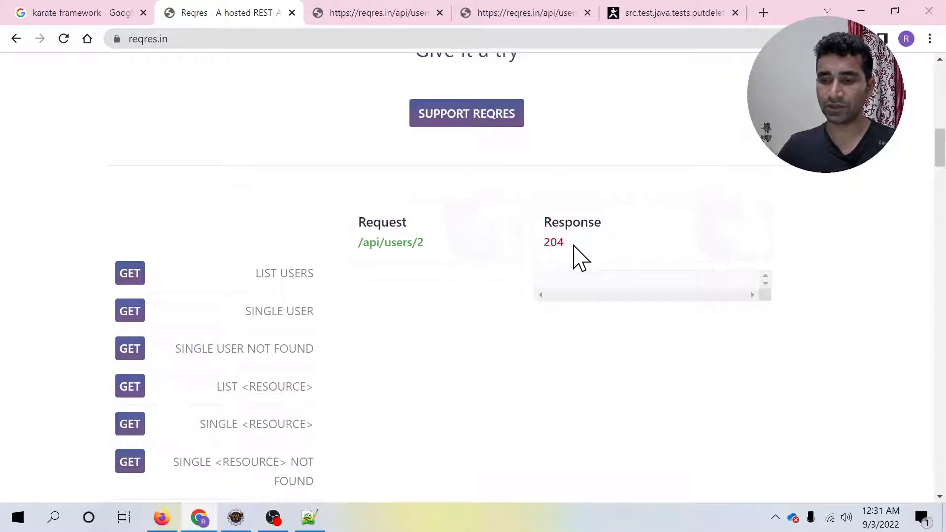
- Change the second scenario's method to DELETE with expected status 204, save, and run it as a Cucumber Feature
click(236, 518)
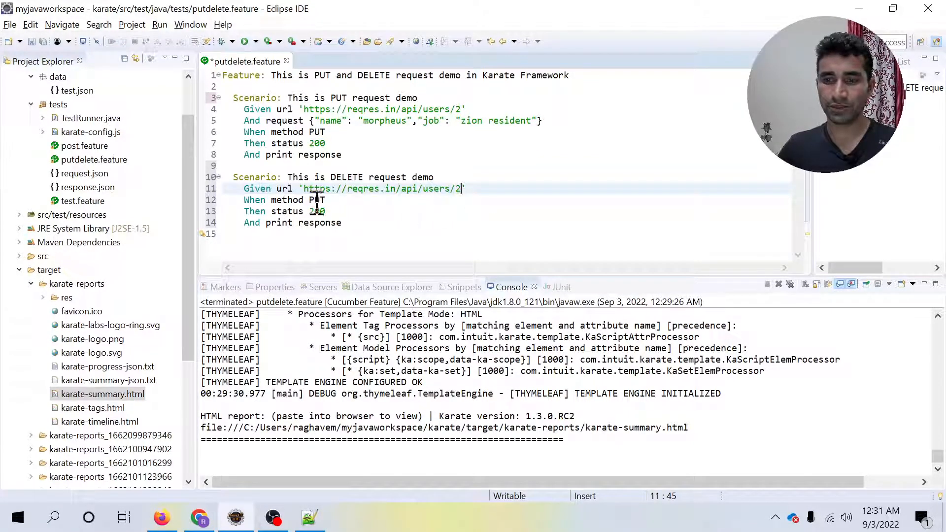
text(DELETE)
click(285, 211)
text(4)
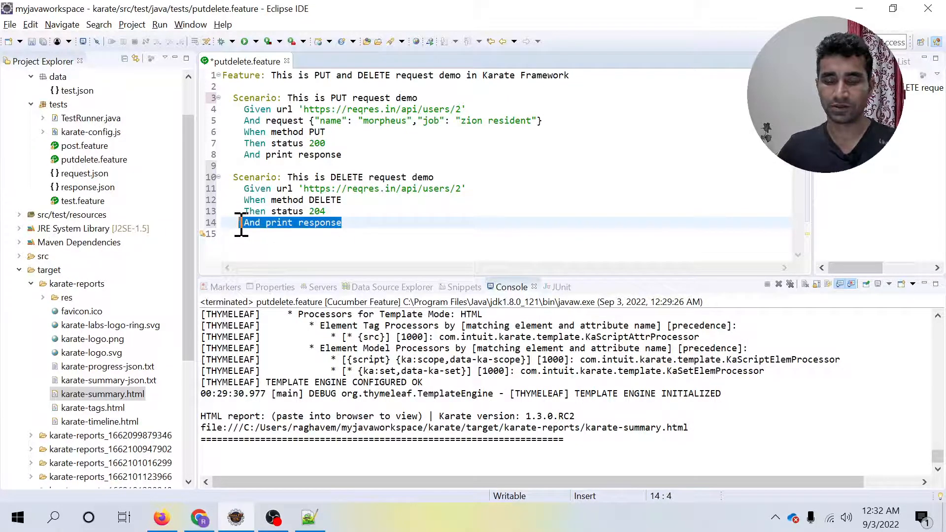
click(353, 222)
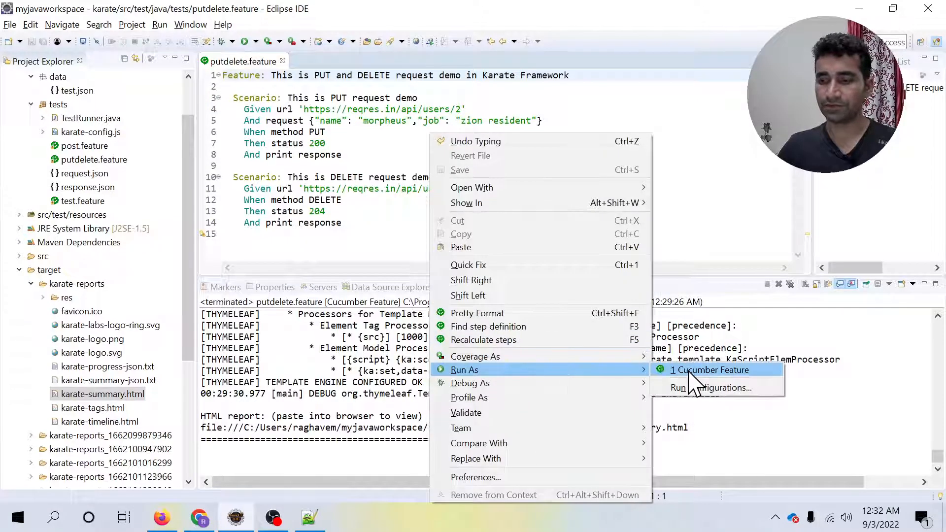
click(710, 369)
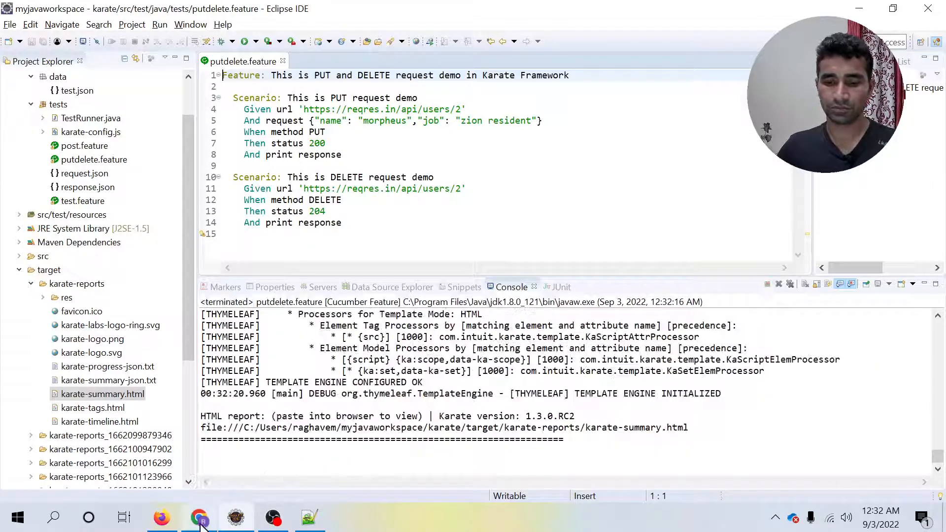
- Reload the Karate report so both PUT and DELETE scenarios show as passing
click(199, 517)
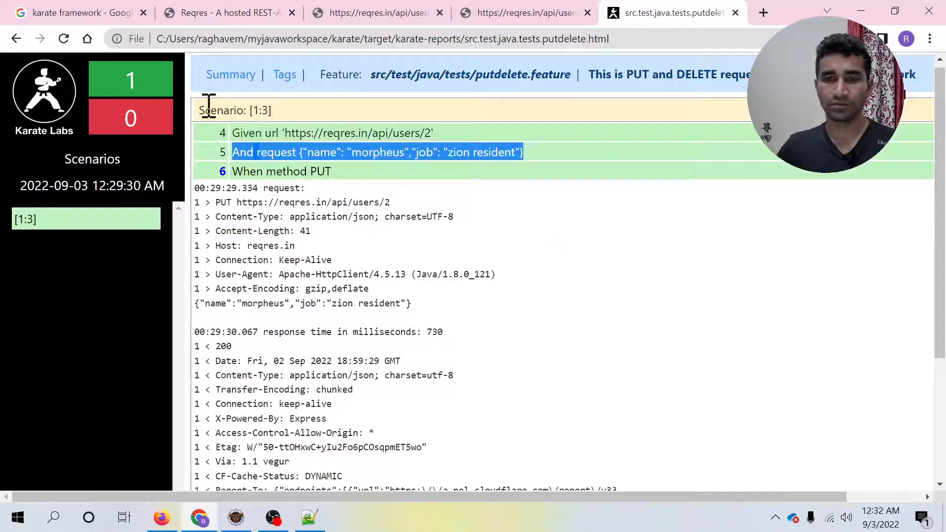
click(64, 39)
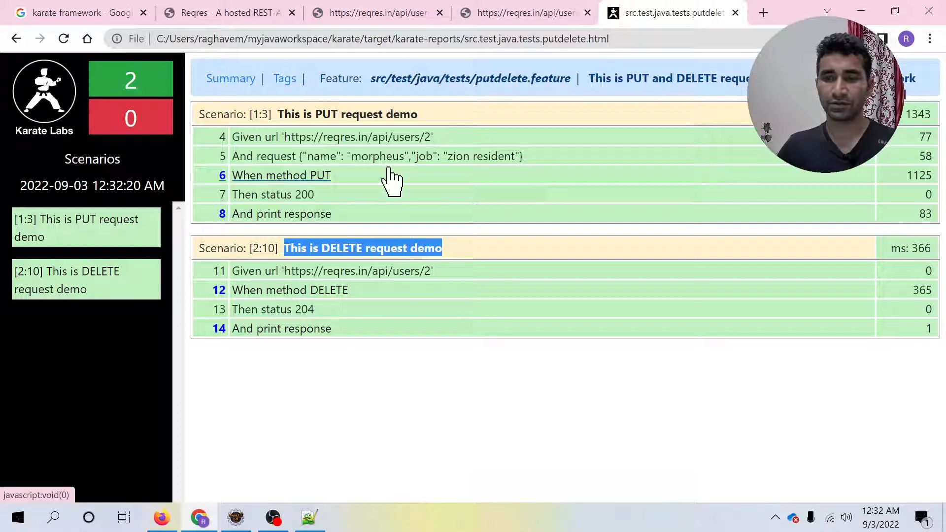
mouse_move(392, 270)
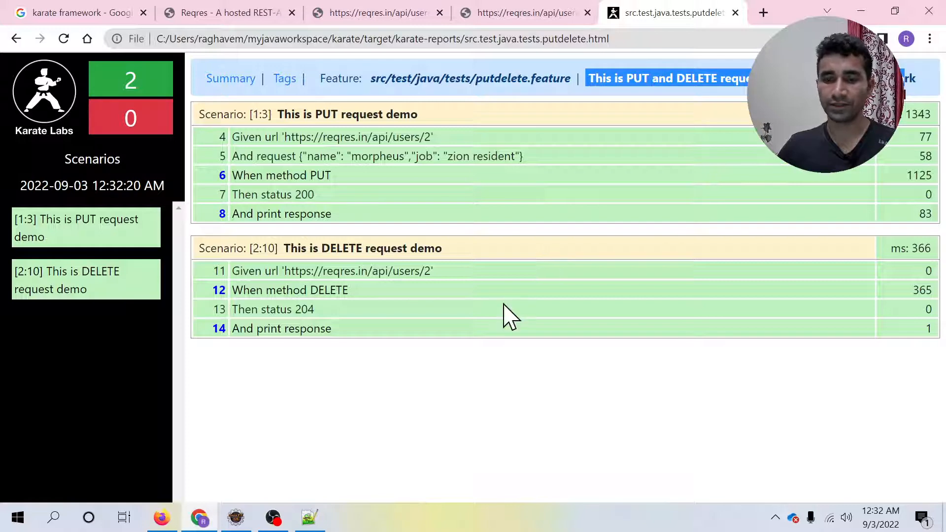
mouse_move(377, 444)
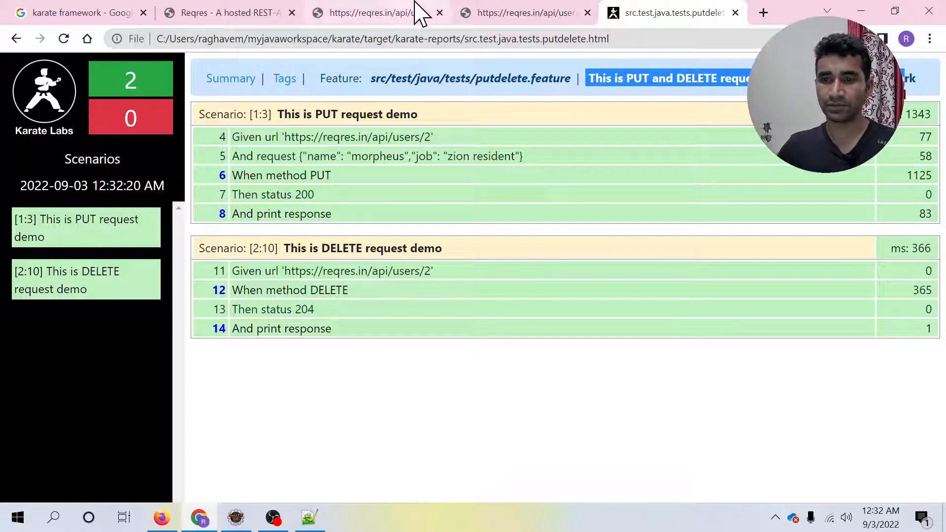
- Switch back to the Reqres tab showing the DELETE /api/users/2 example's 204 response
click(377, 12)
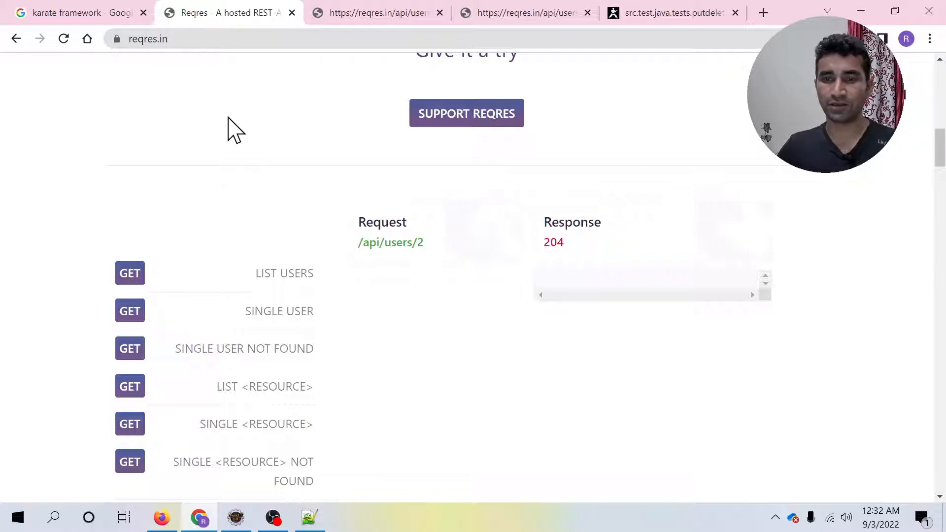
mouse_move(319, 145)
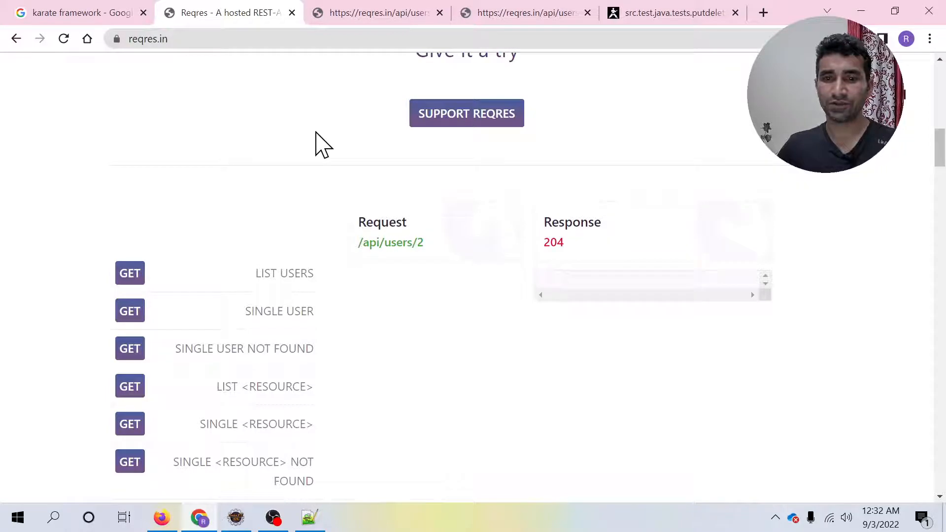
mouse_move(378, 12)
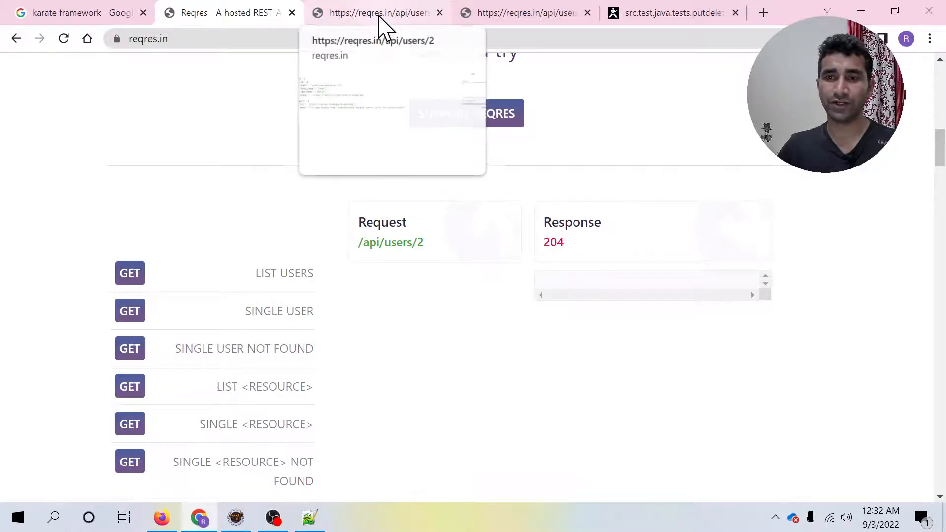